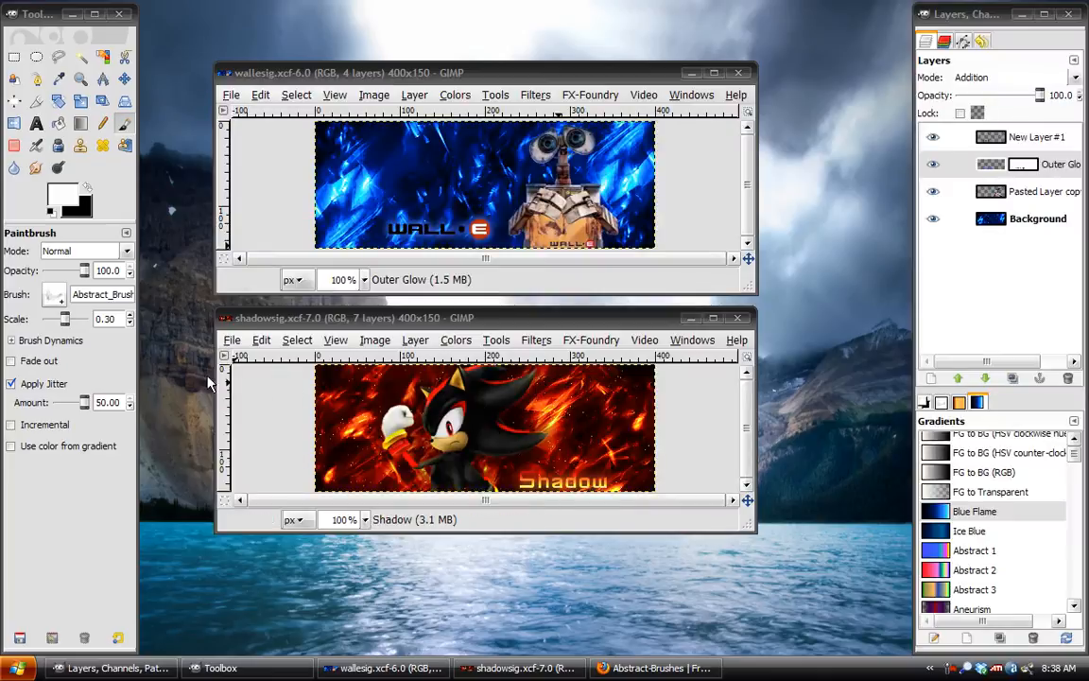
mouse_move(673, 30)
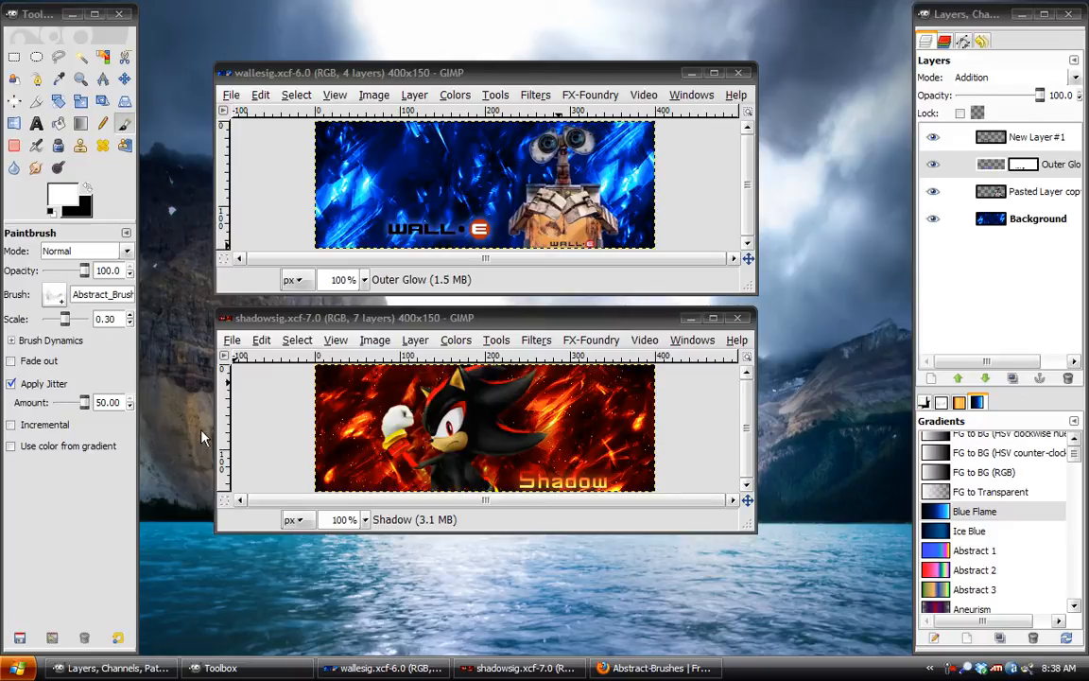
mouse_move(514, 325)
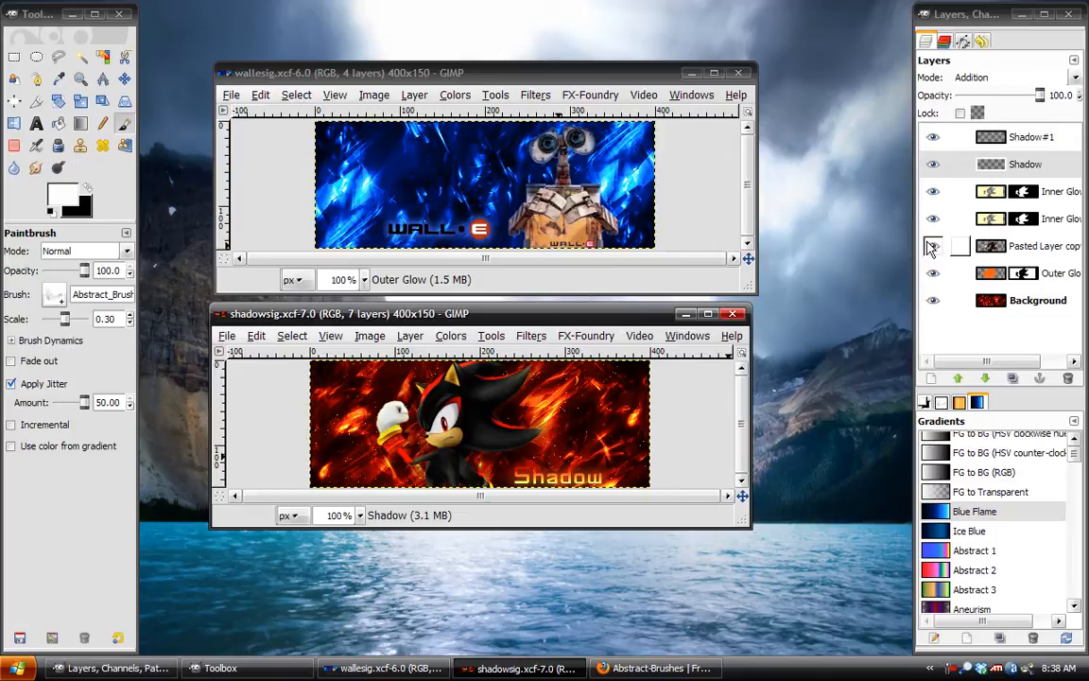
Close the Shadow and Wall-E signature images without saving, leaving no image open.
left_click(934, 246)
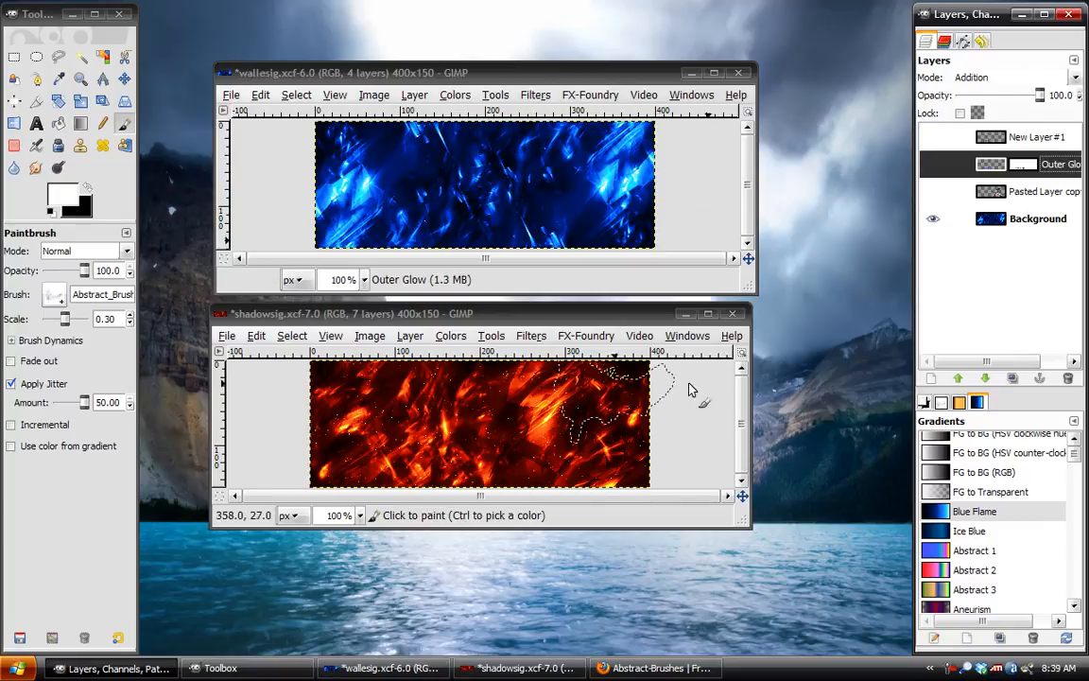
left_click(731, 314)
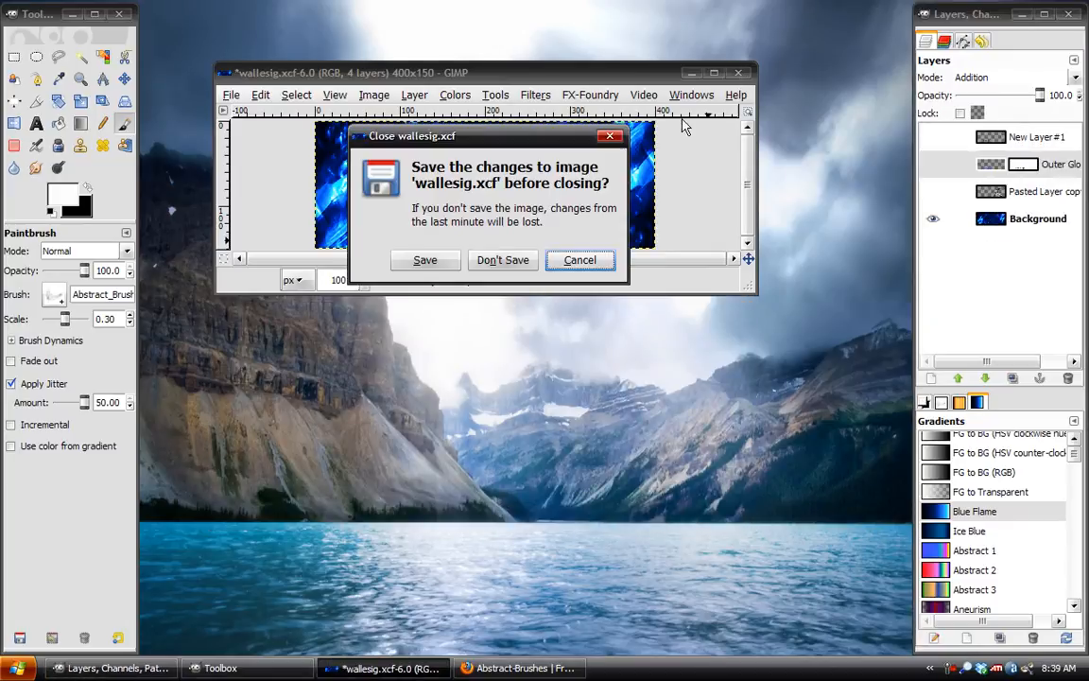
left_click(503, 261)
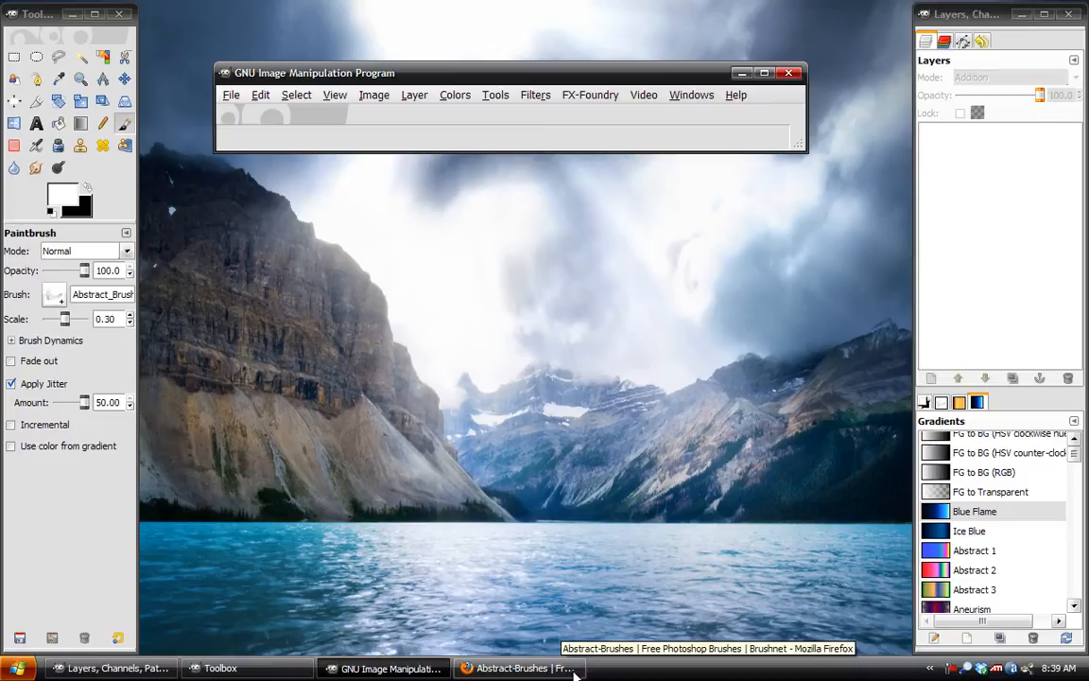
left_click(518, 667)
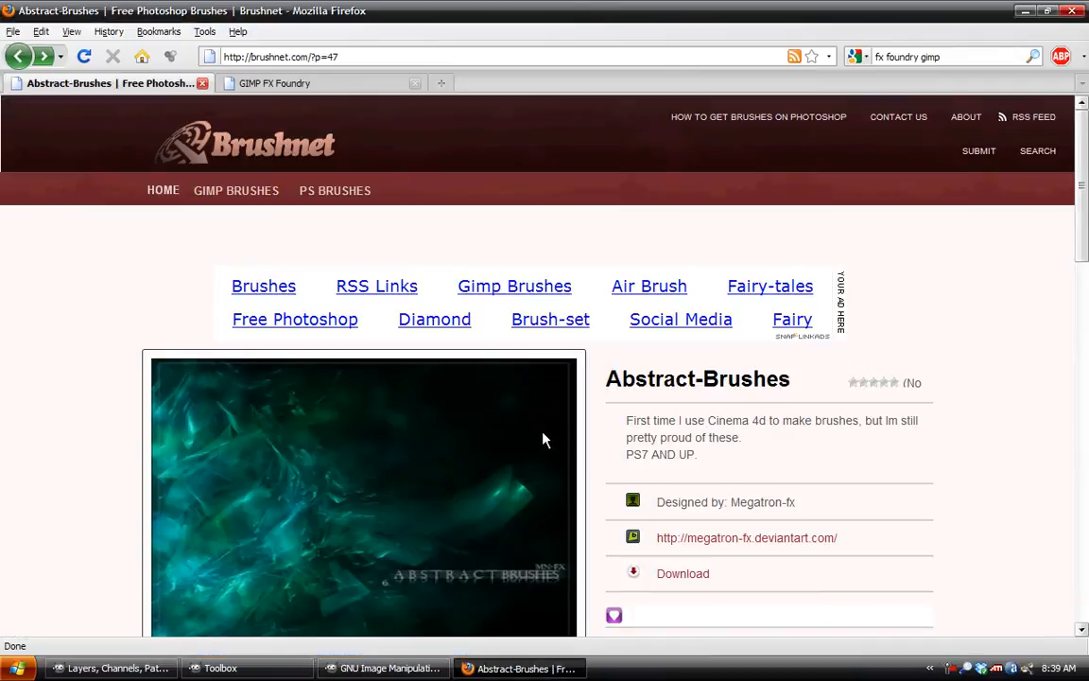
mouse_move(605, 142)
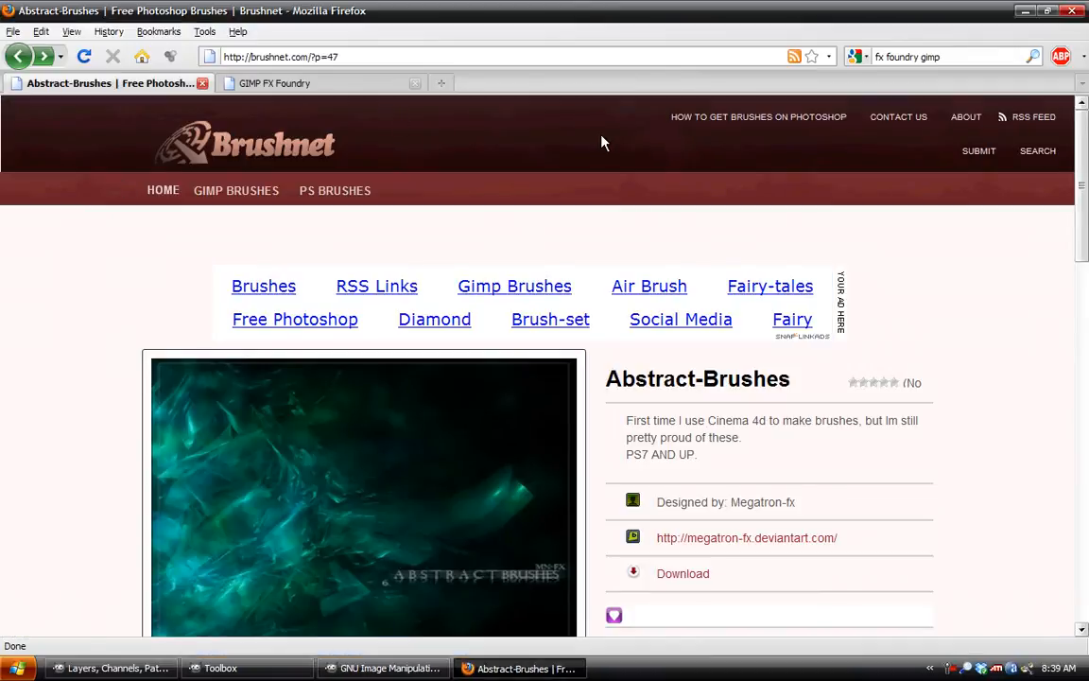
mouse_move(1038, 206)
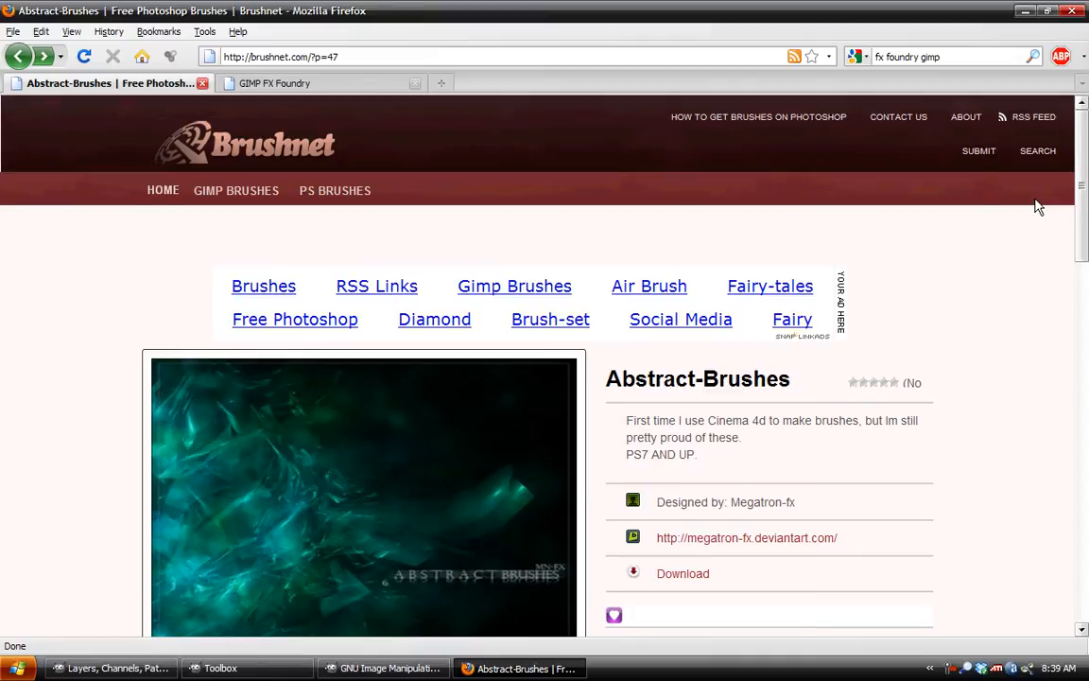
scroll("down", 3)
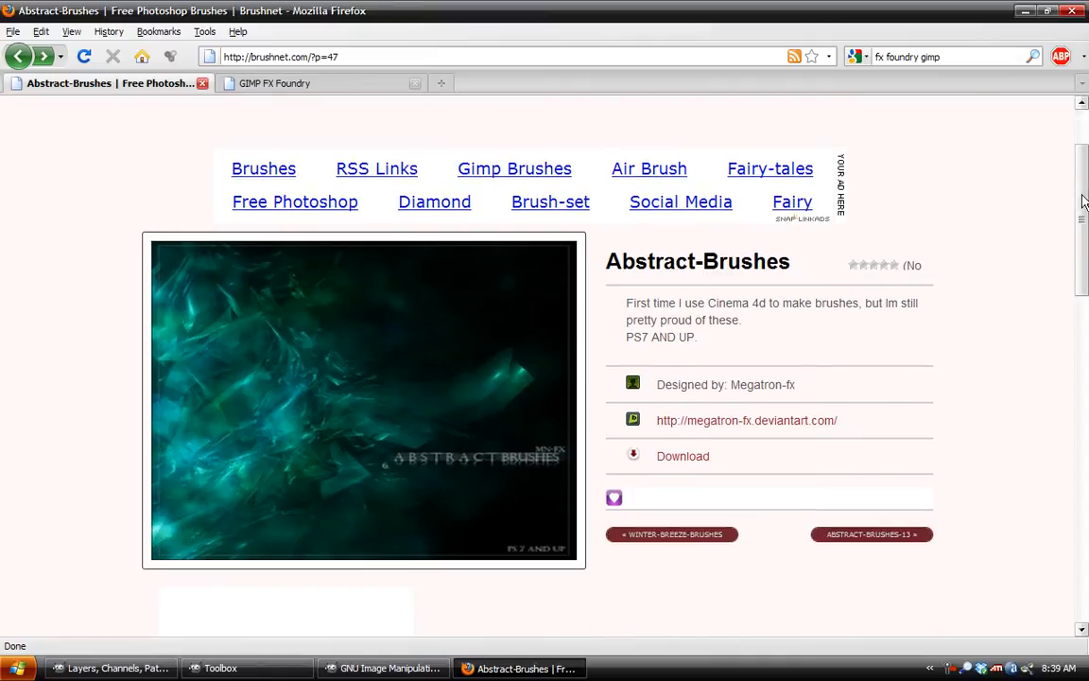
mouse_move(587, 242)
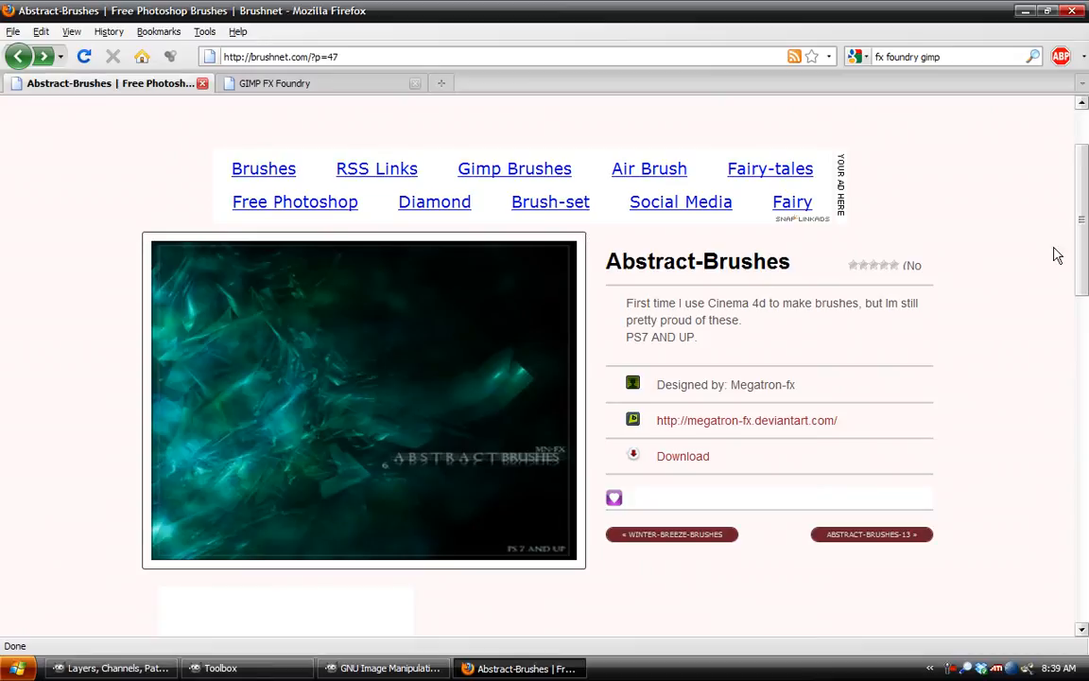
scroll("down", 3)
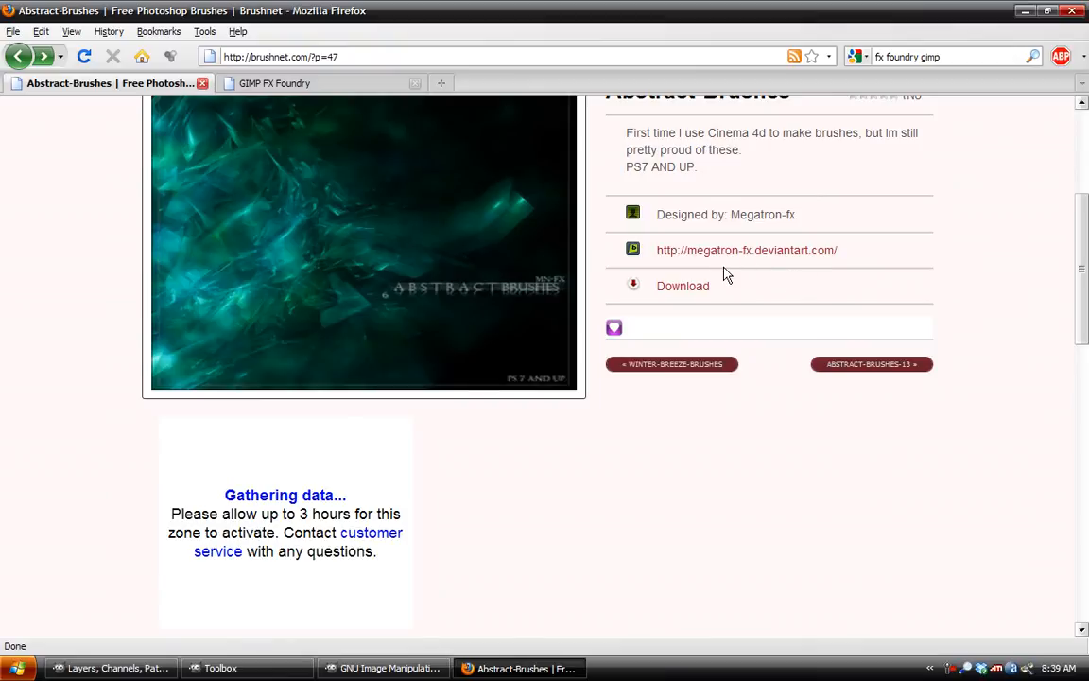
scroll("down", 3)
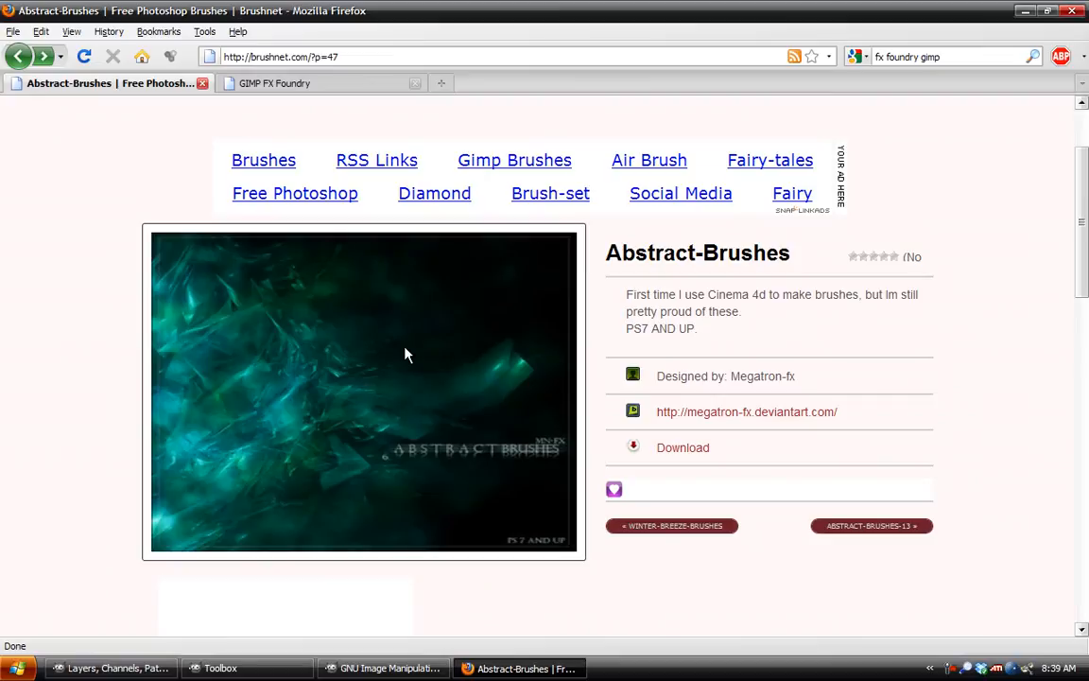
mouse_move(781, 298)
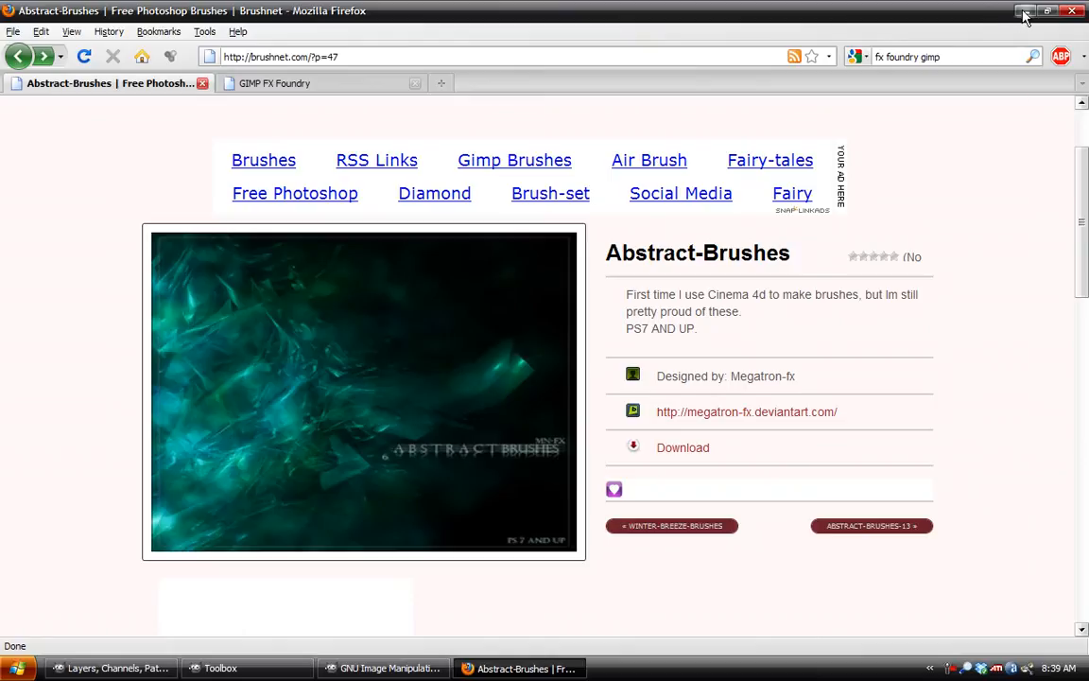
mouse_move(1024, 15)
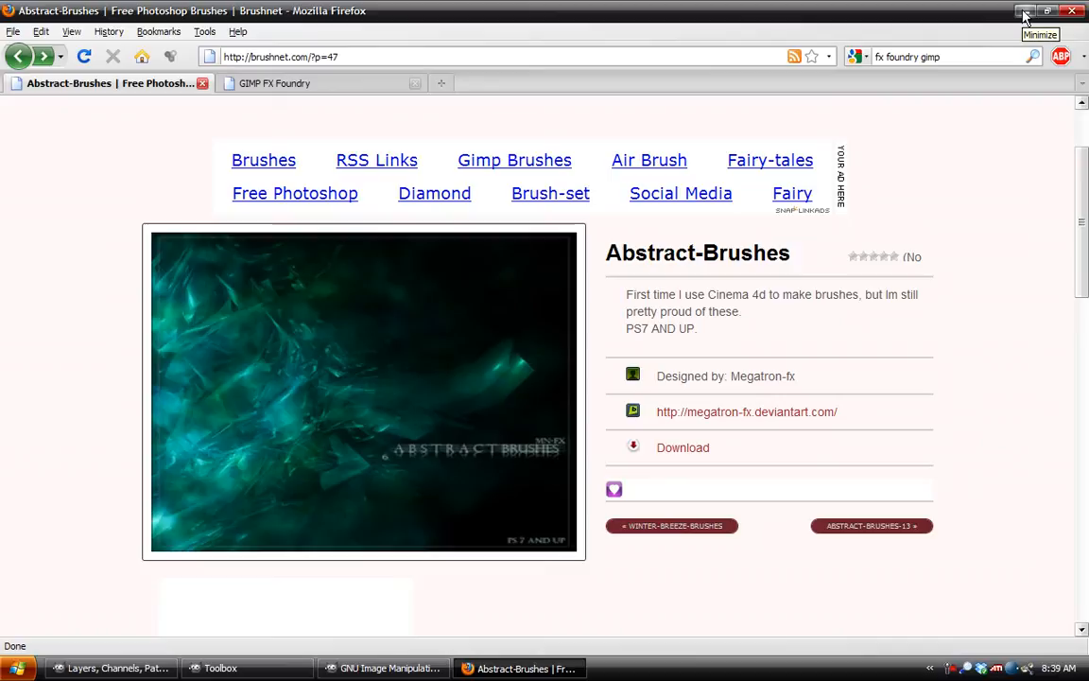
mouse_move(469, 79)
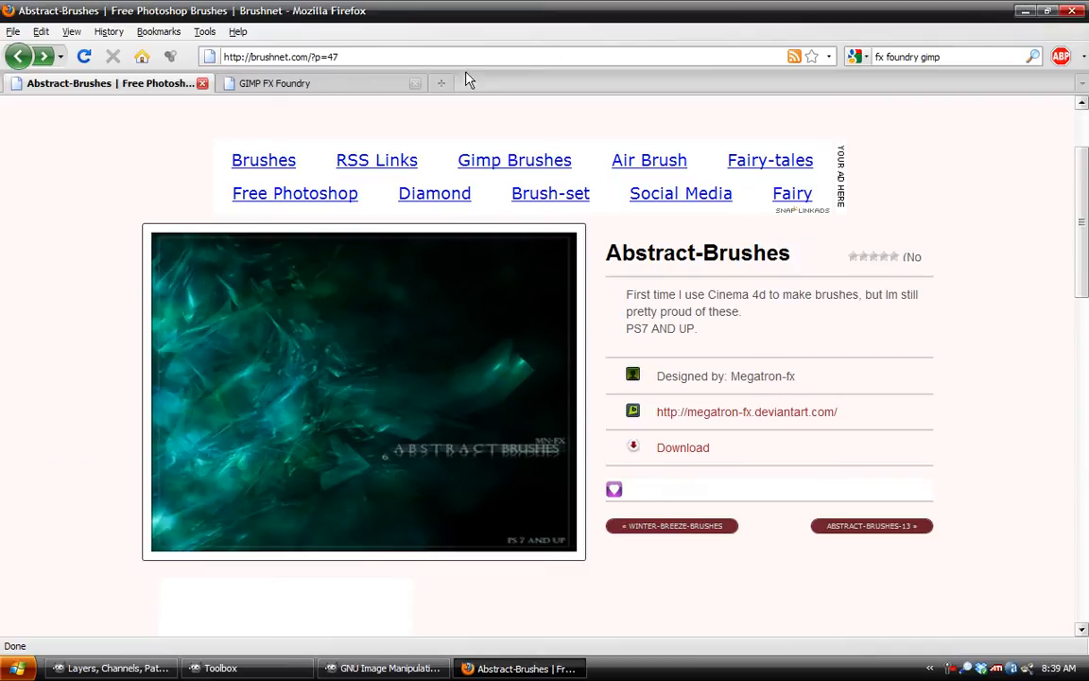
Switch to the GIMP FX Foundry tab in Firefox and scroll through the project page.
left_click(275, 83)
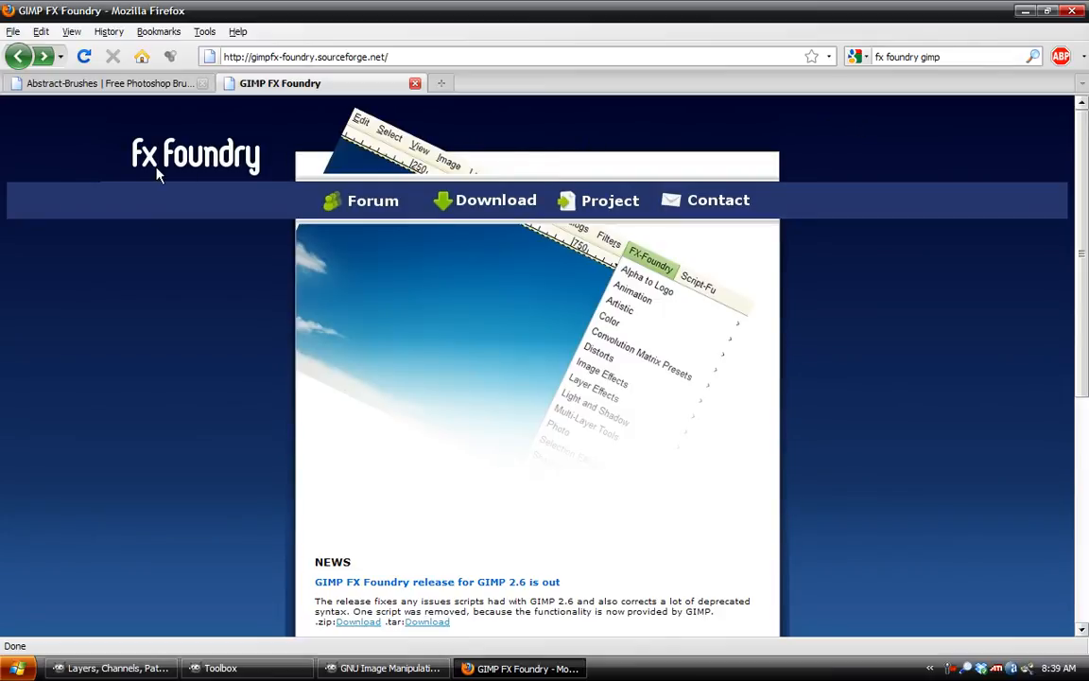
scroll("down", 3)
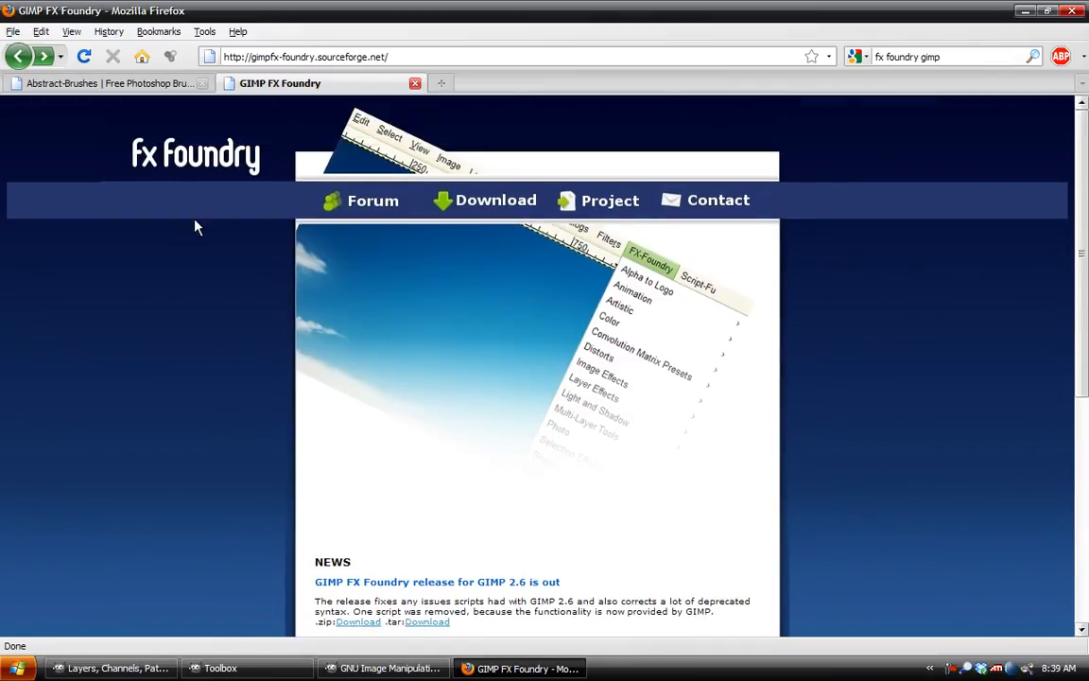
mouse_move(280, 291)
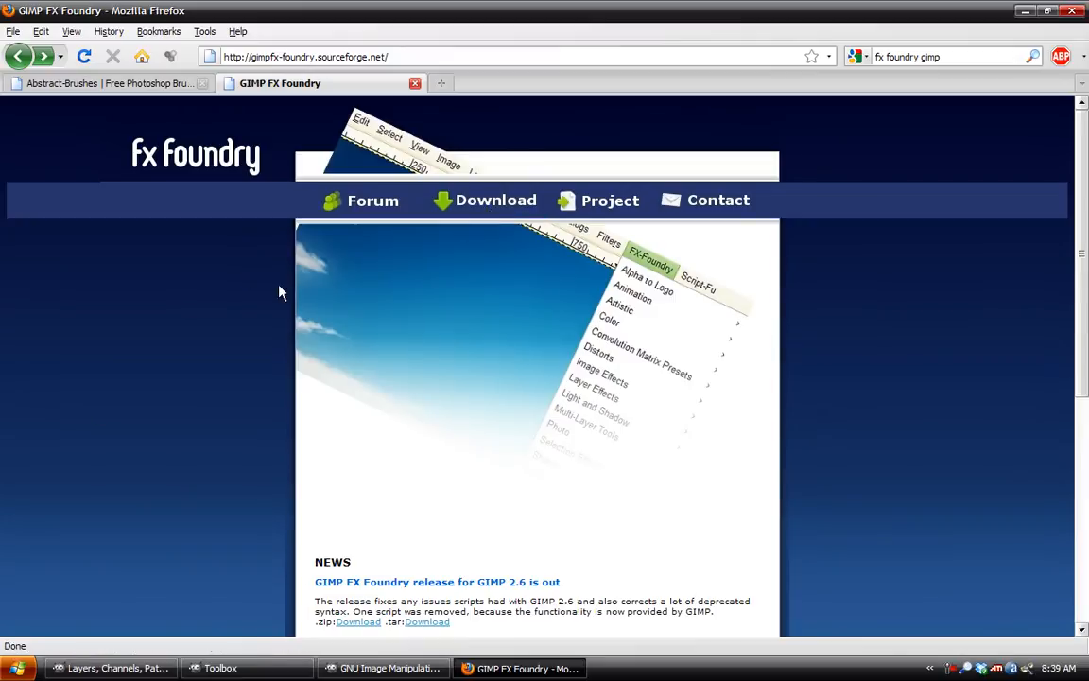
scroll("down", 3)
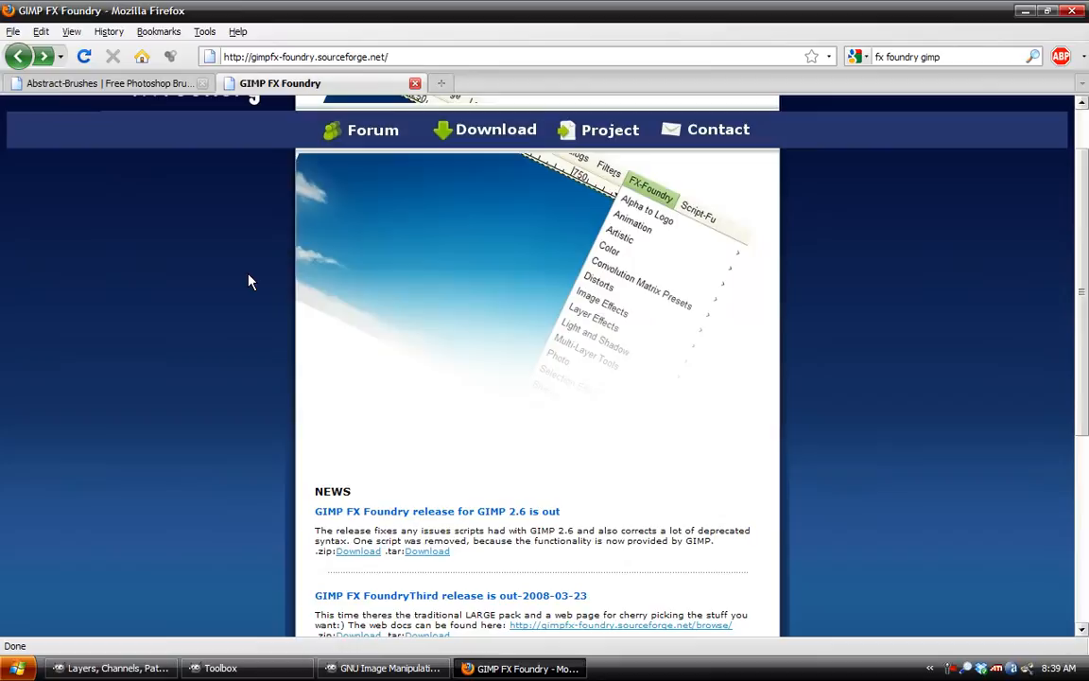
scroll("up", 3)
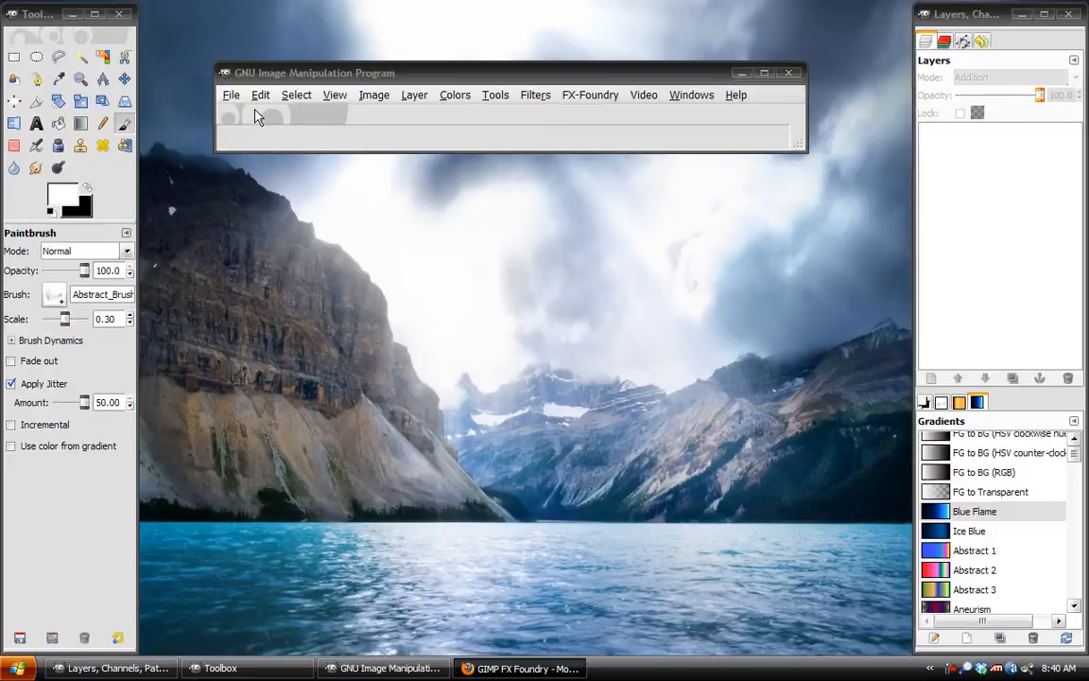
Create a new 400×150 pixel RGB image with a black background.
left_click(231, 95)
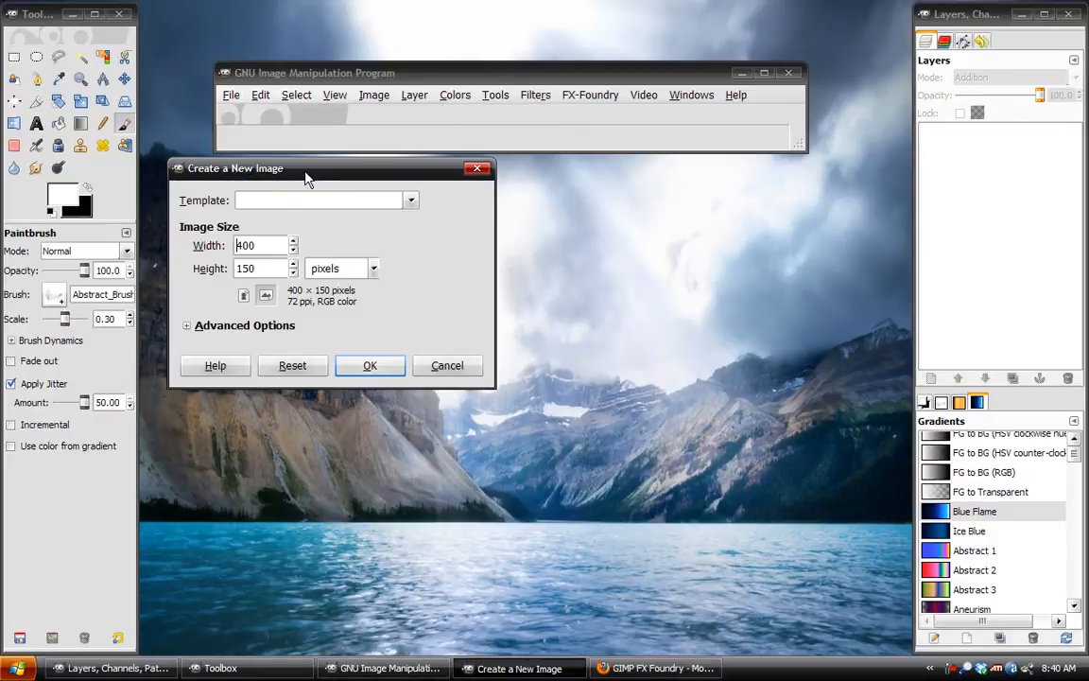
mouse_move(307, 310)
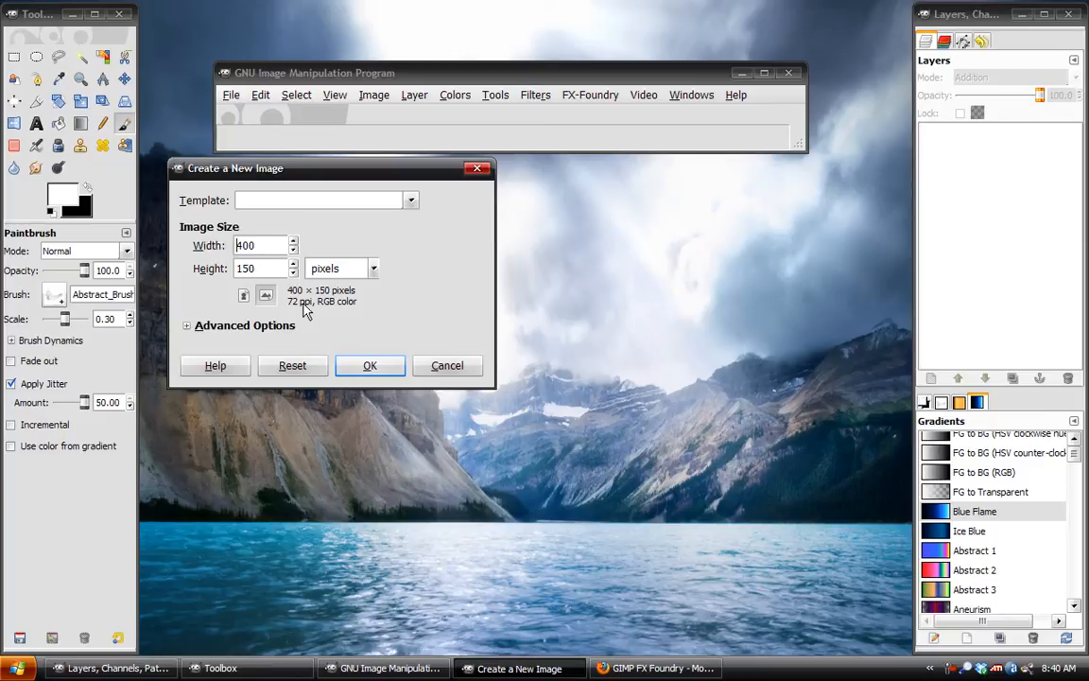
left_click(370, 365)
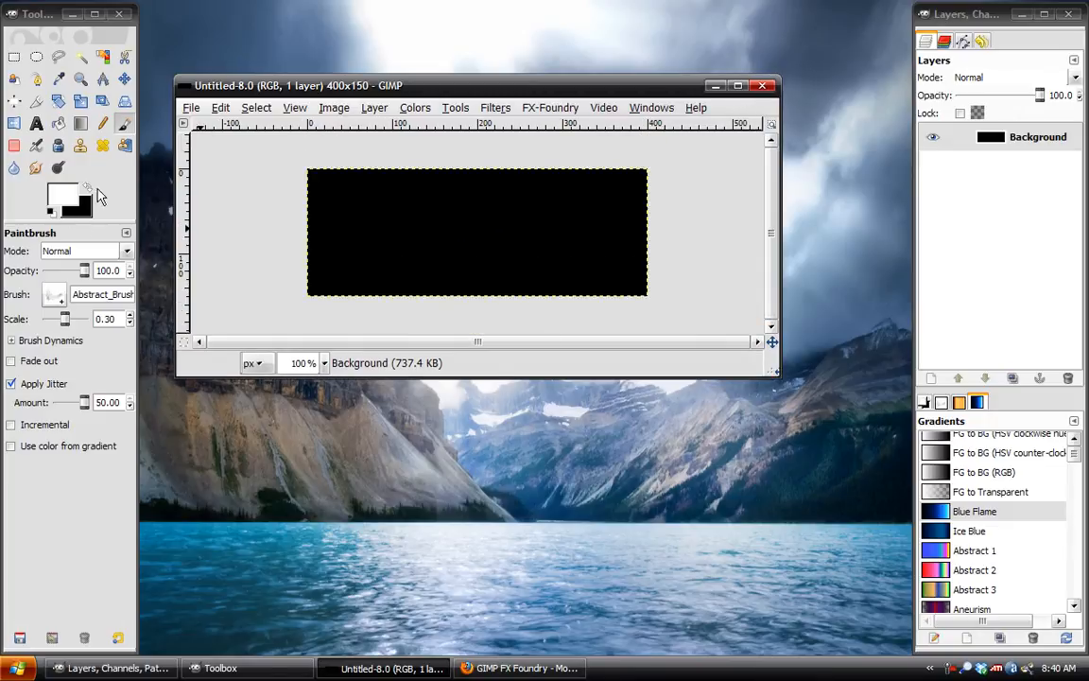
mouse_move(85, 218)
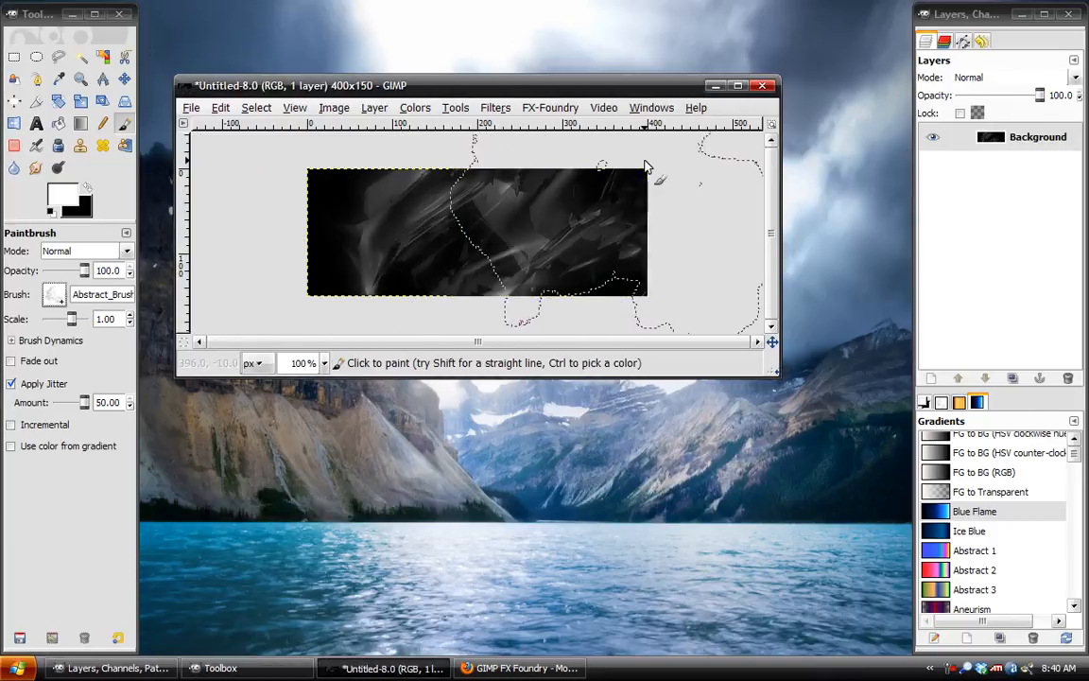
Stamp grey Abstract jittered brush strokes across the whole black canvas as a textured base.
left_click(53, 295)
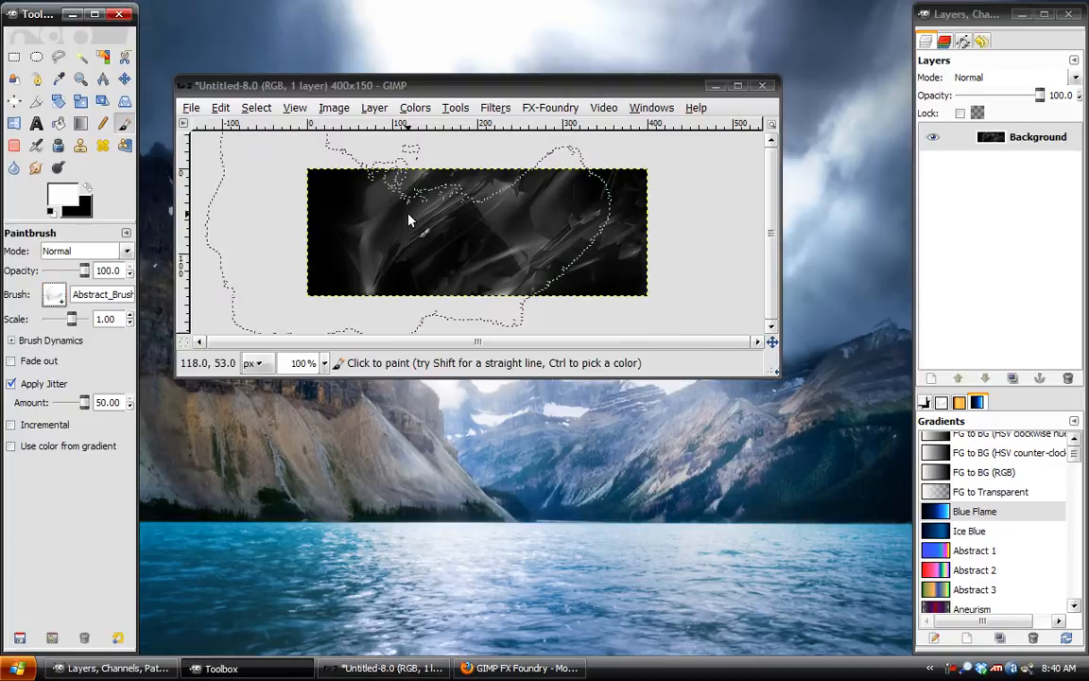
left_click(53, 295)
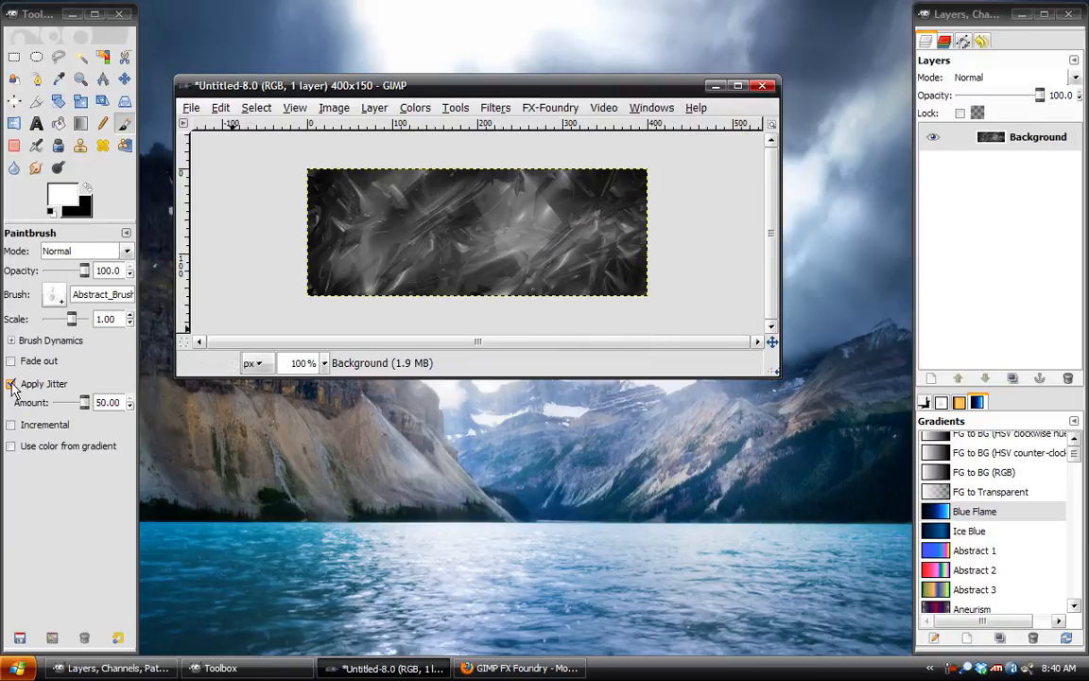
left_click(11, 384)
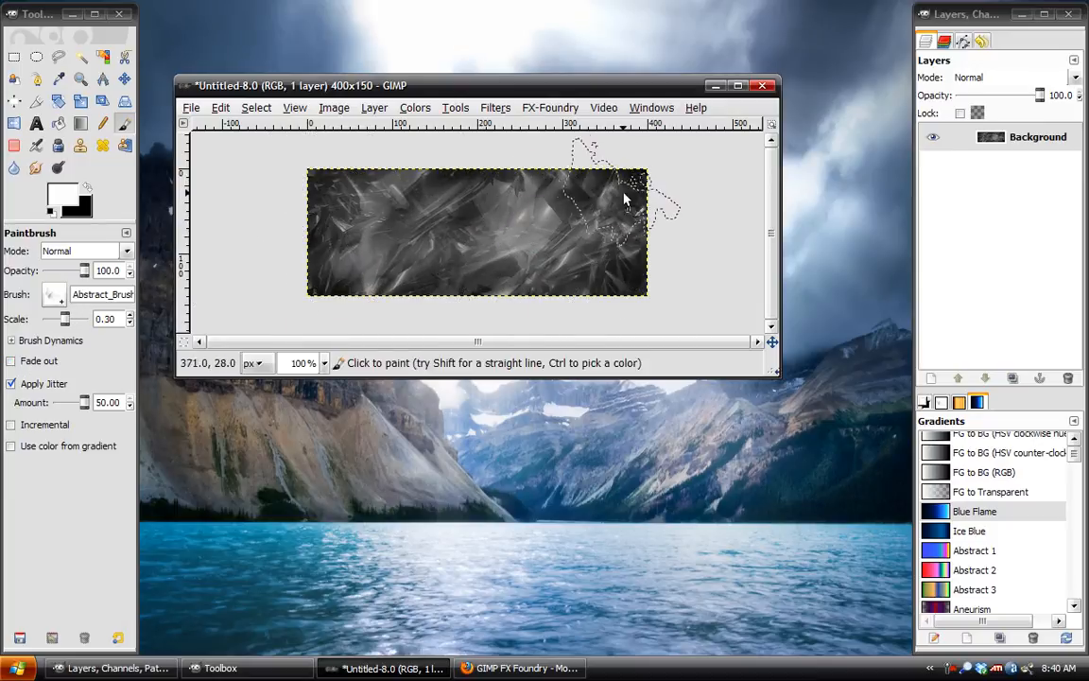
left_click(53, 295)
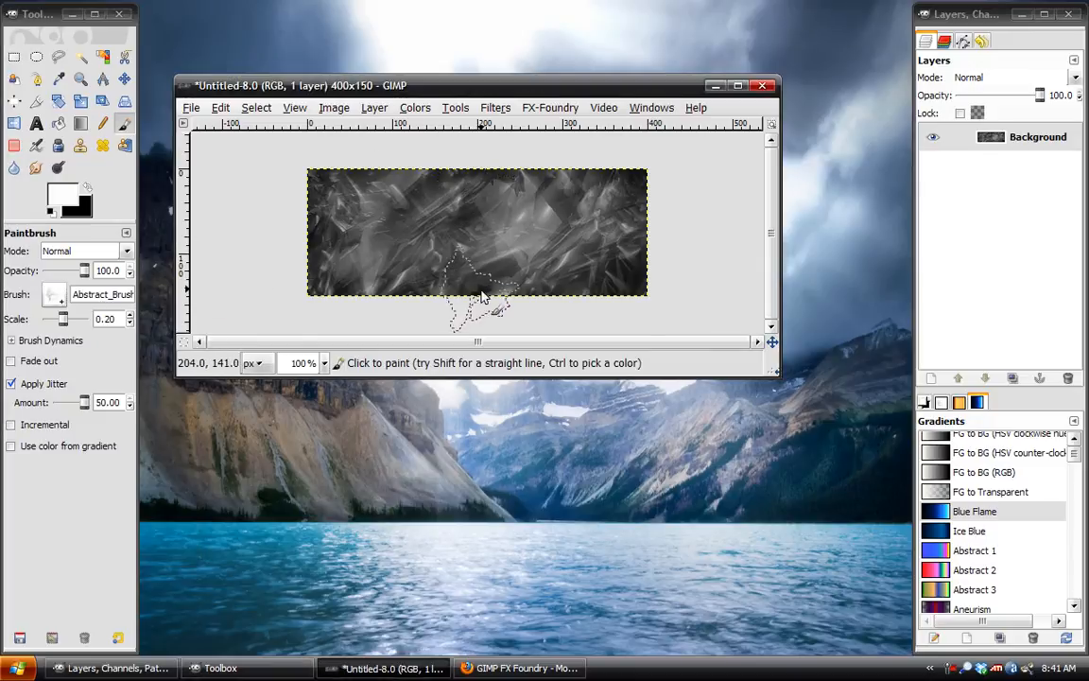
left_click(53, 295)
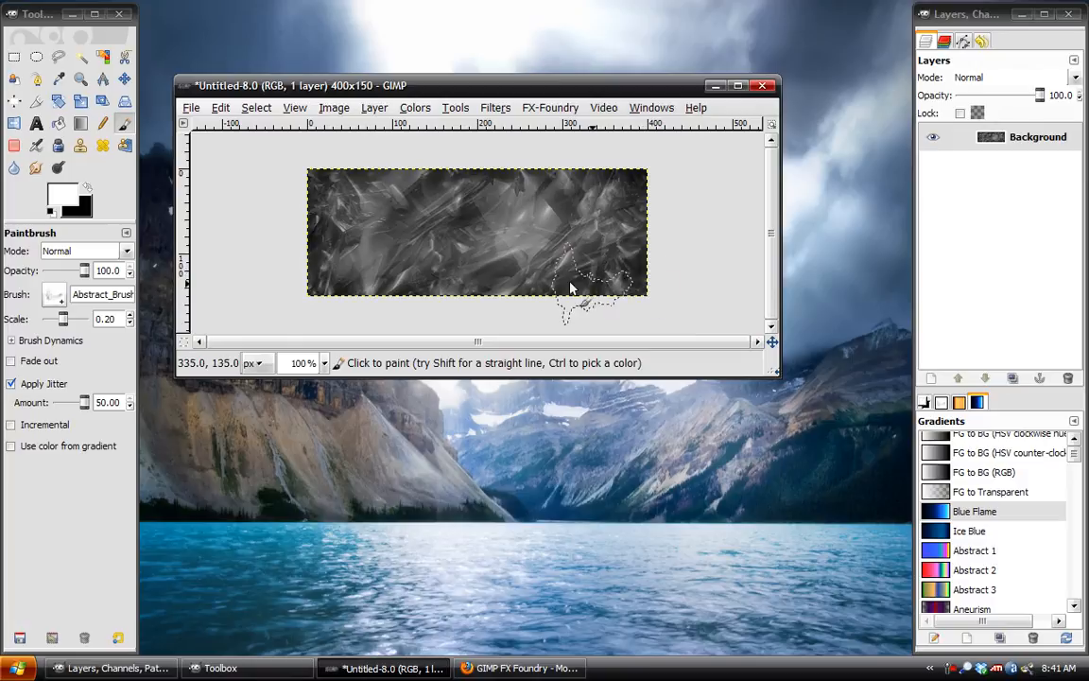
left_click(53, 295)
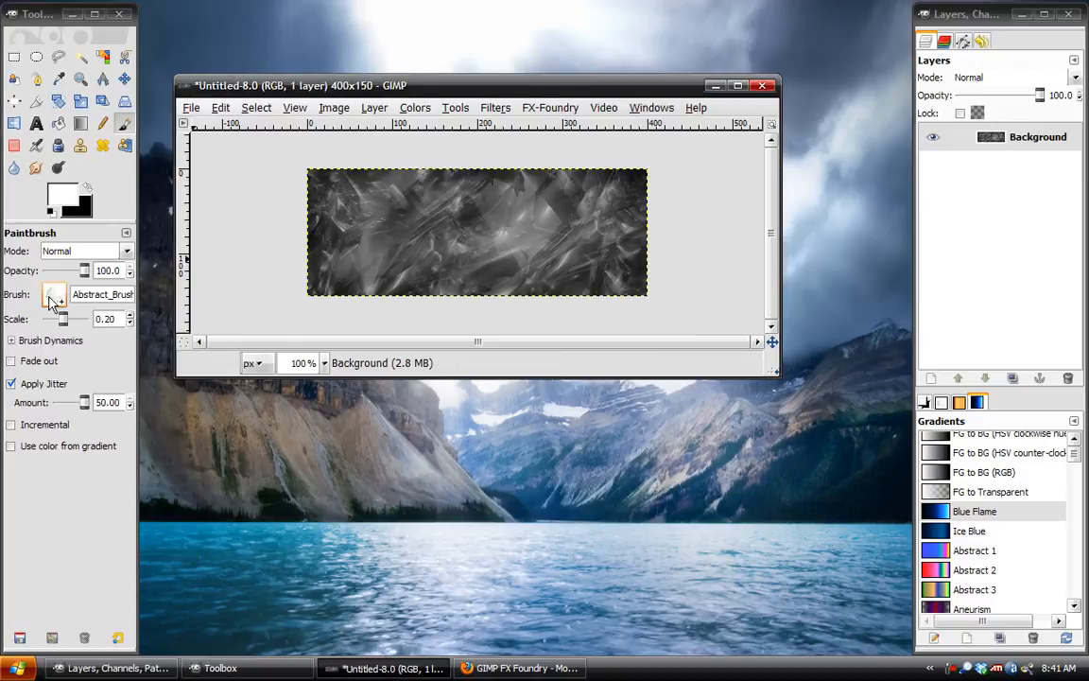
left_click(53, 295)
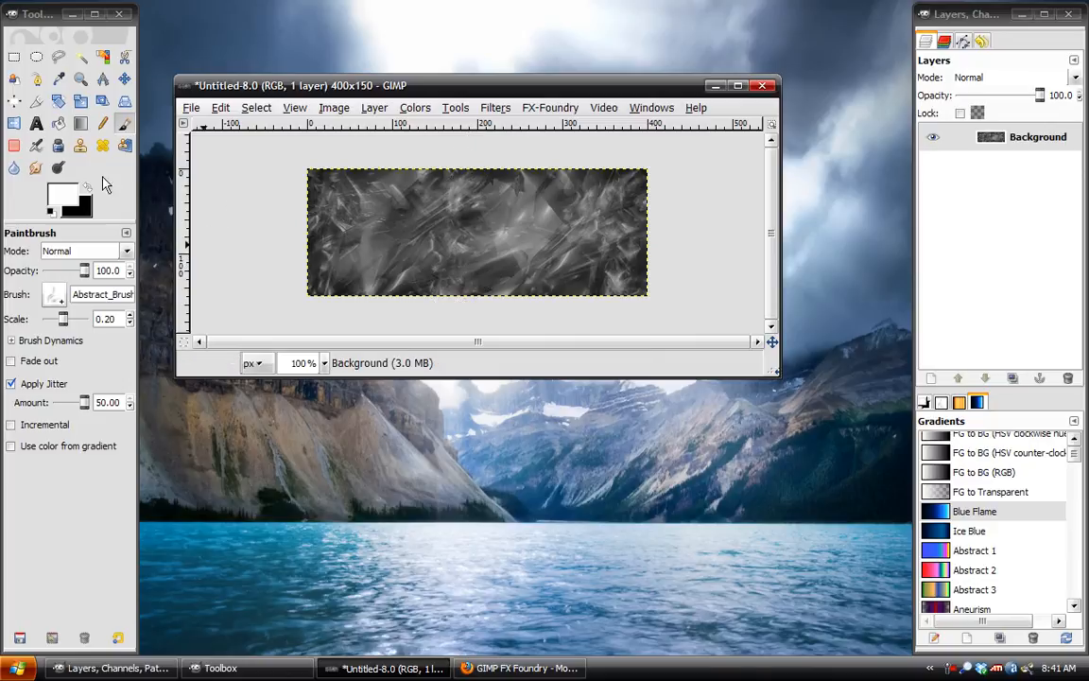
mouse_move(426, 108)
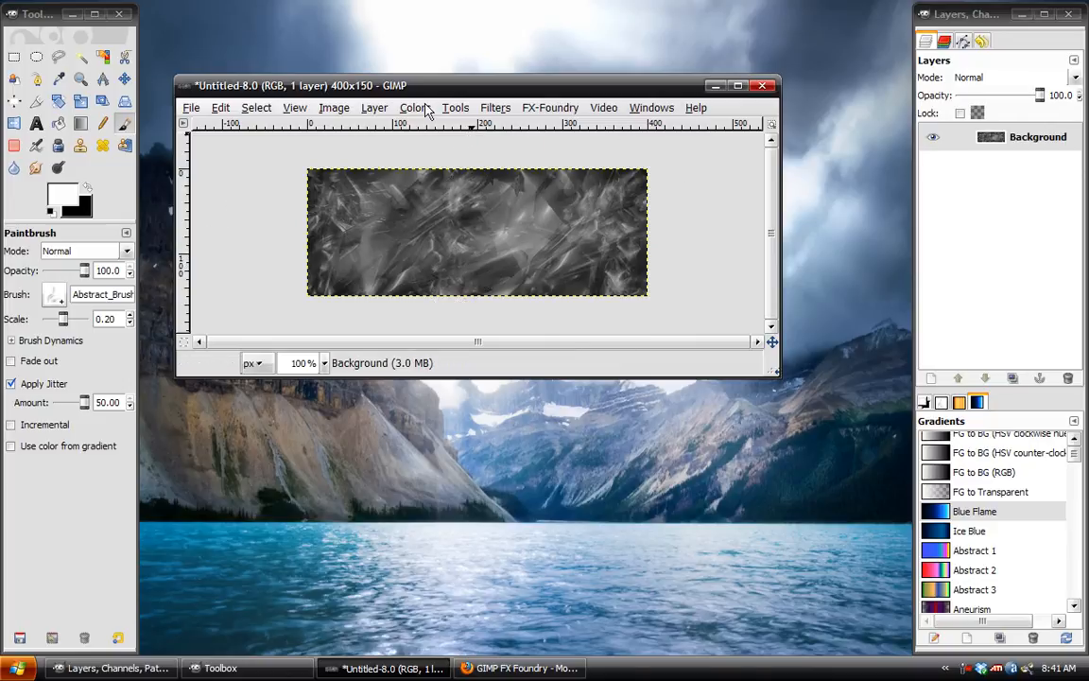
In Levels, set white input 152 and midtone 0.58 to boost the texture's contrast.
left_click(414, 106)
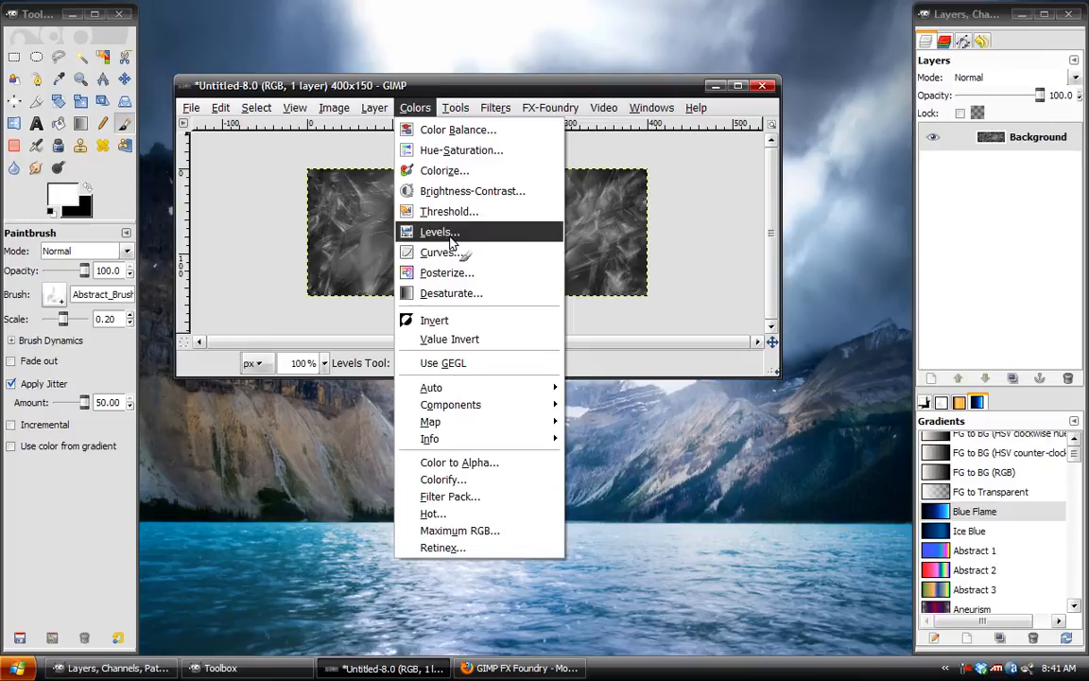
left_click(439, 231)
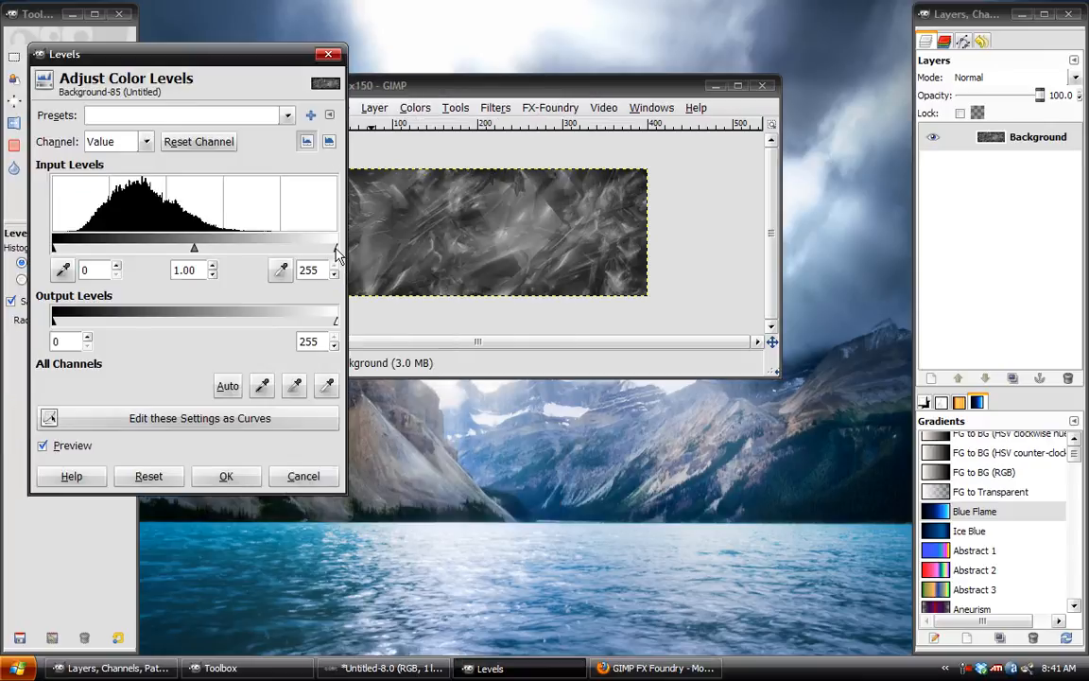
left_click_drag(336, 246, 223, 246)
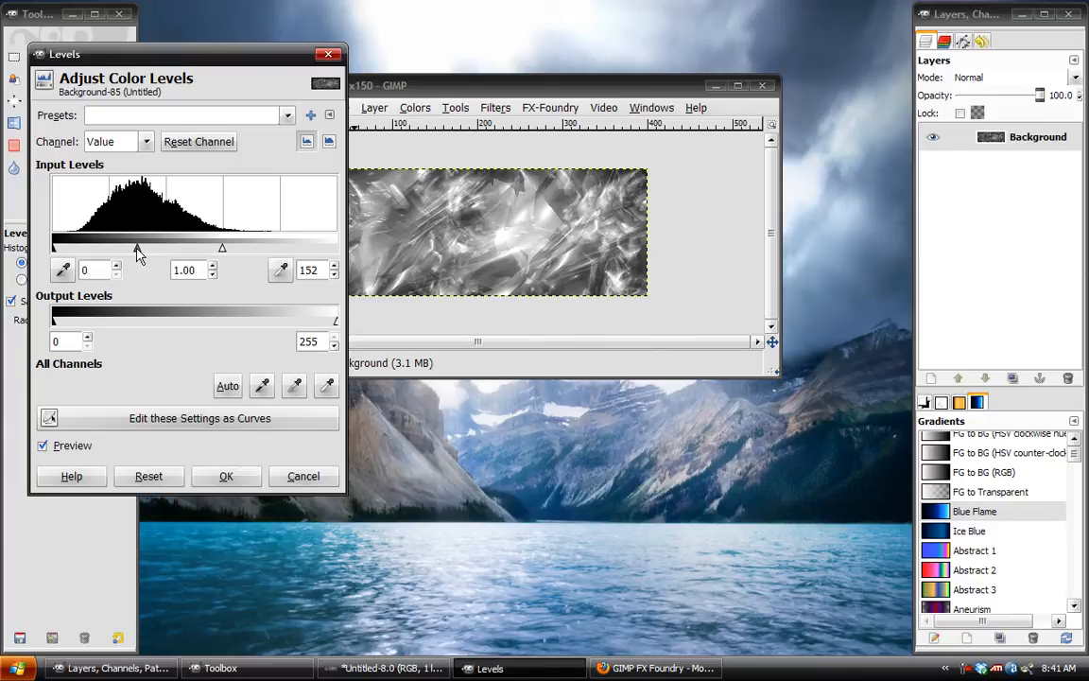
left_click_drag(136, 247, 155, 248)
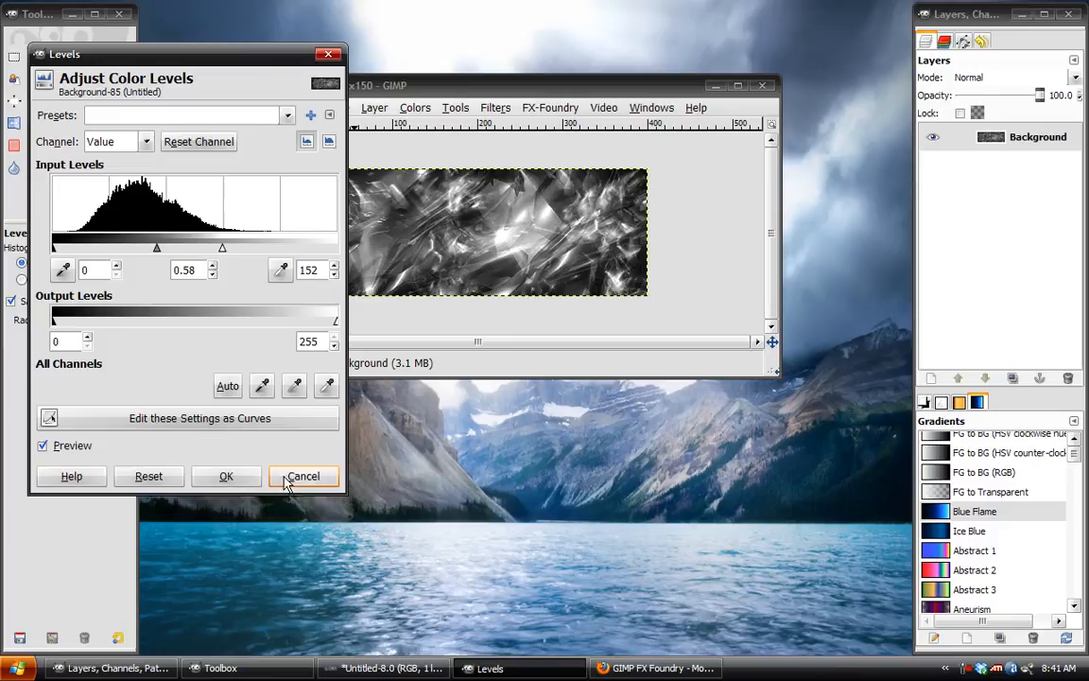
Apply Levels, choose the Incandescent gradient and recolour the texture with Gradient Map.
left_click(303, 477)
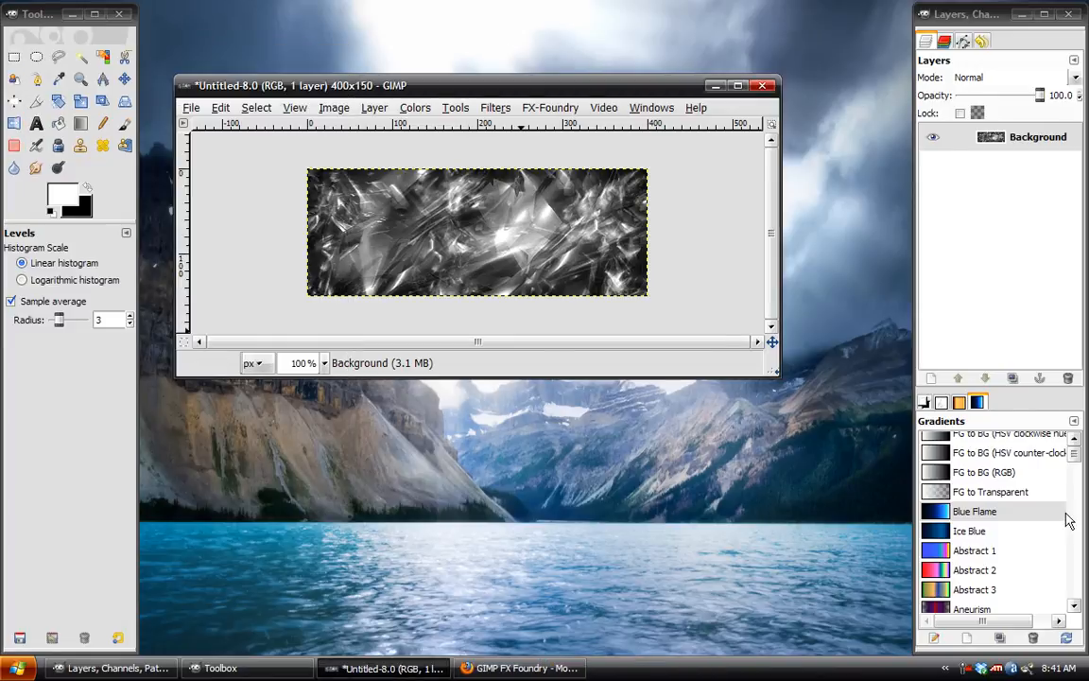
scroll("down", 3)
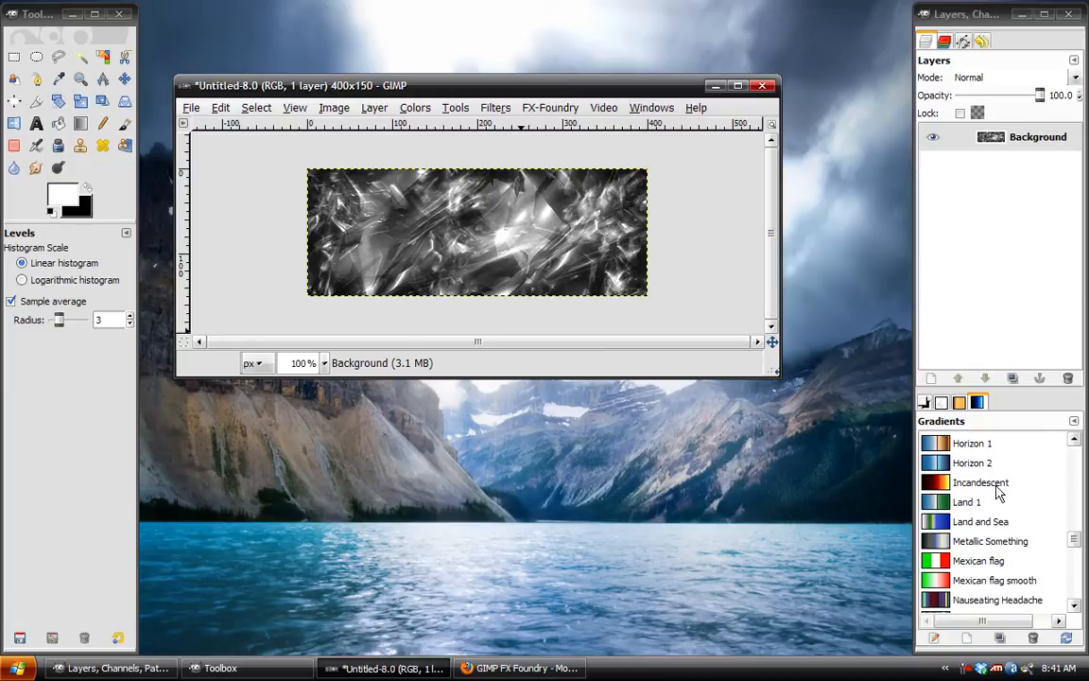
left_click(980, 482)
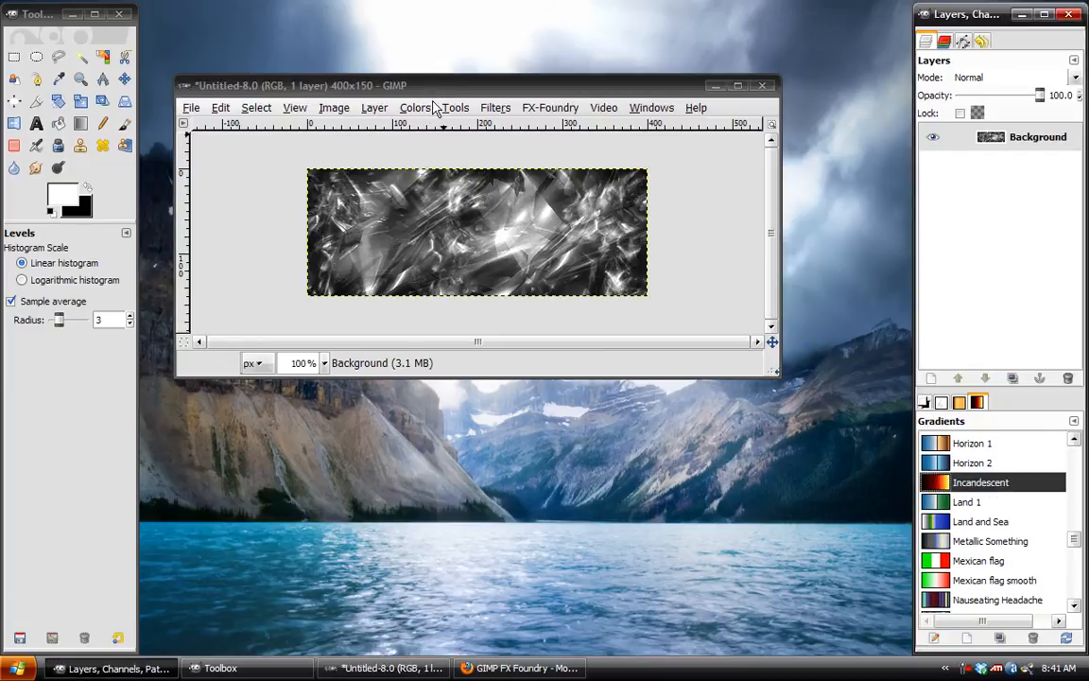
left_click(414, 106)
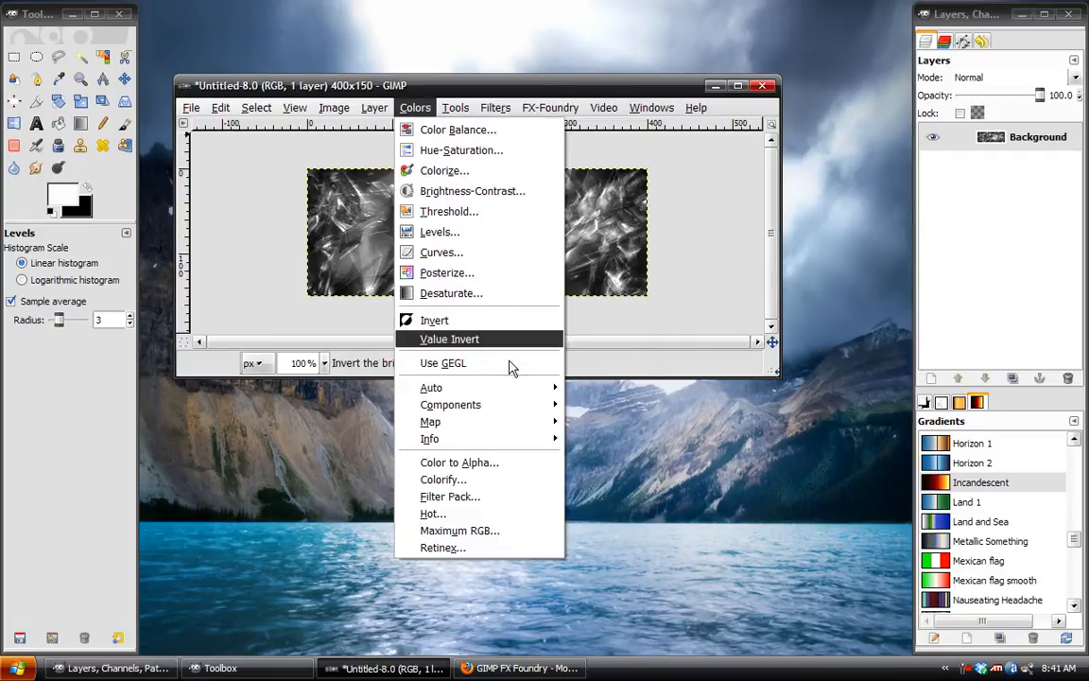
mouse_move(432, 421)
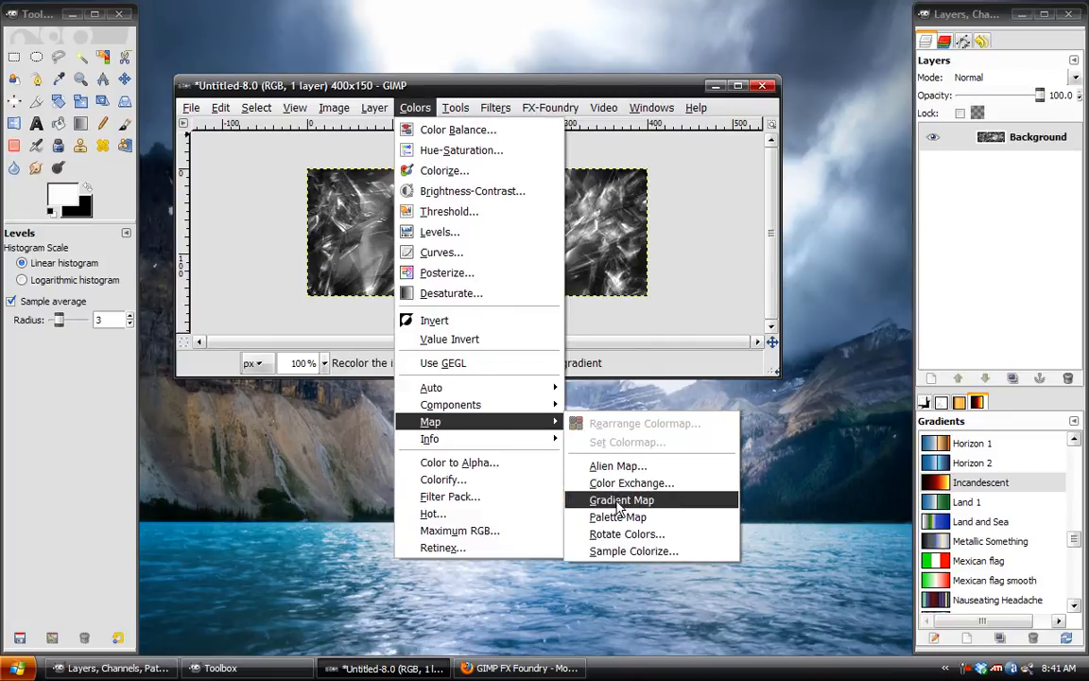
left_click(620, 499)
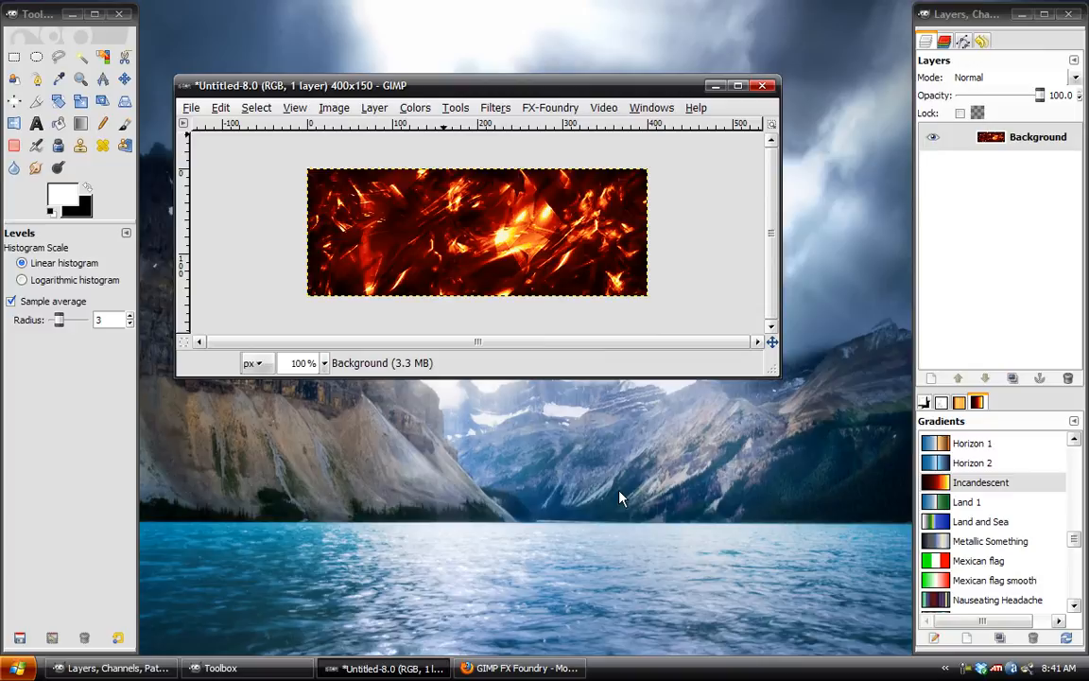
mouse_move(219, 106)
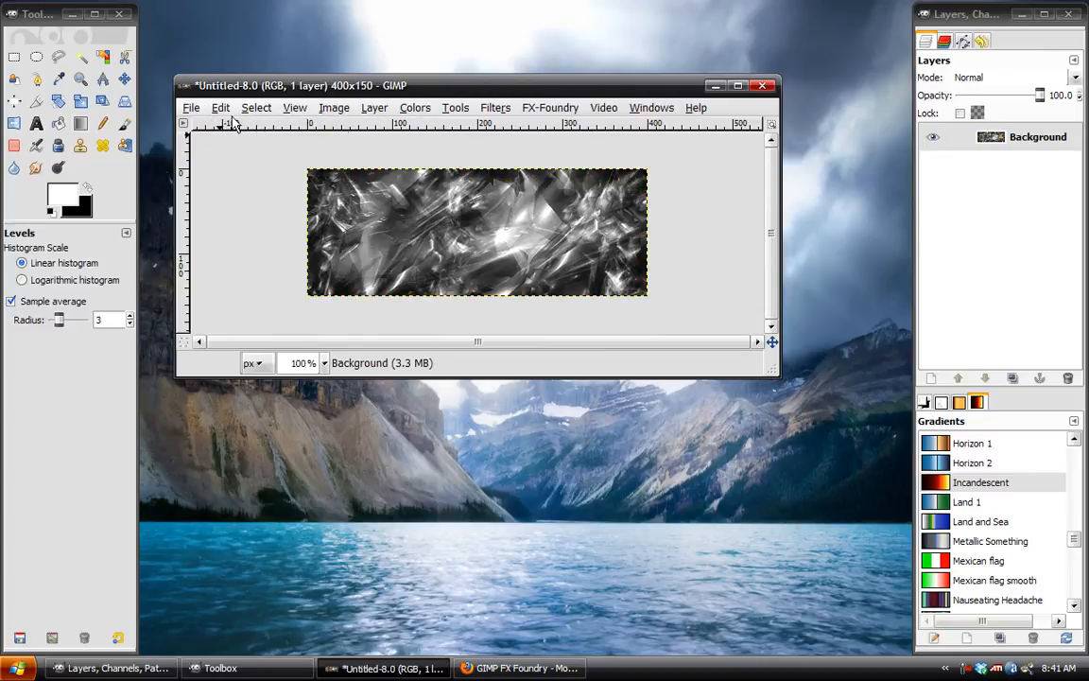
Paint more Abstract brush strokes over the texture with the Paintbrush.
left_click(125, 125)
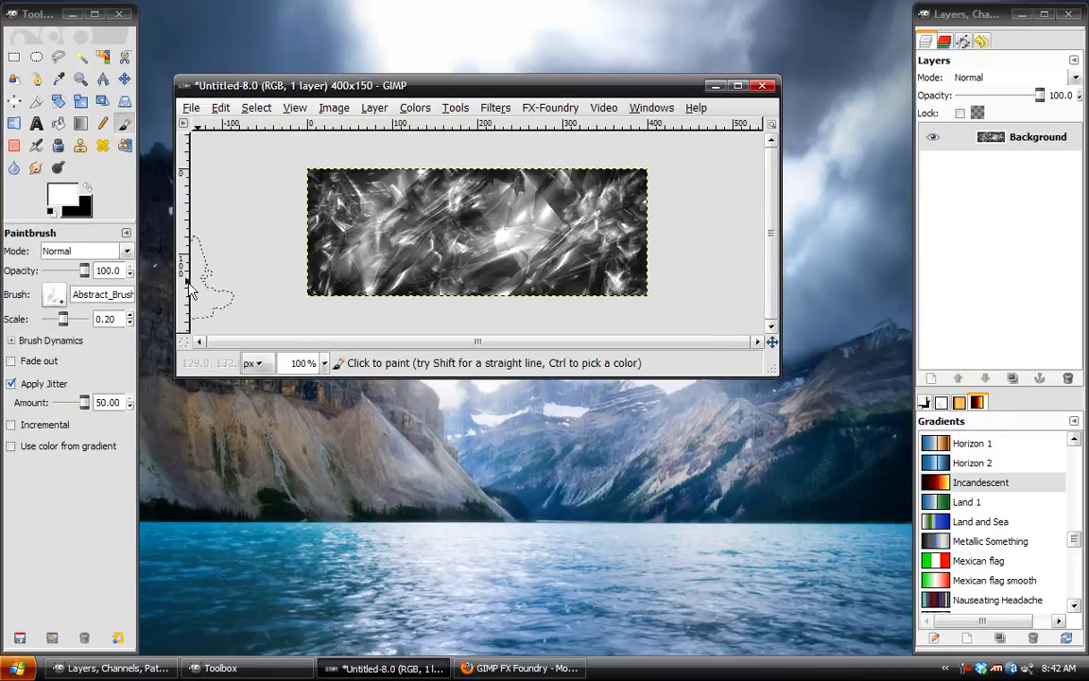
left_click(376, 218)
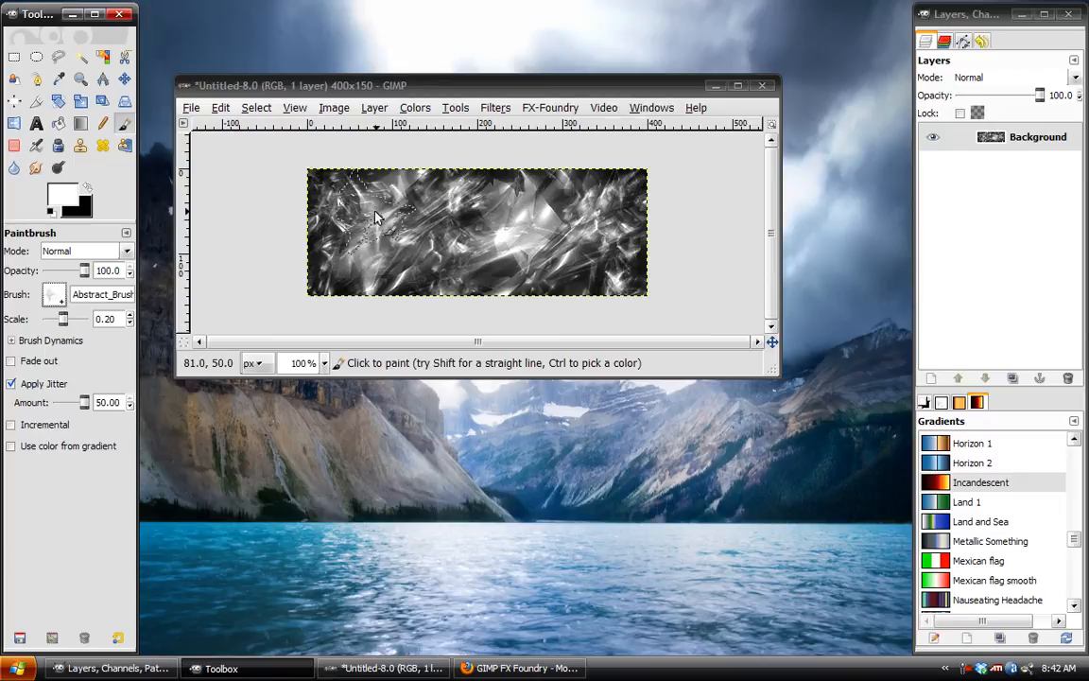
left_click(357, 212)
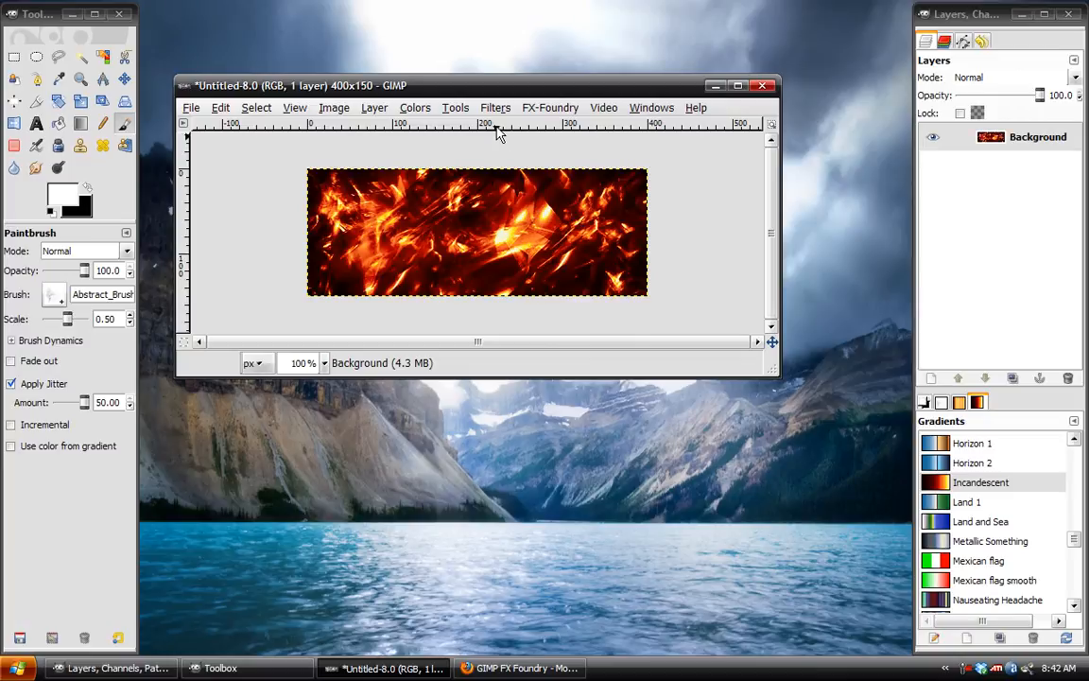
mouse_move(630, 134)
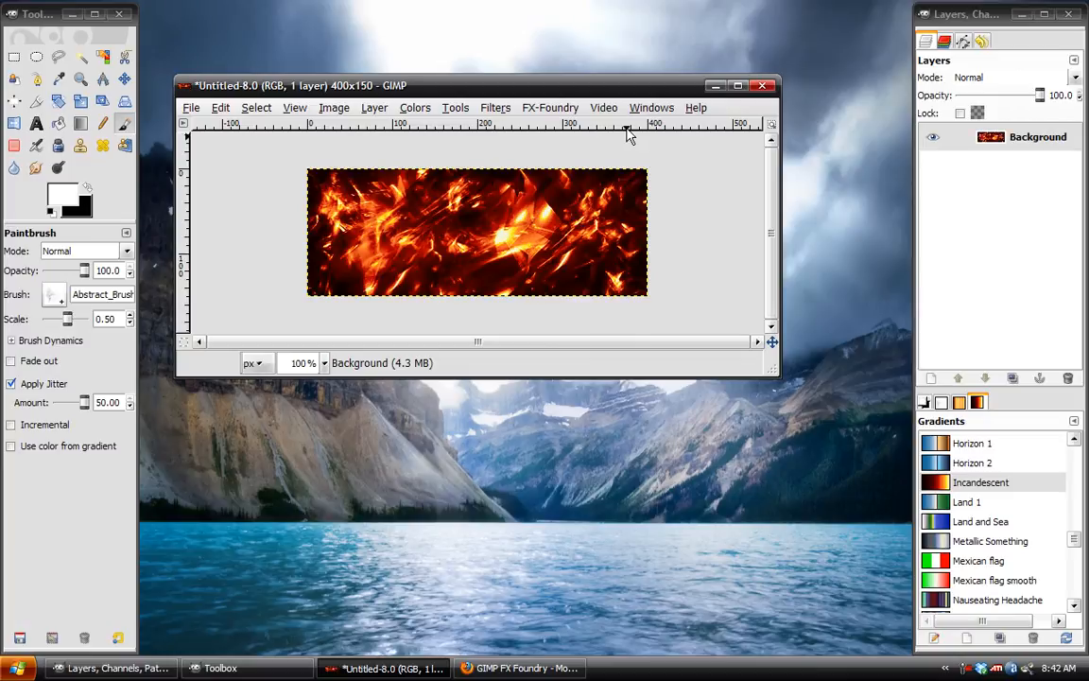
mouse_move(113, 298)
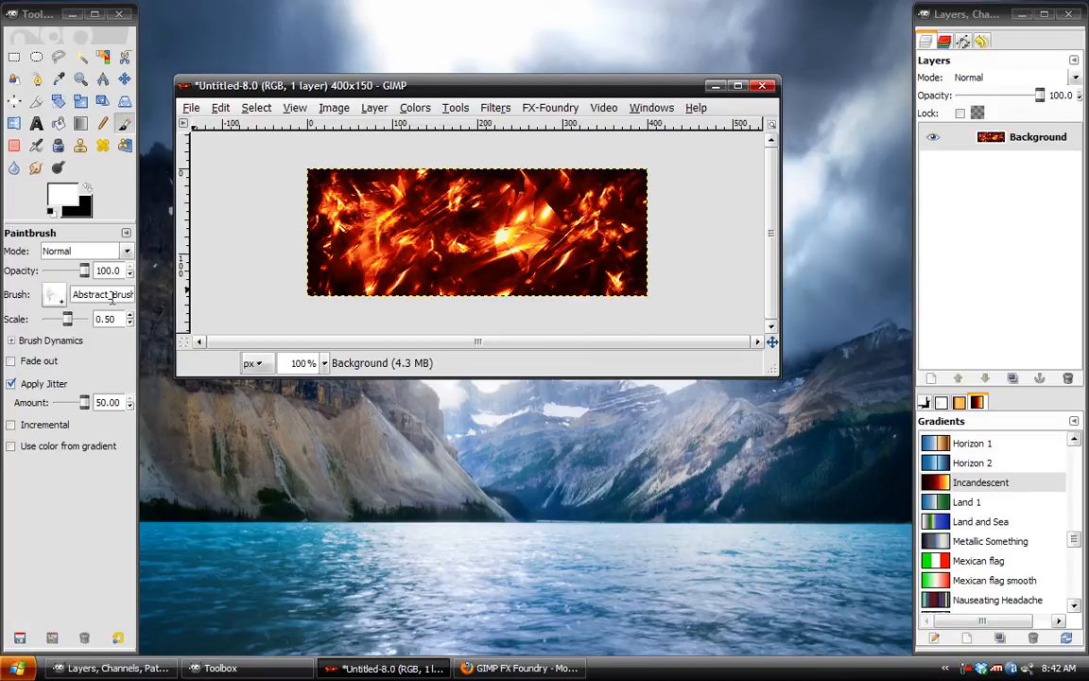
mouse_move(855, 314)
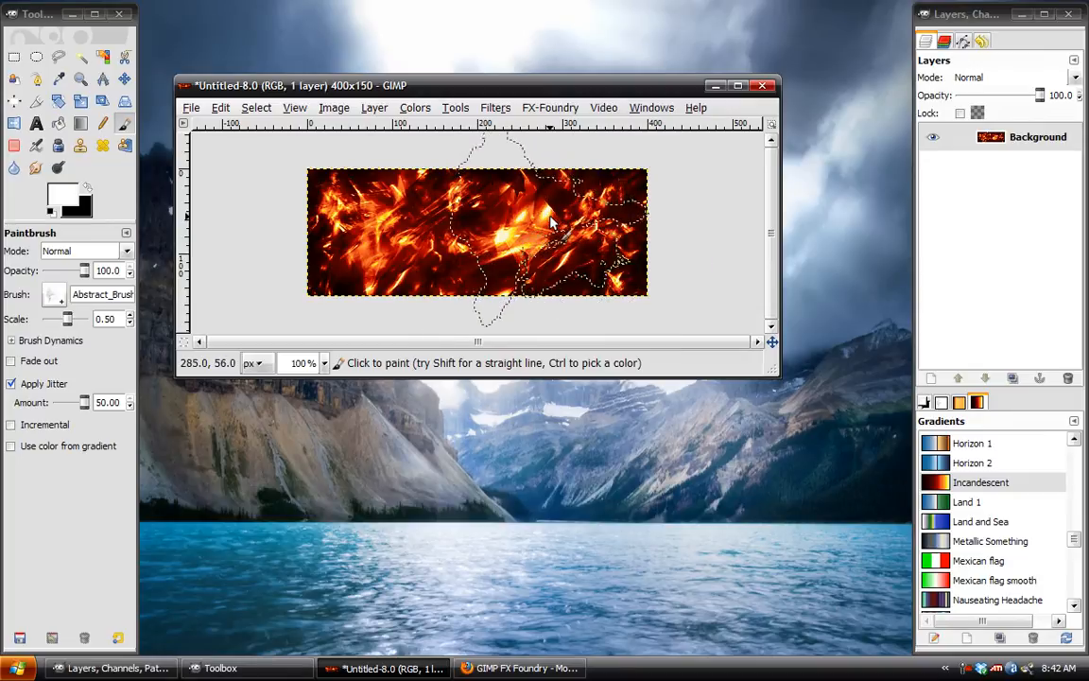
Select the Move tool and bring up the File menu's recent files list.
left_click(125, 79)
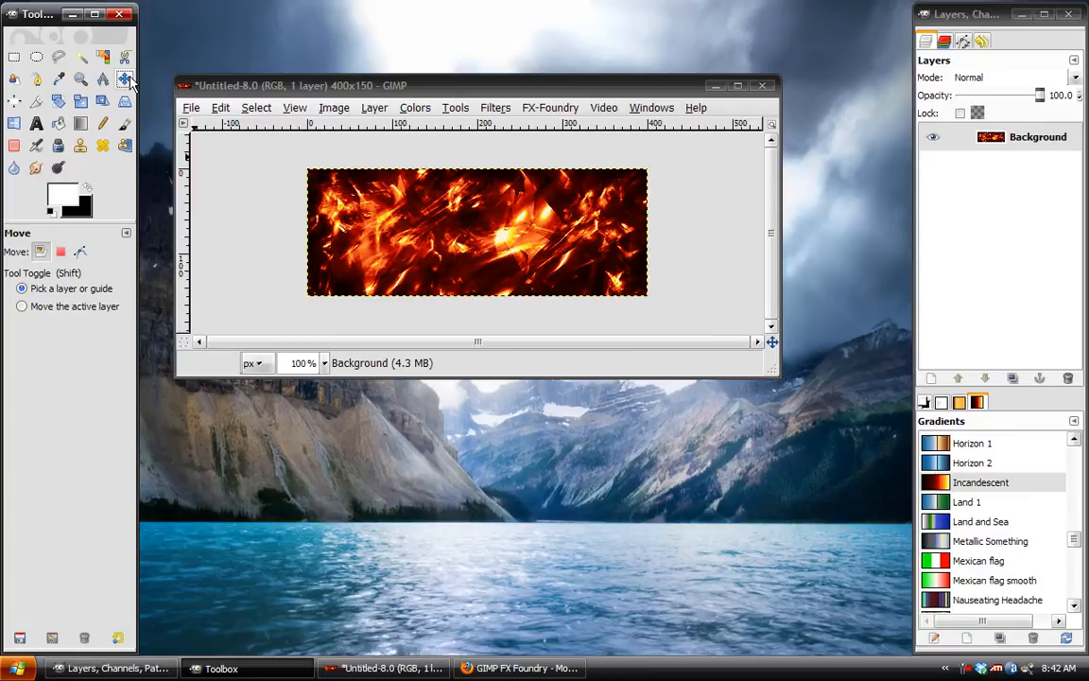
mouse_move(477, 248)
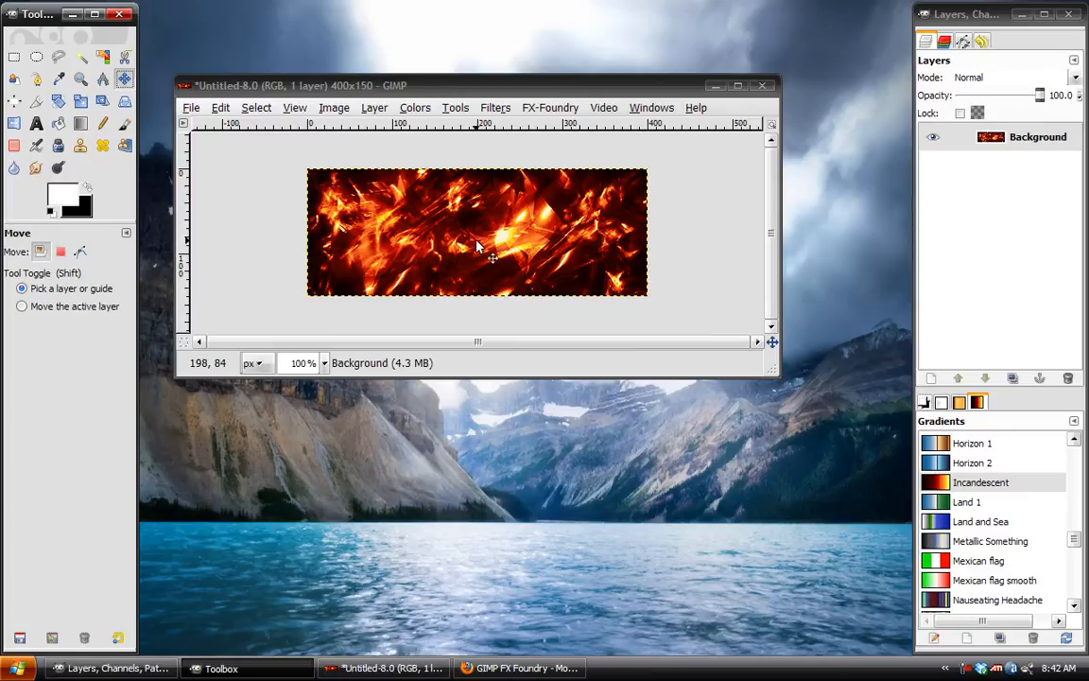
mouse_move(238, 129)
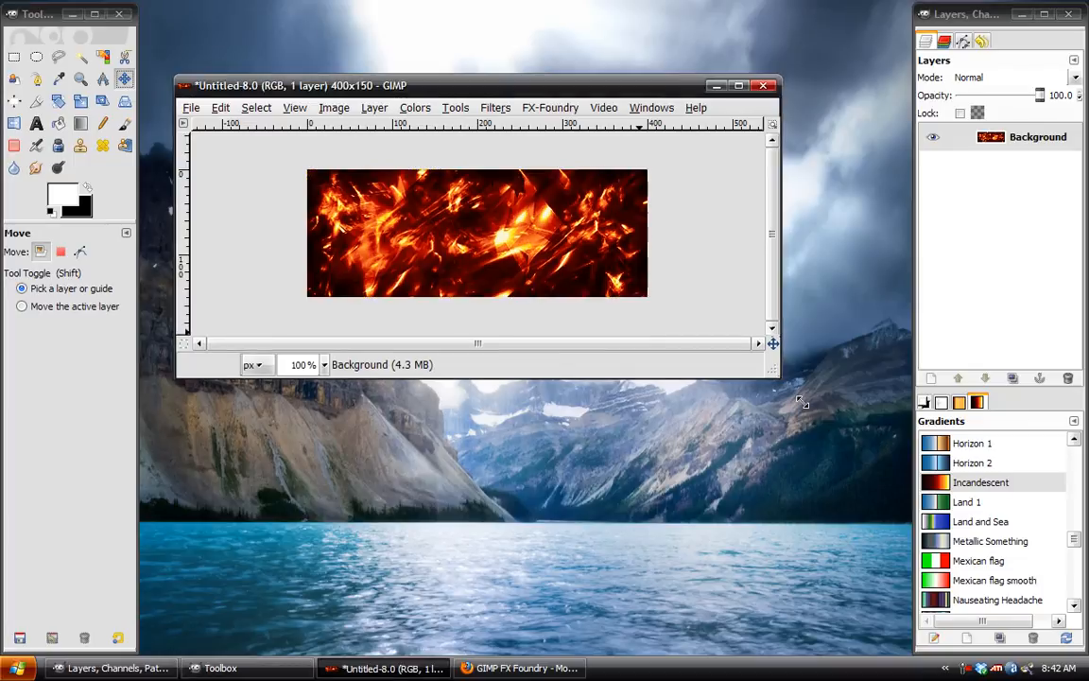
left_click(191, 106)
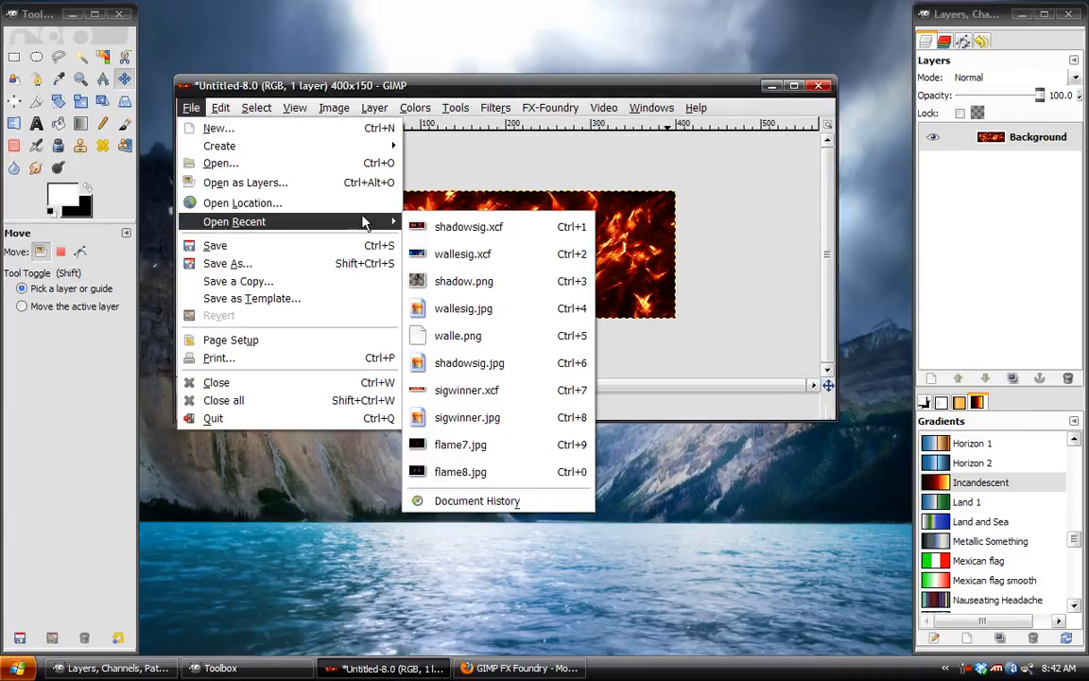
Open shadow.png from My Documents as a new layer over the fiery background.
left_click(221, 162)
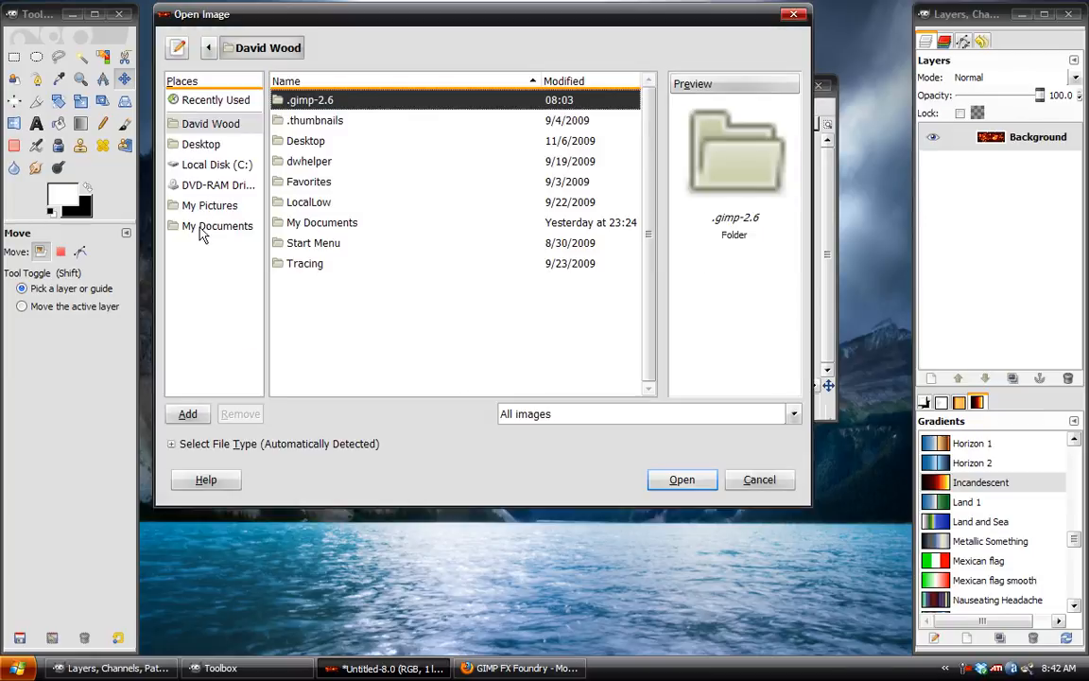
double_click(216, 225)
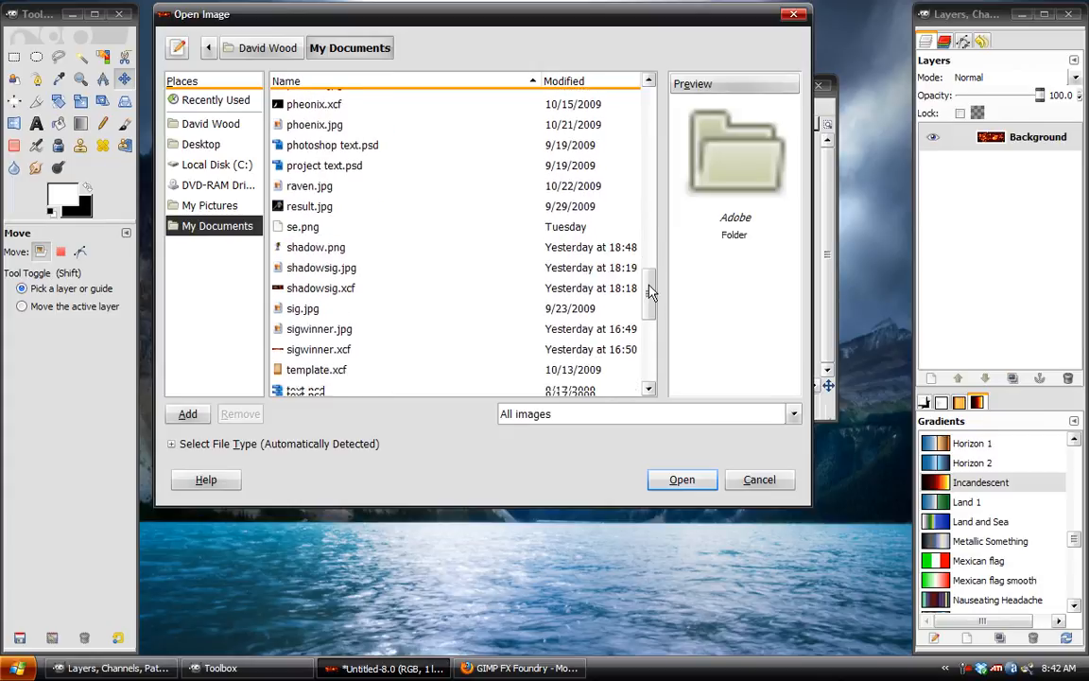
left_click(316, 246)
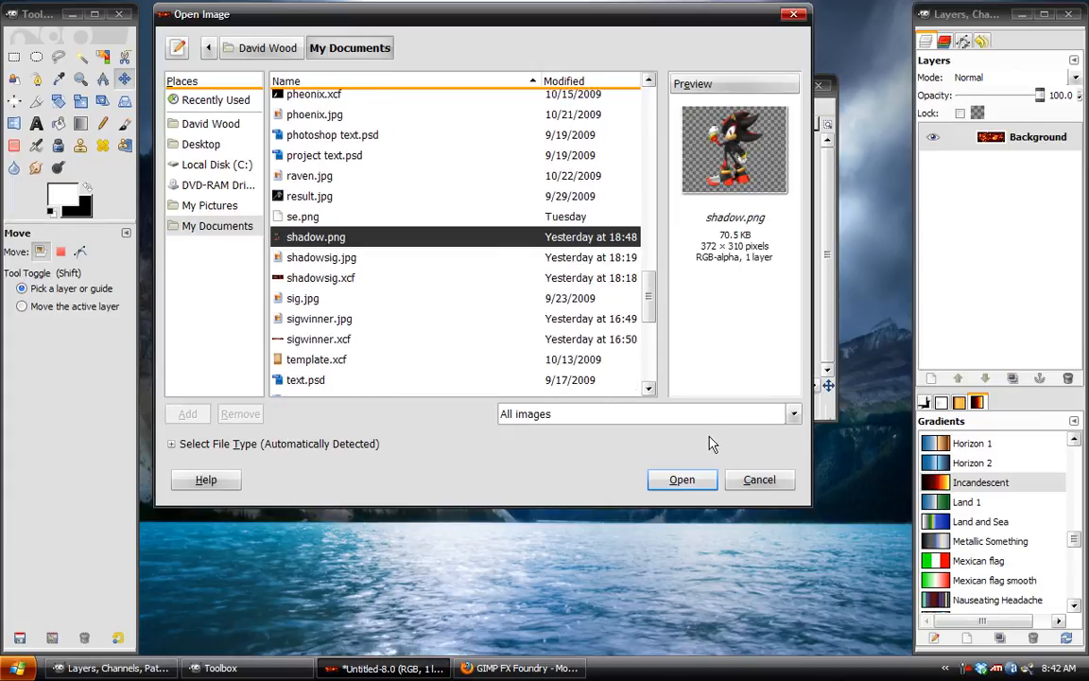
left_click(681, 480)
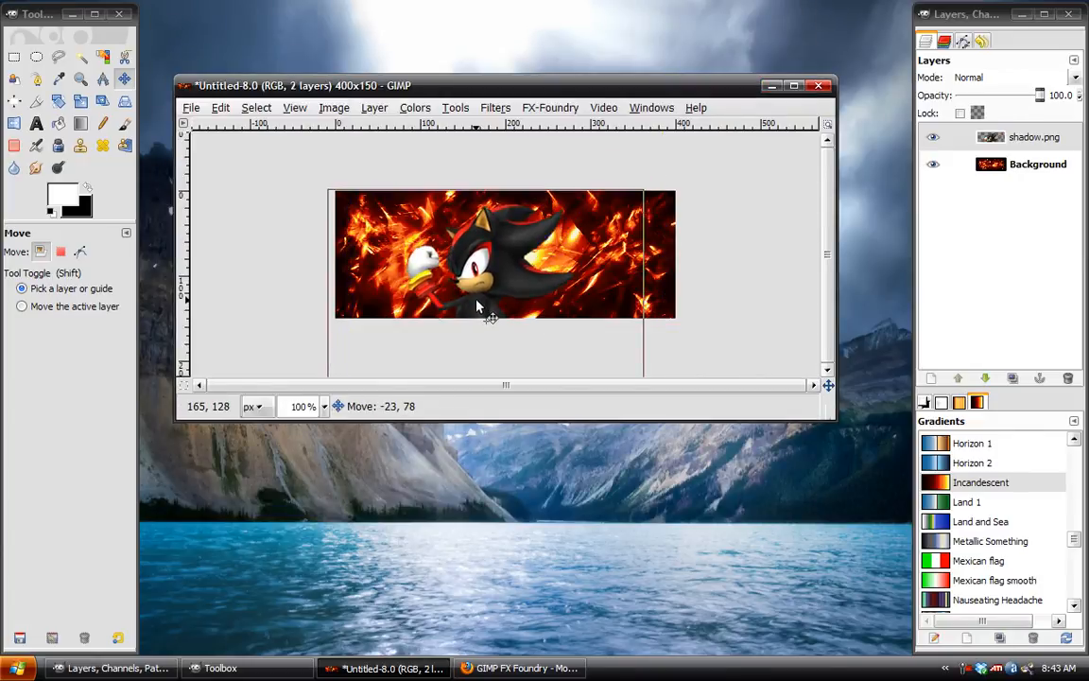
Drag the Shadow render left of centre over the flames and start its Levels adjustment.
left_click_drag(491, 318, 476, 291)
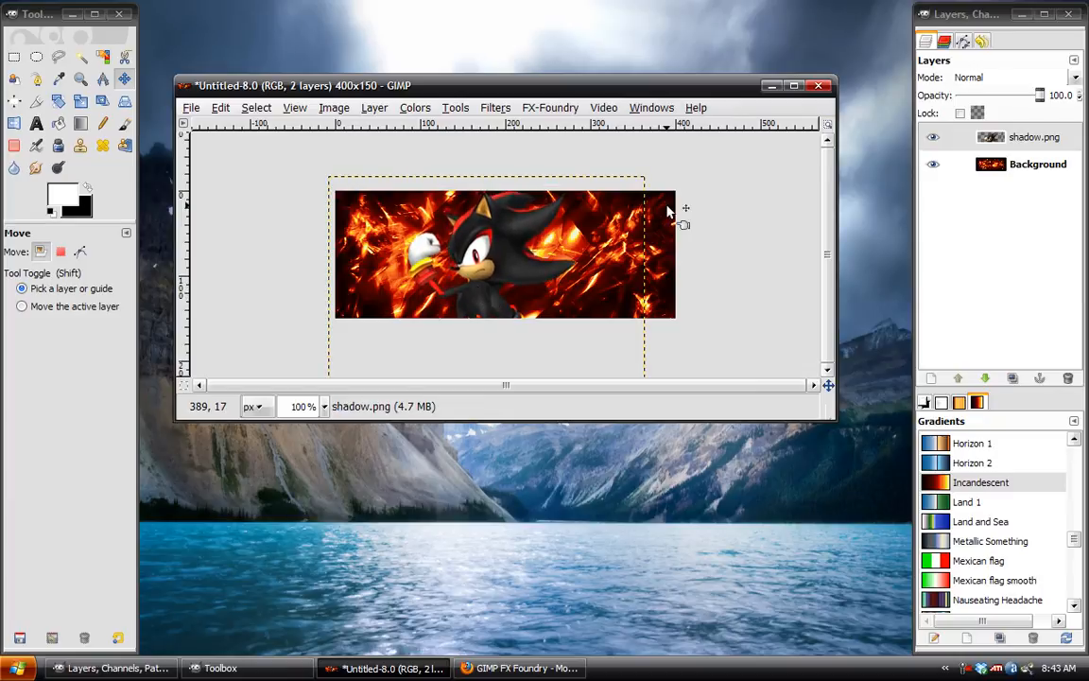
left_click(414, 106)
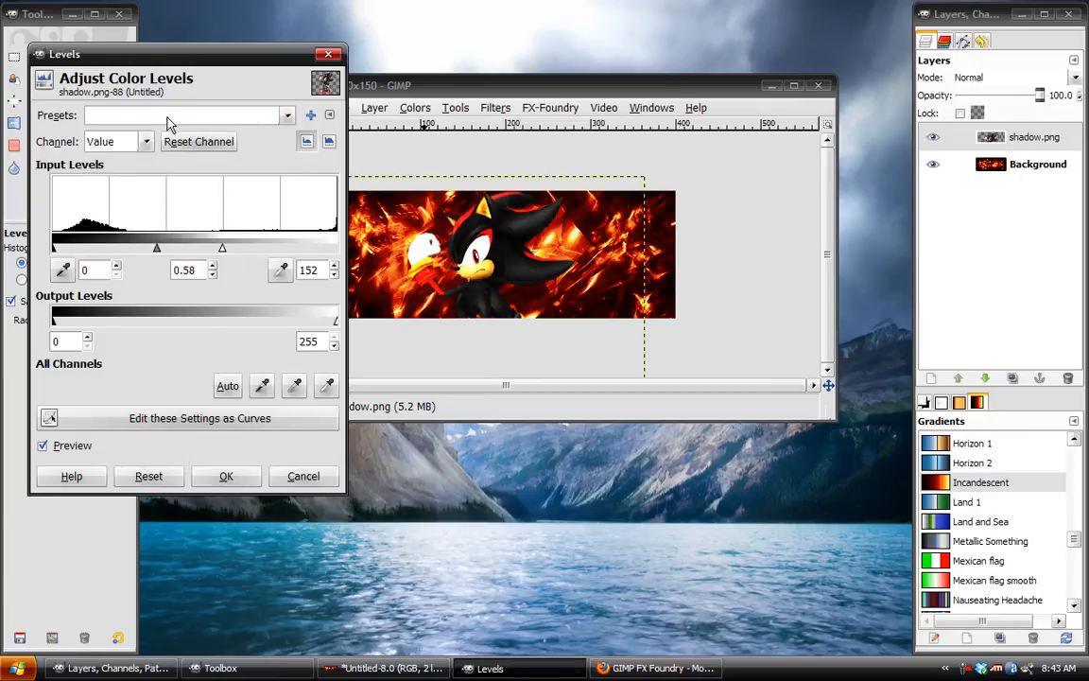
Try a saved Levels preset and nudge the white input slider on the render.
left_click(287, 115)
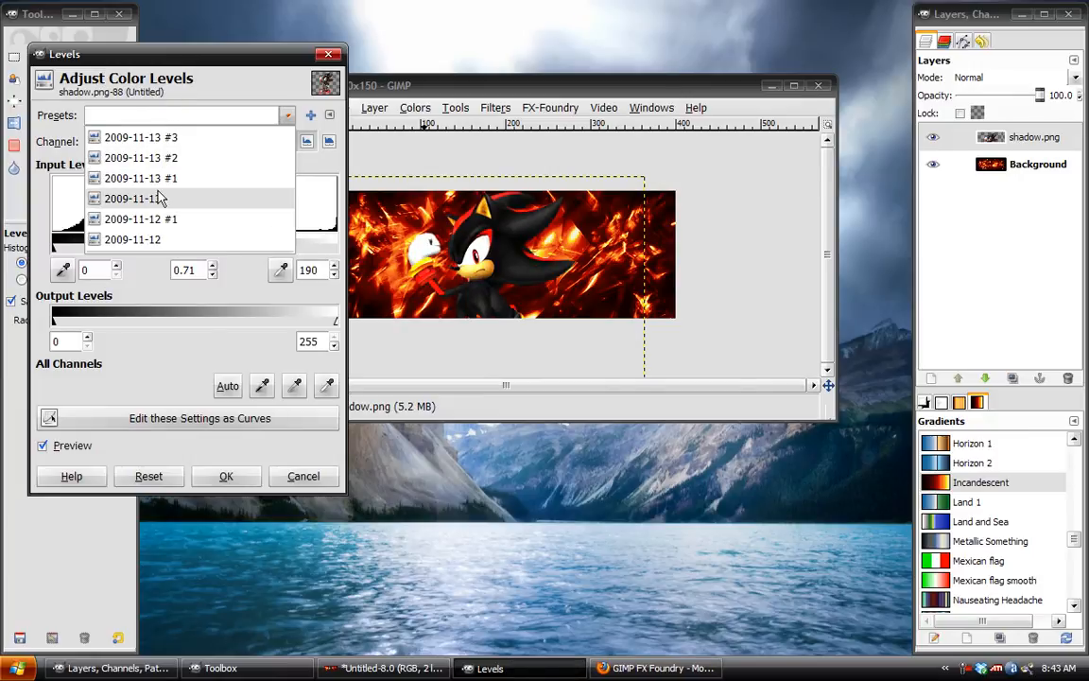
left_click(140, 199)
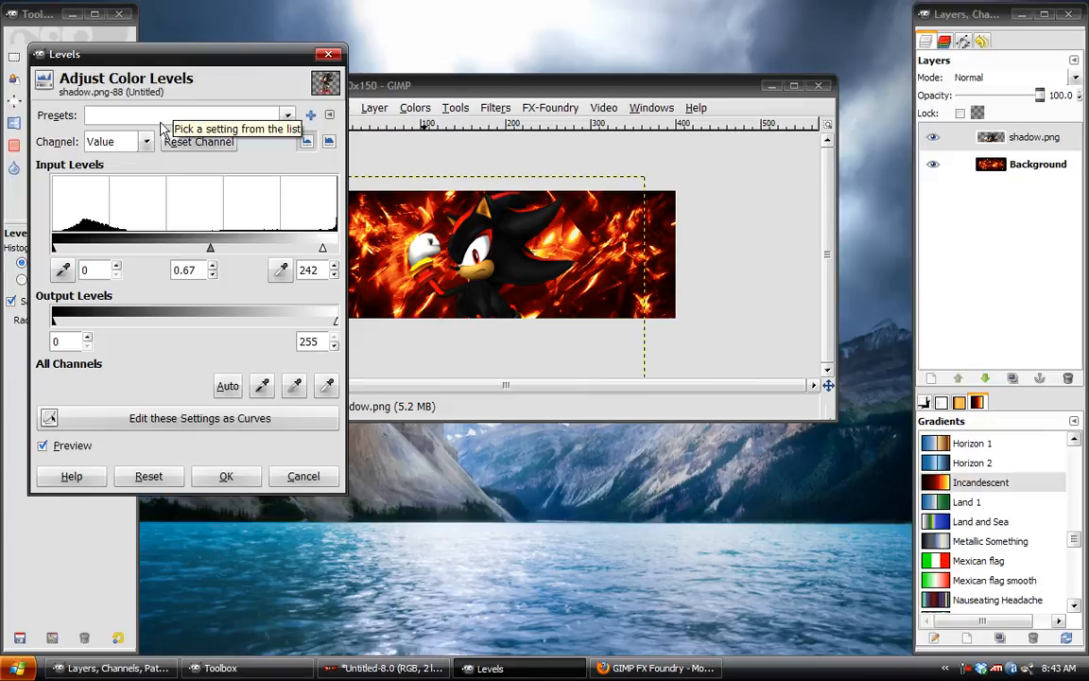
mouse_move(250, 264)
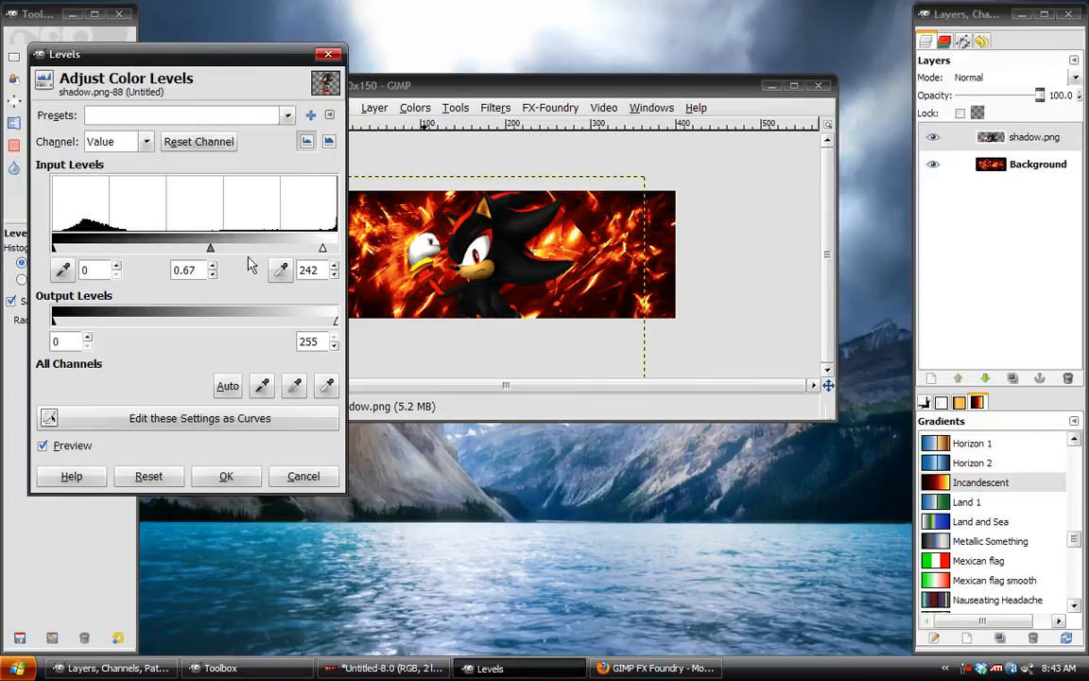
left_click_drag(323, 246, 332, 246)
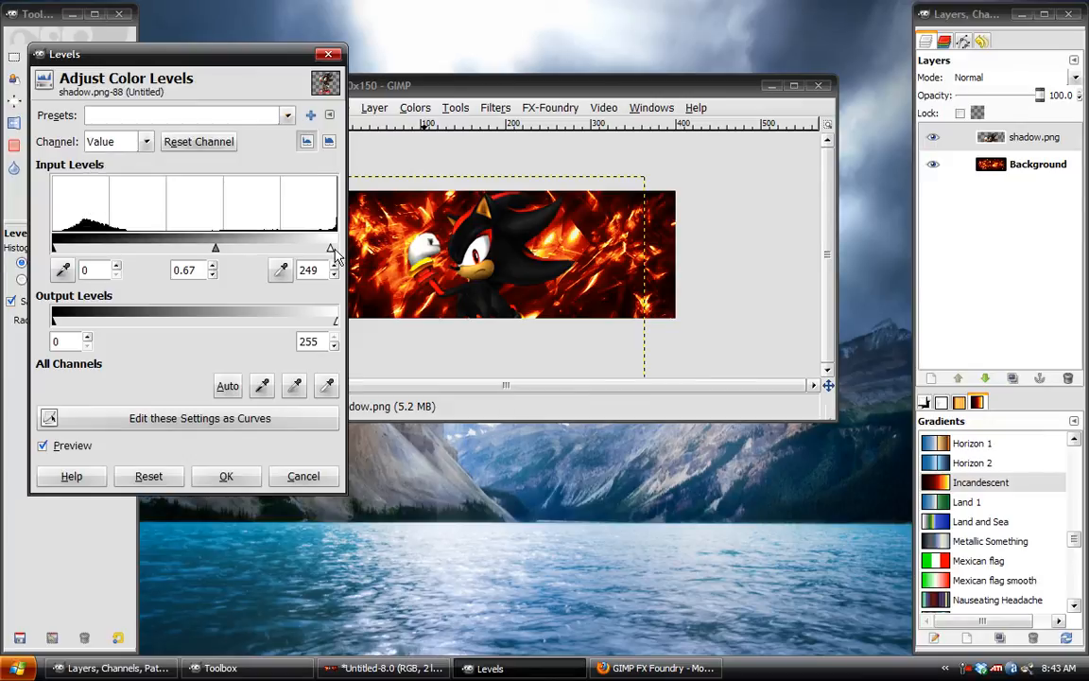
left_click_drag(333, 248, 318, 247)
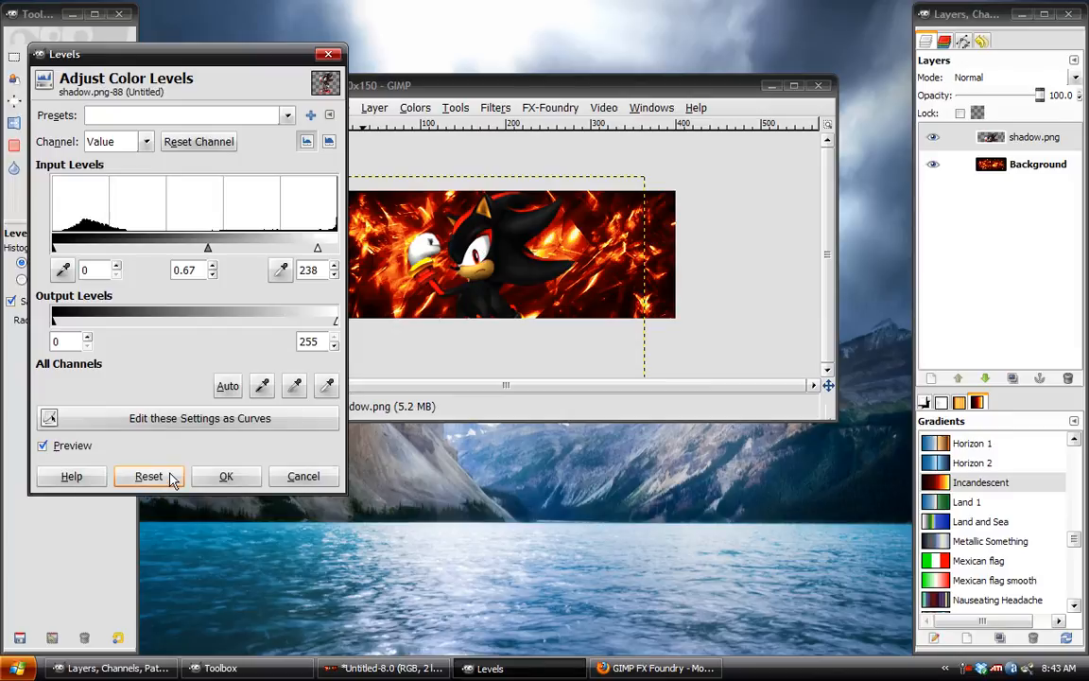
Reset the levels, lower the white point to about 248 and apply the adjustment.
left_click(148, 476)
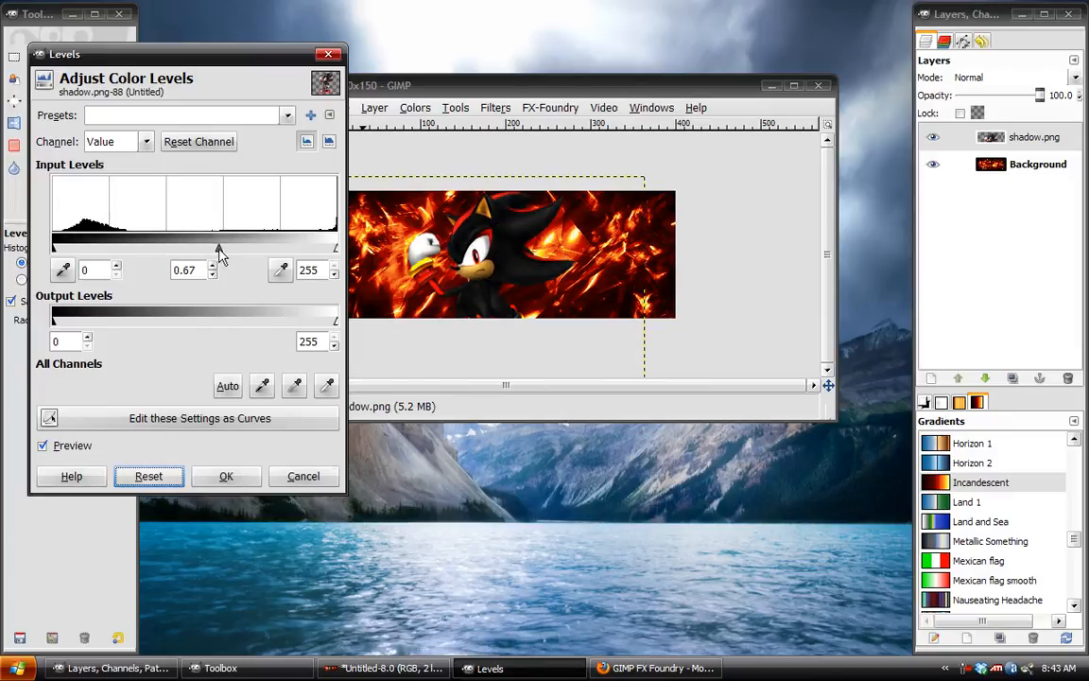
left_click_drag(219, 248, 223, 247)
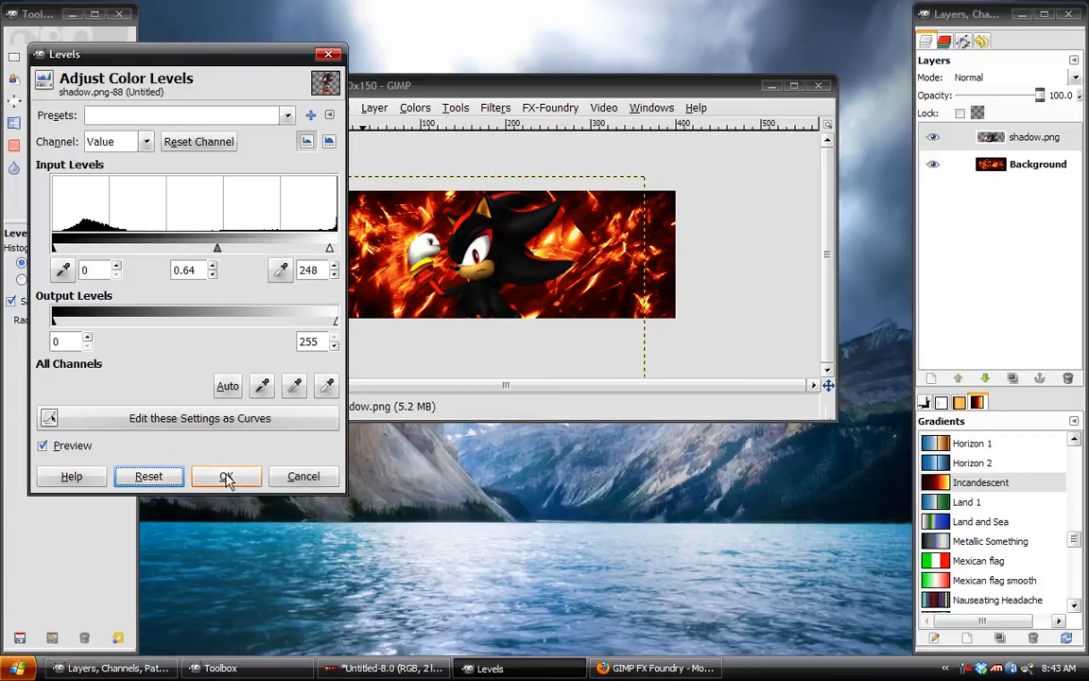
left_click(227, 476)
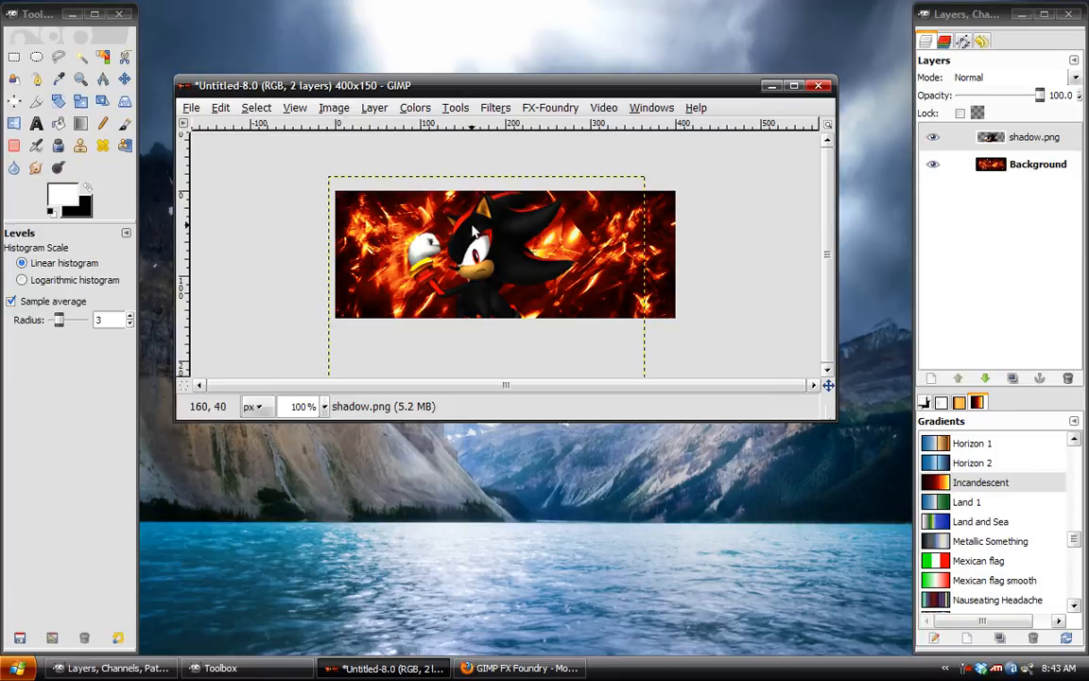
Start FX-Foundry's Inner Glow effect in Overlay mode at opacity 100.
left_click(550, 106)
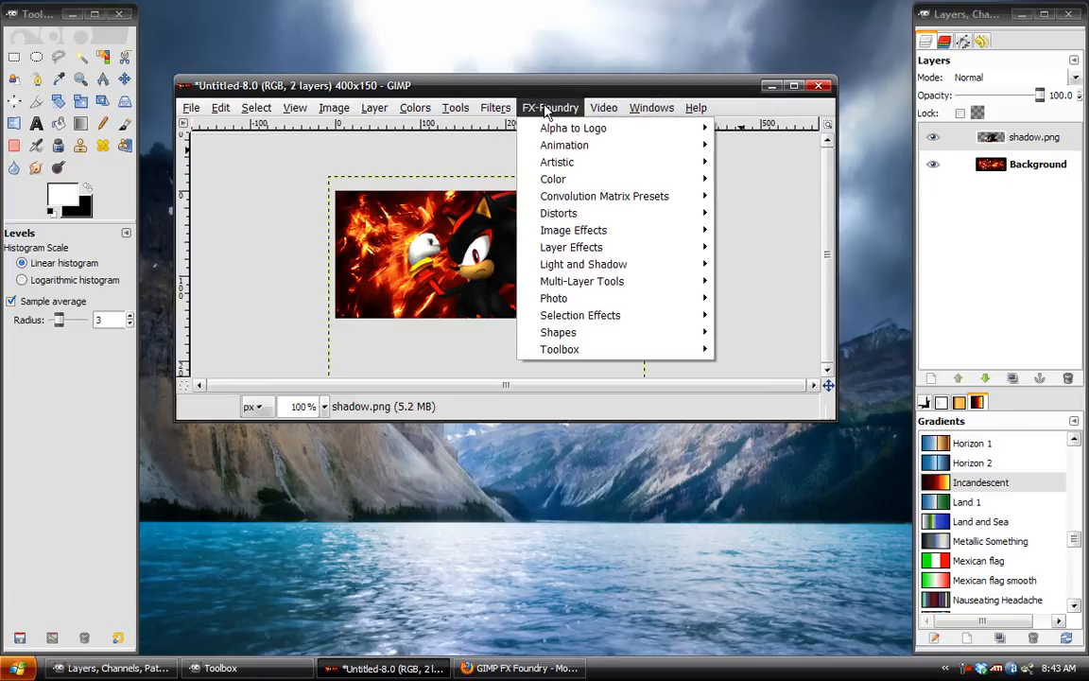
mouse_move(574, 231)
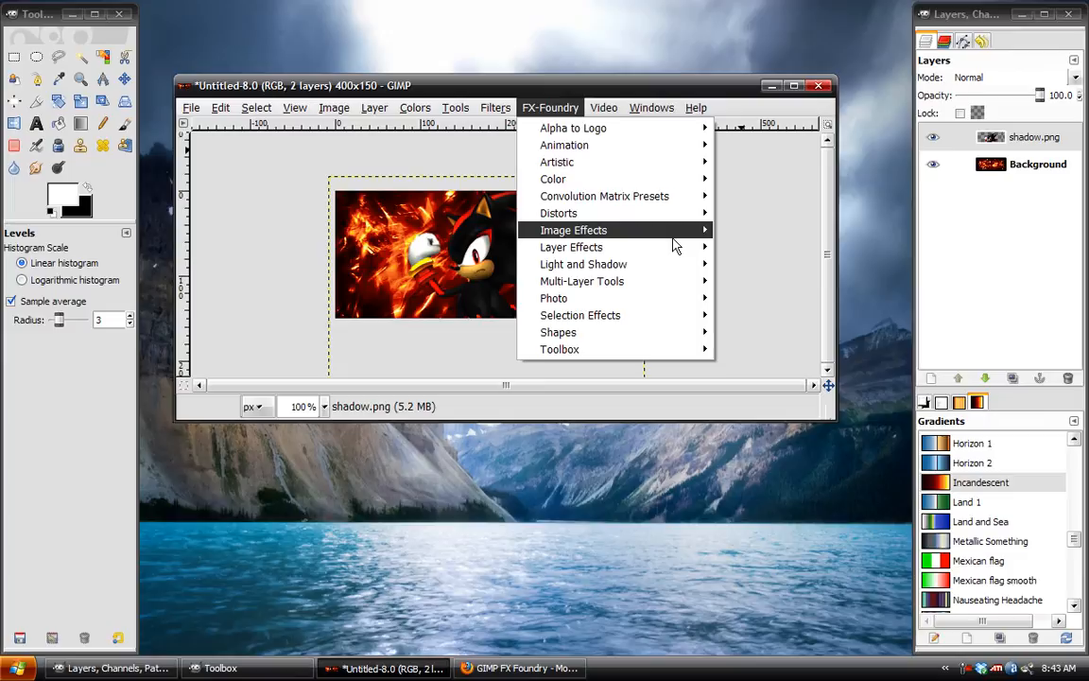
mouse_move(571, 246)
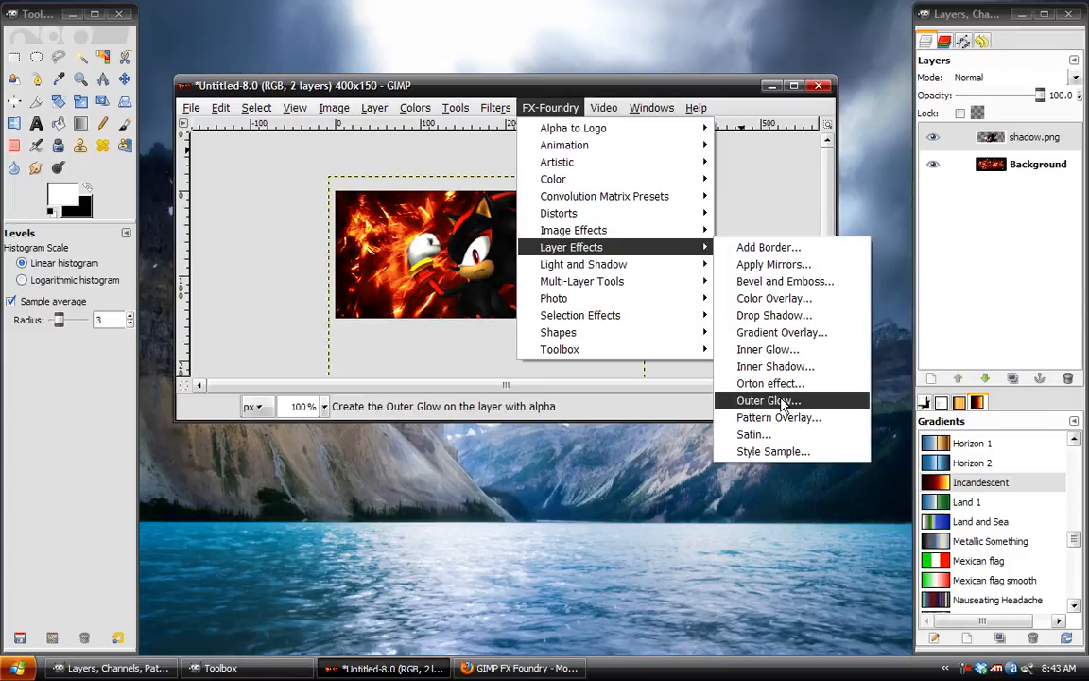
left_click(768, 347)
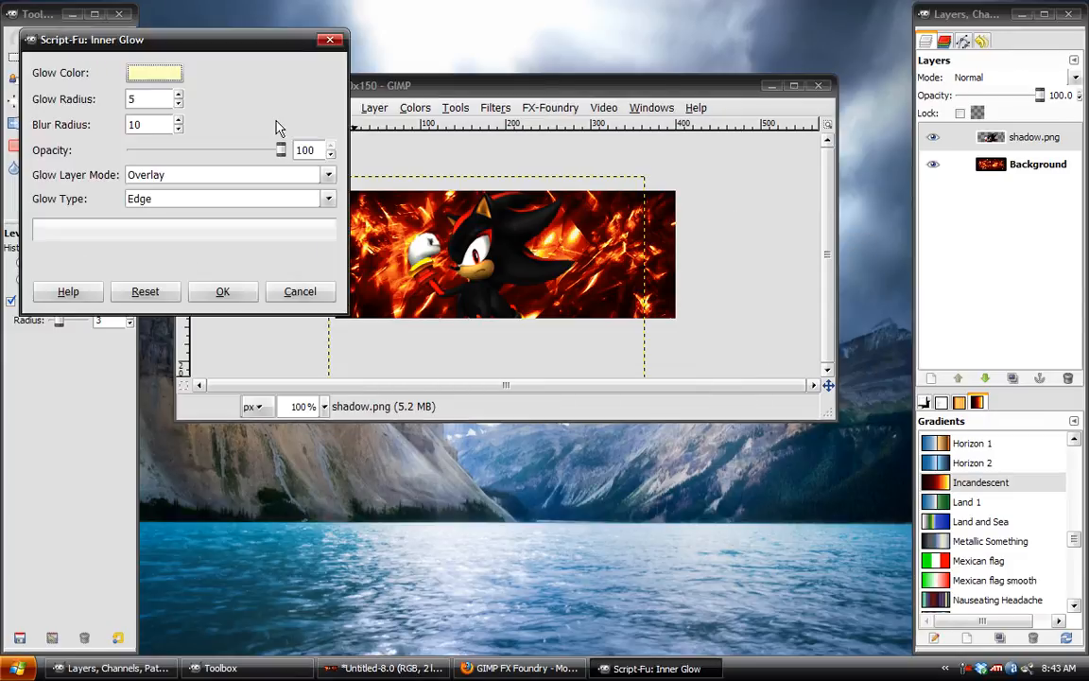
mouse_move(199, 179)
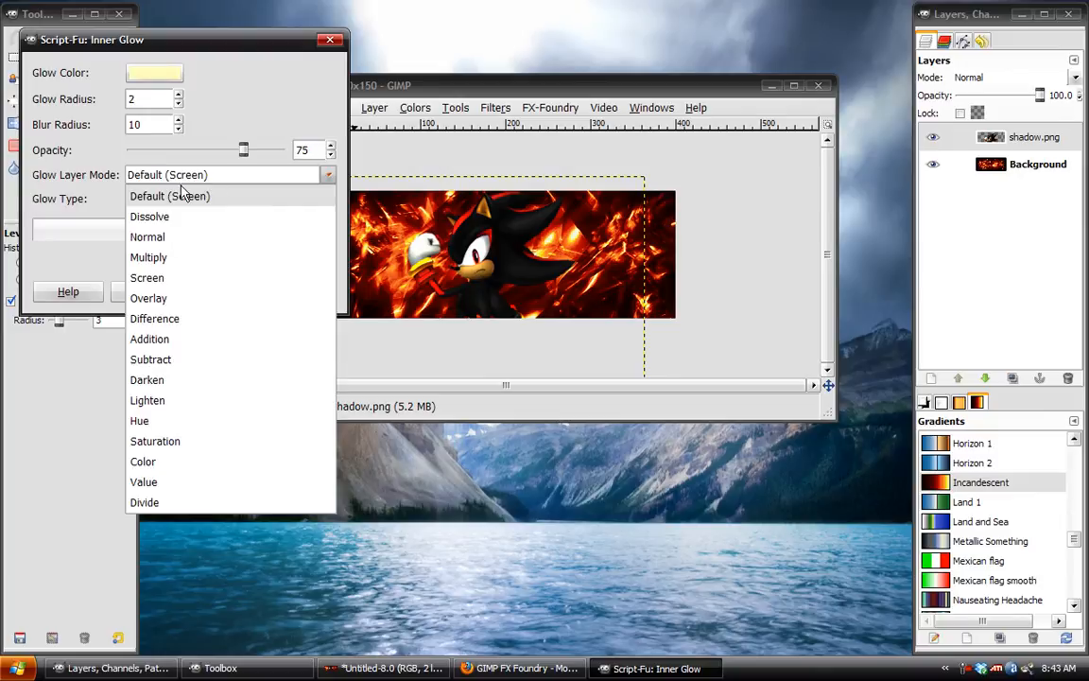
left_click(148, 298)
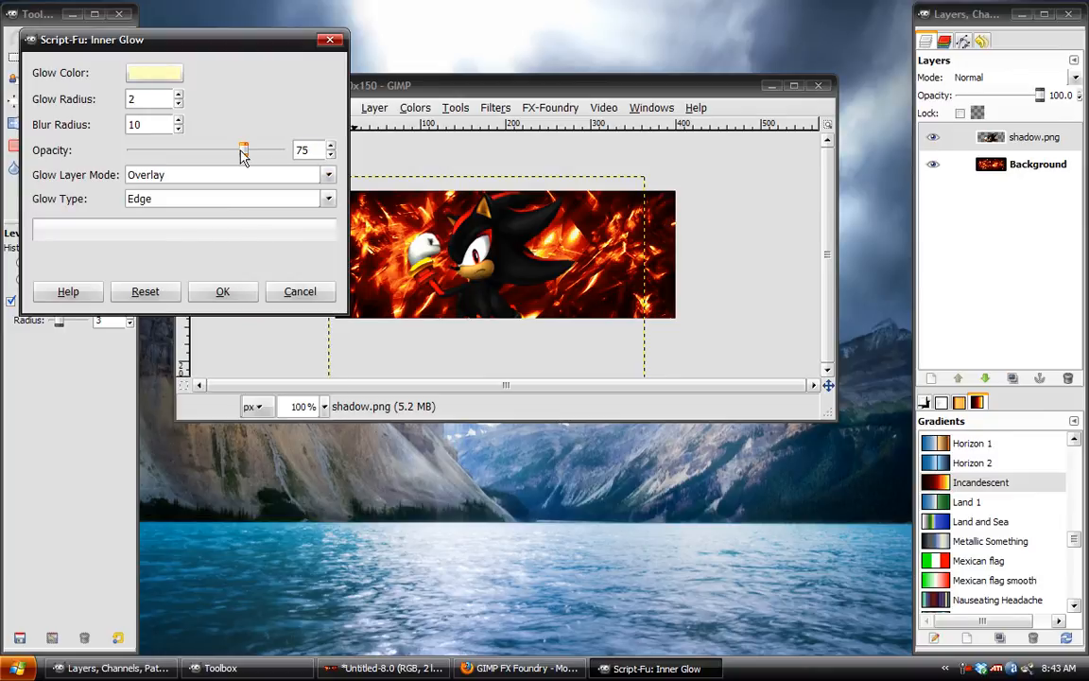
left_click_drag(244, 149, 282, 150)
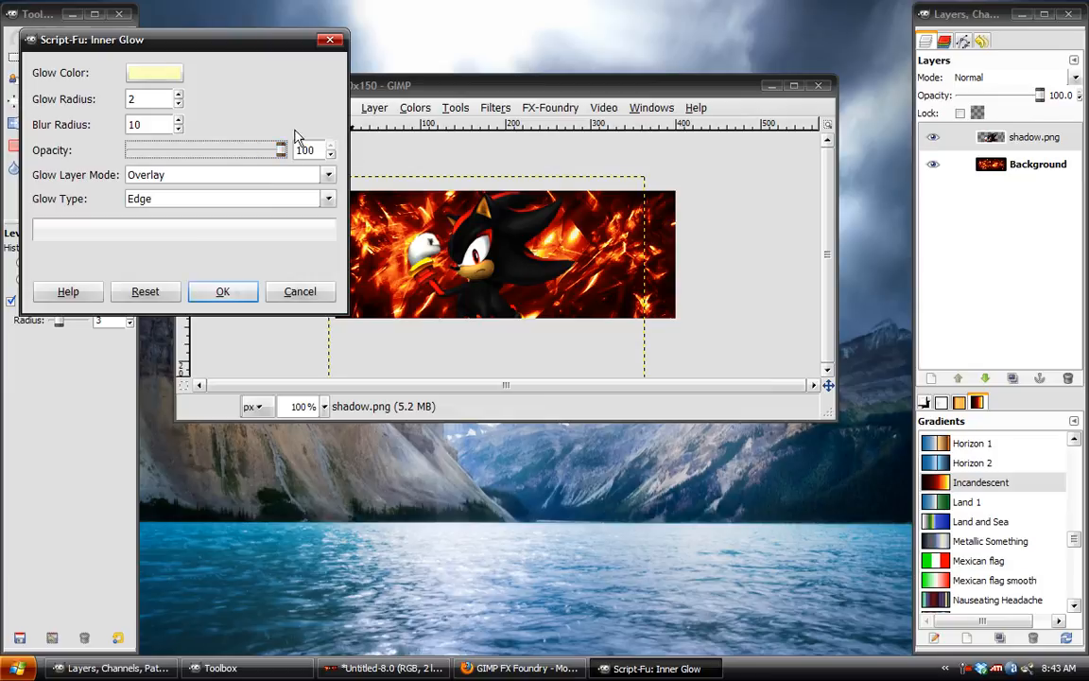
Set the glow colour to orange ffca4d and adjust the glow radius.
left_click(155, 72)
type("ffca4d")
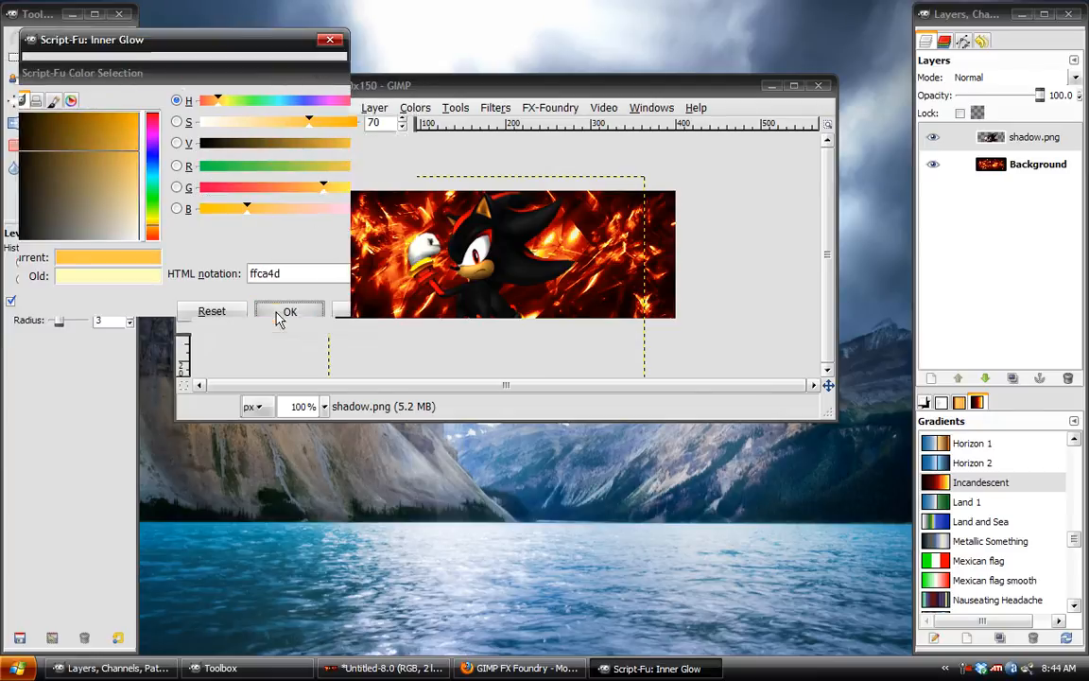
left_click(289, 310)
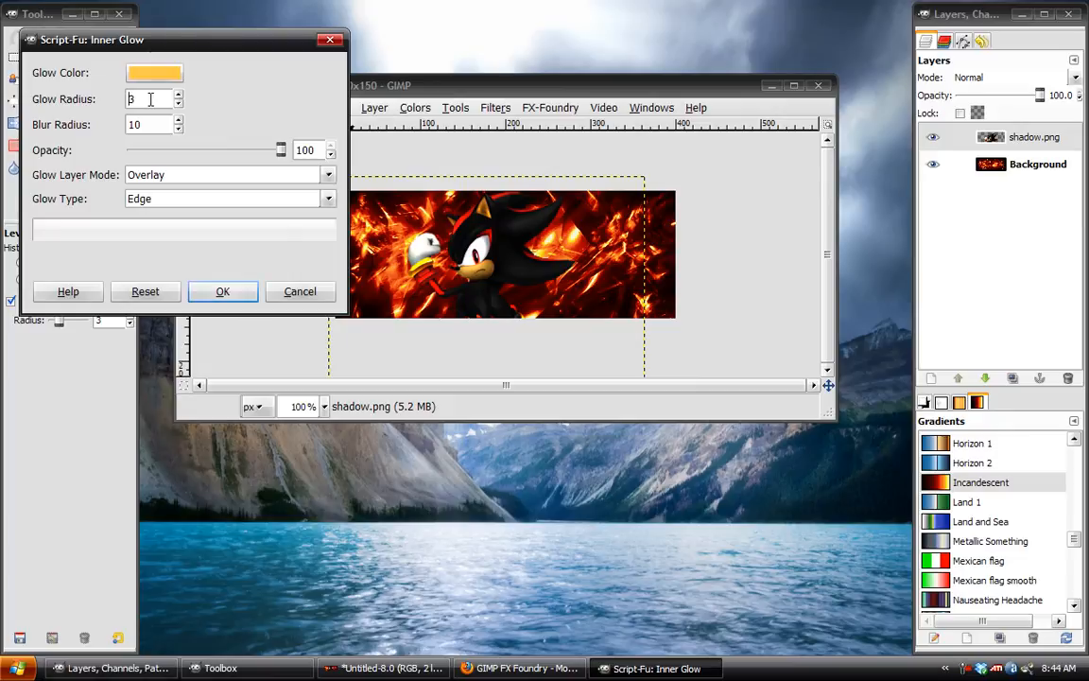
left_click(223, 291)
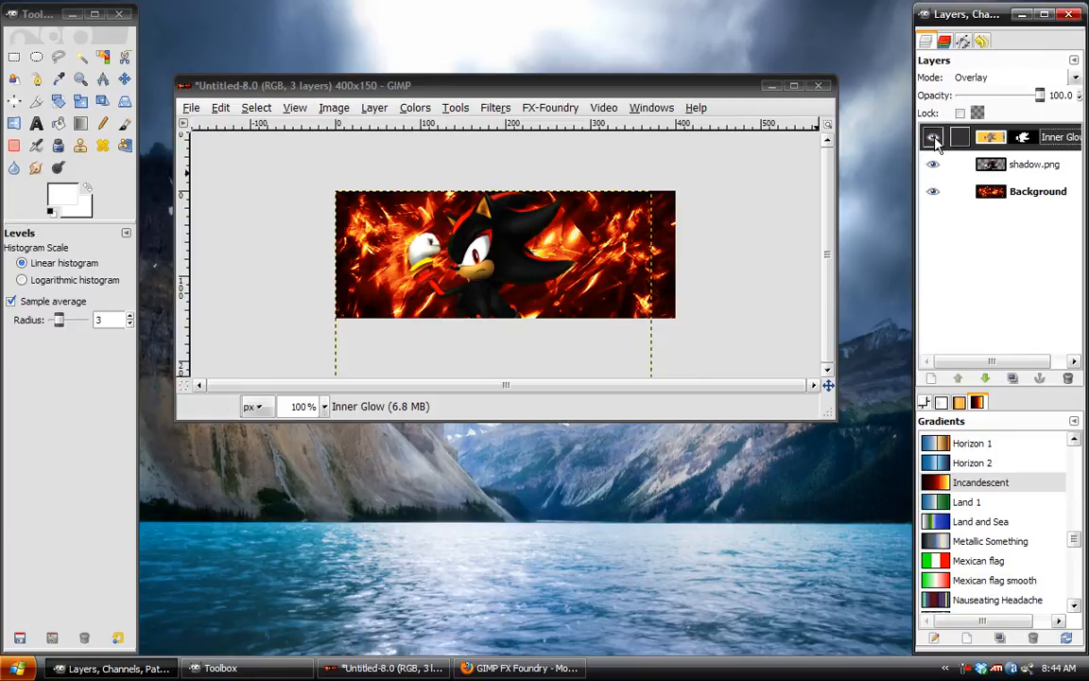
Duplicate the Inner Glow layer twice in the Layers dialog.
left_click(934, 136)
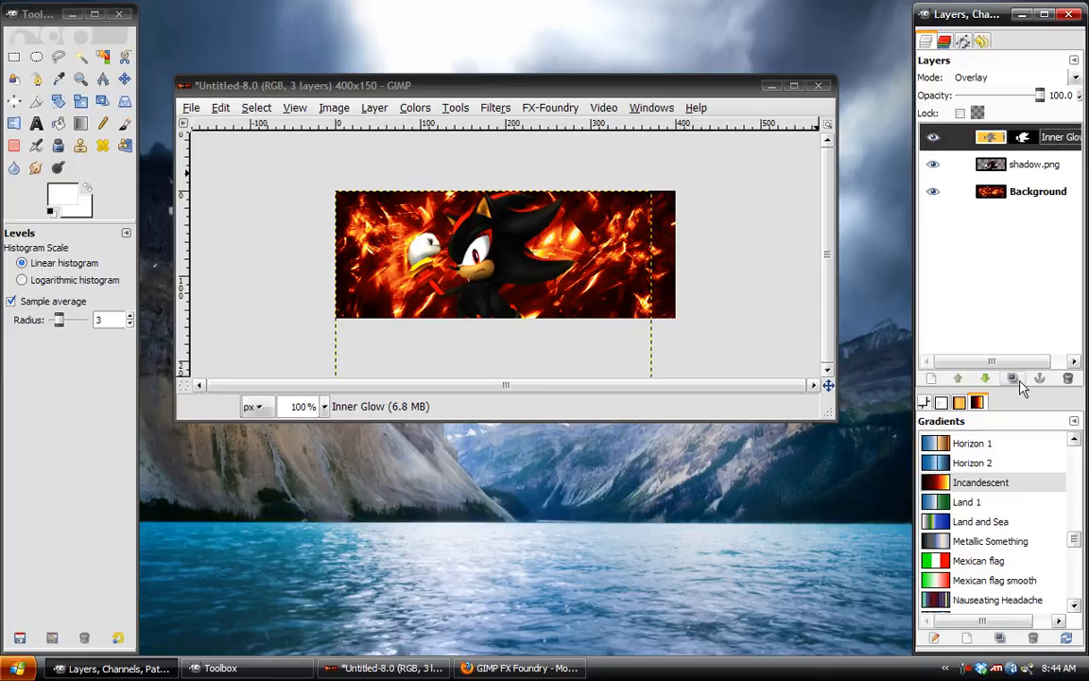
left_click(1012, 378)
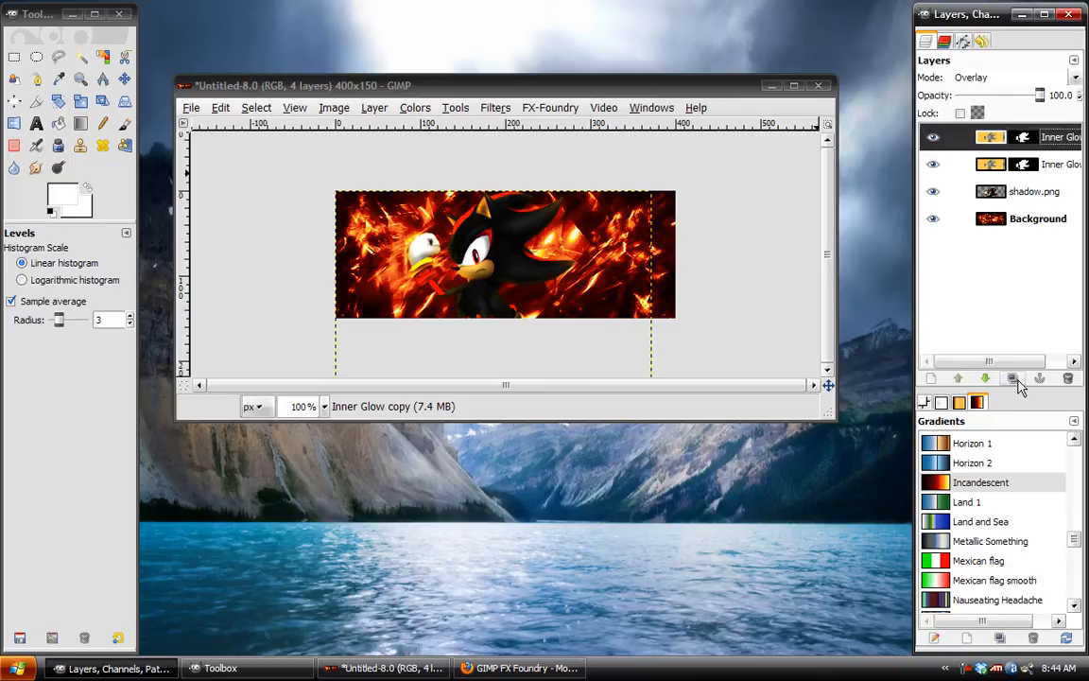
left_click(1013, 378)
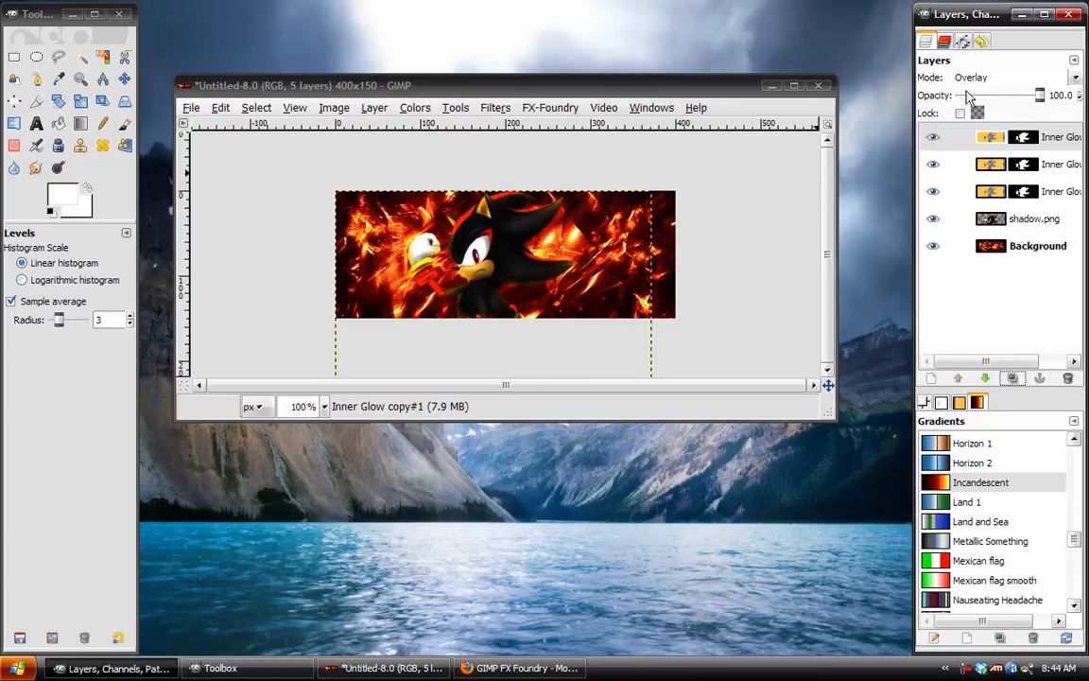
Lower the top Inner Glow copy's opacity to about 40%.
left_click_drag(1031, 94, 979, 95)
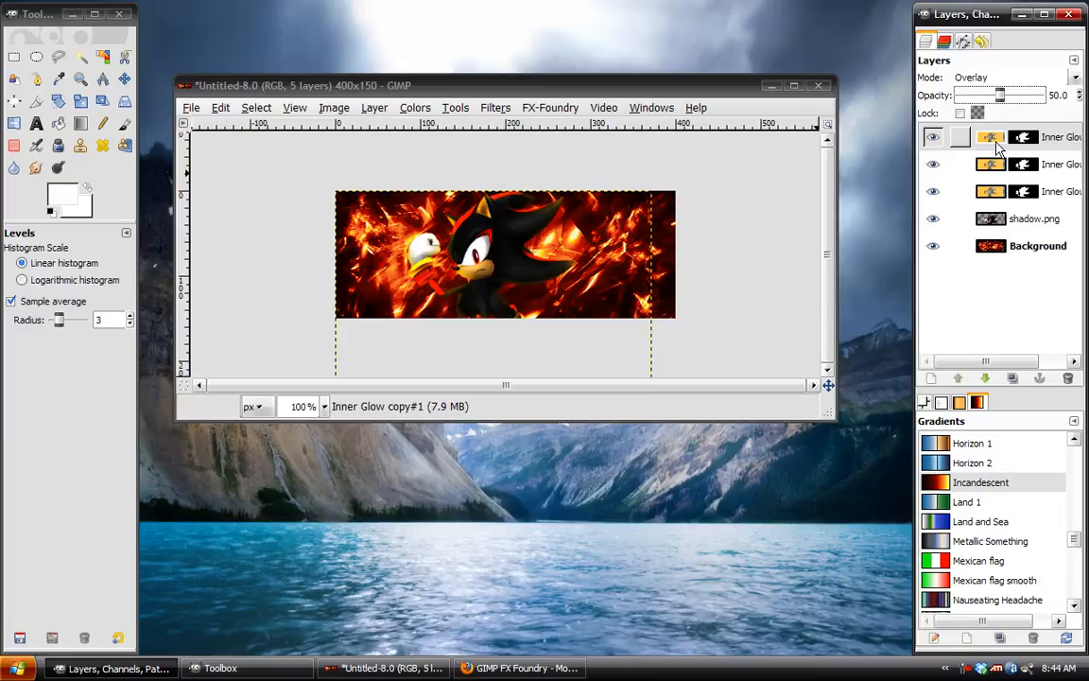
left_click_drag(1002, 94, 973, 95)
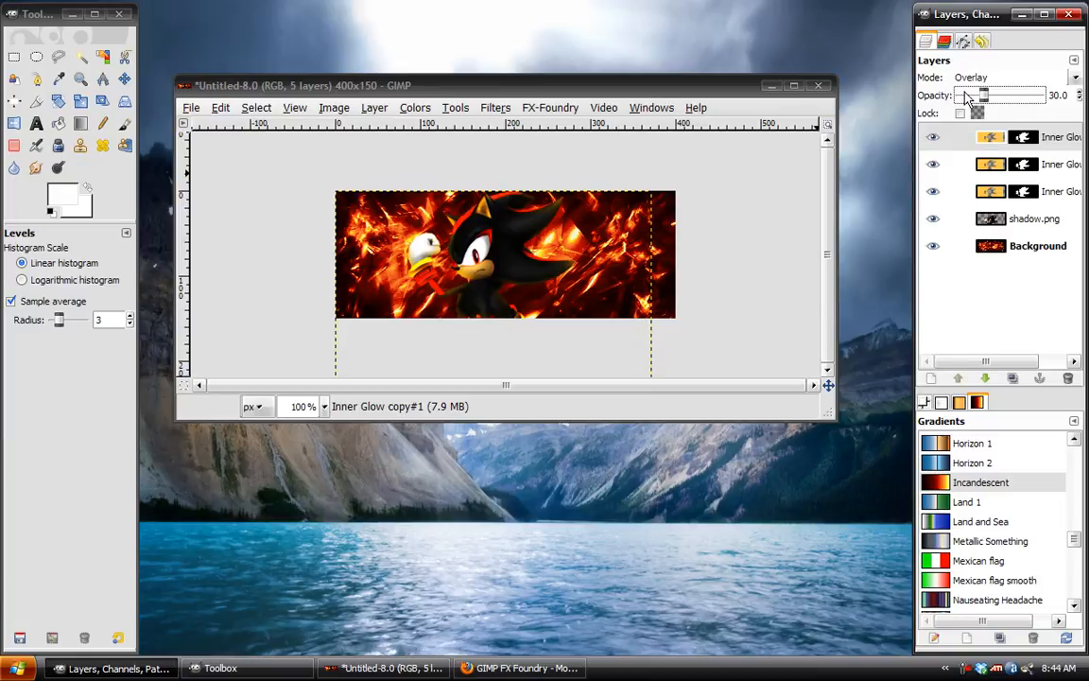
left_click_drag(992, 95, 975, 94)
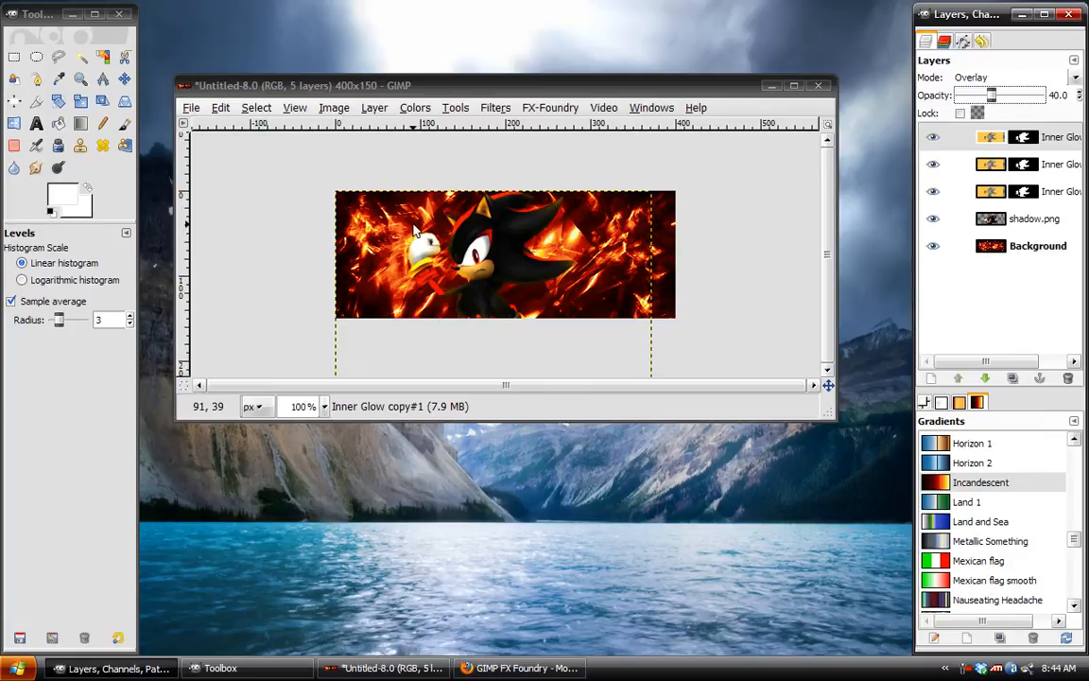
mouse_move(413, 230)
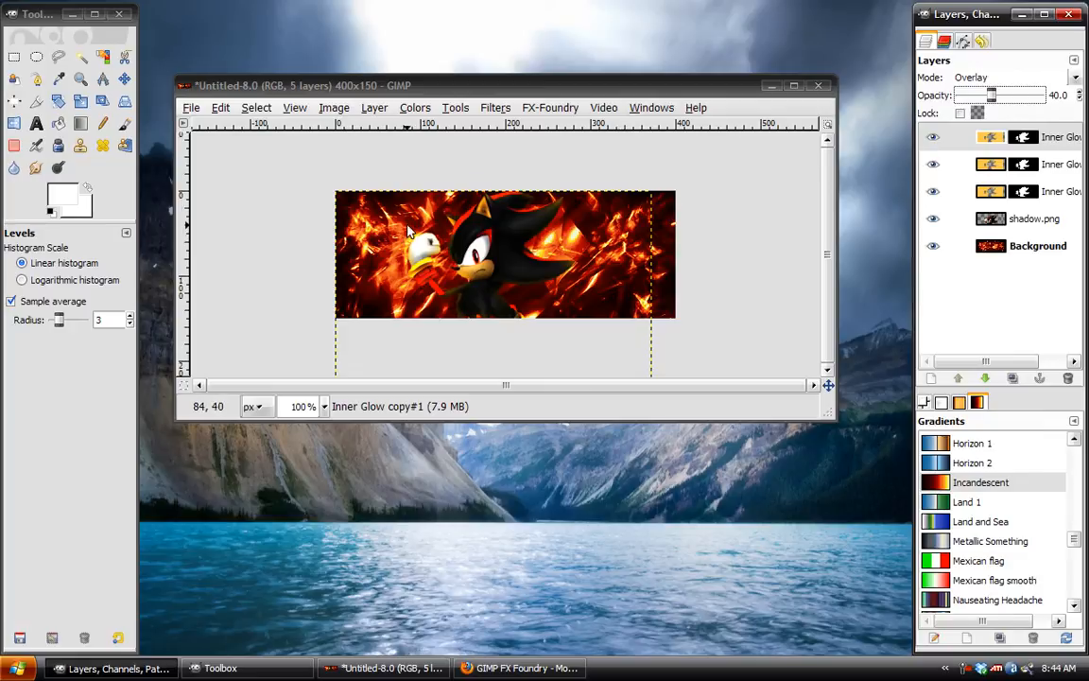
mouse_move(526, 291)
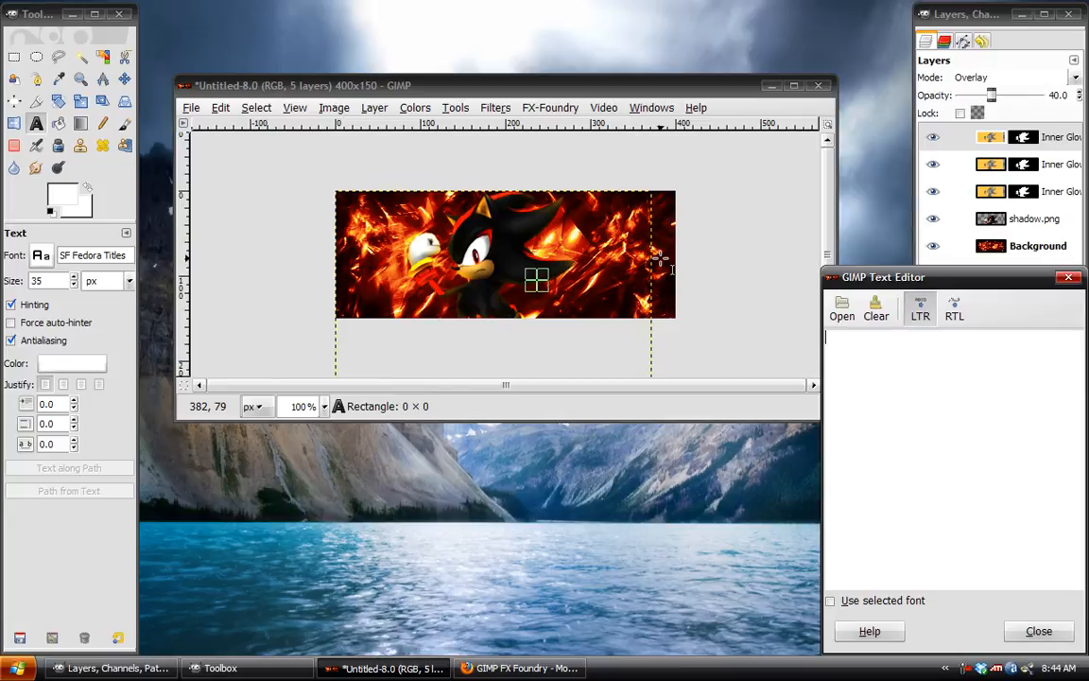
Add the text 'Shadow' as a new layer filled with the Incandescent gradient.
type("Sha")
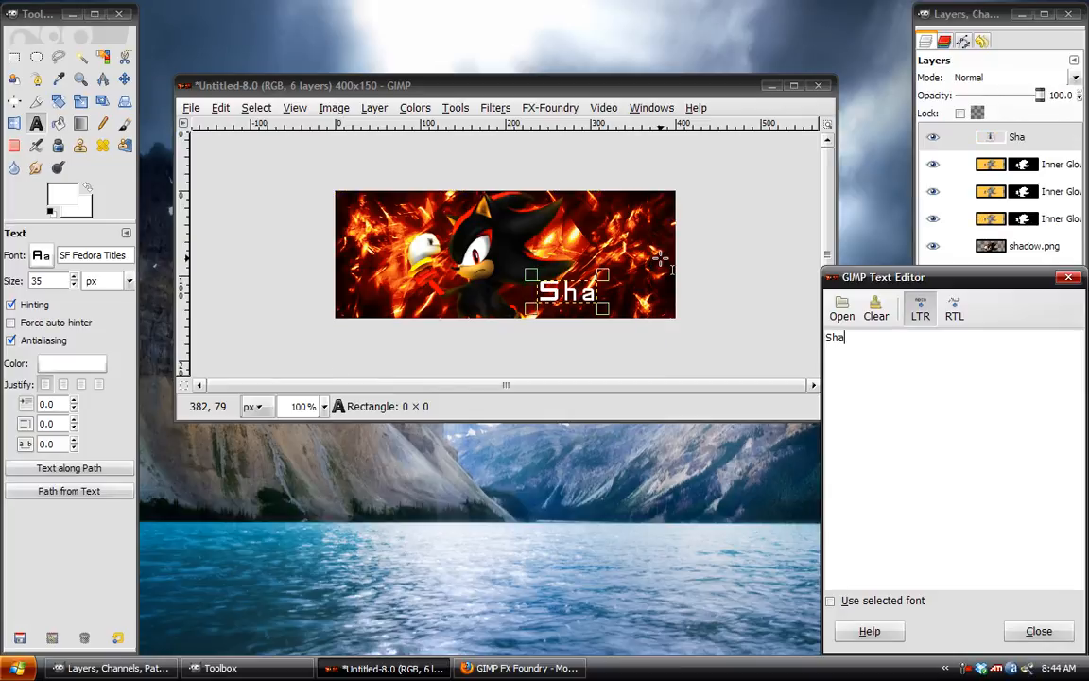
type("dow")
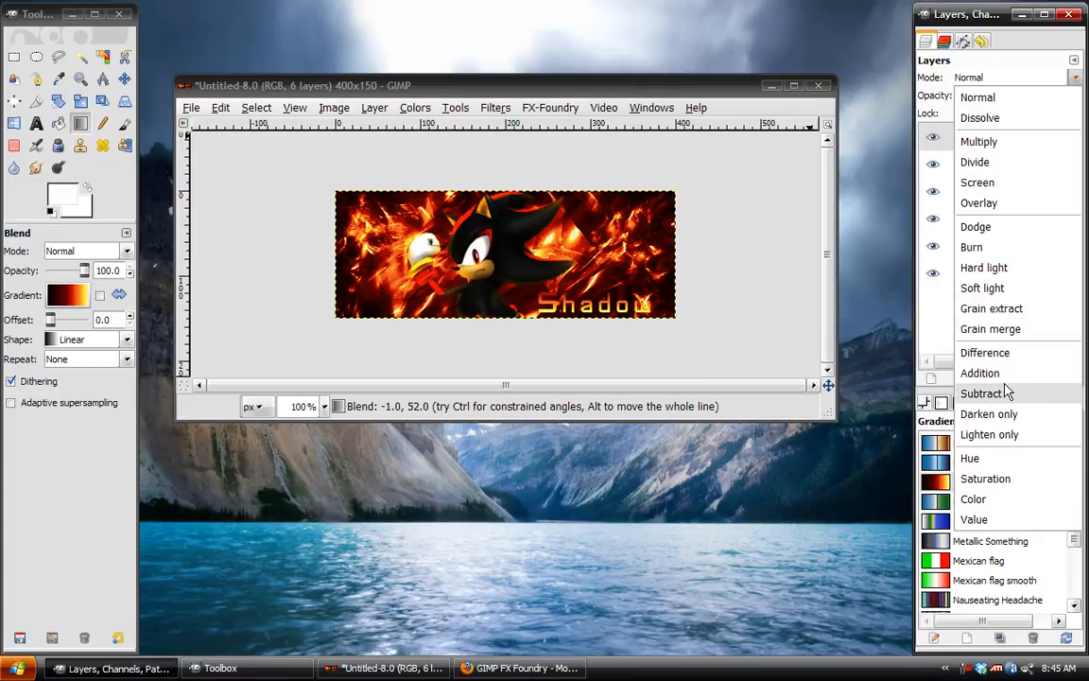
left_click(979, 373)
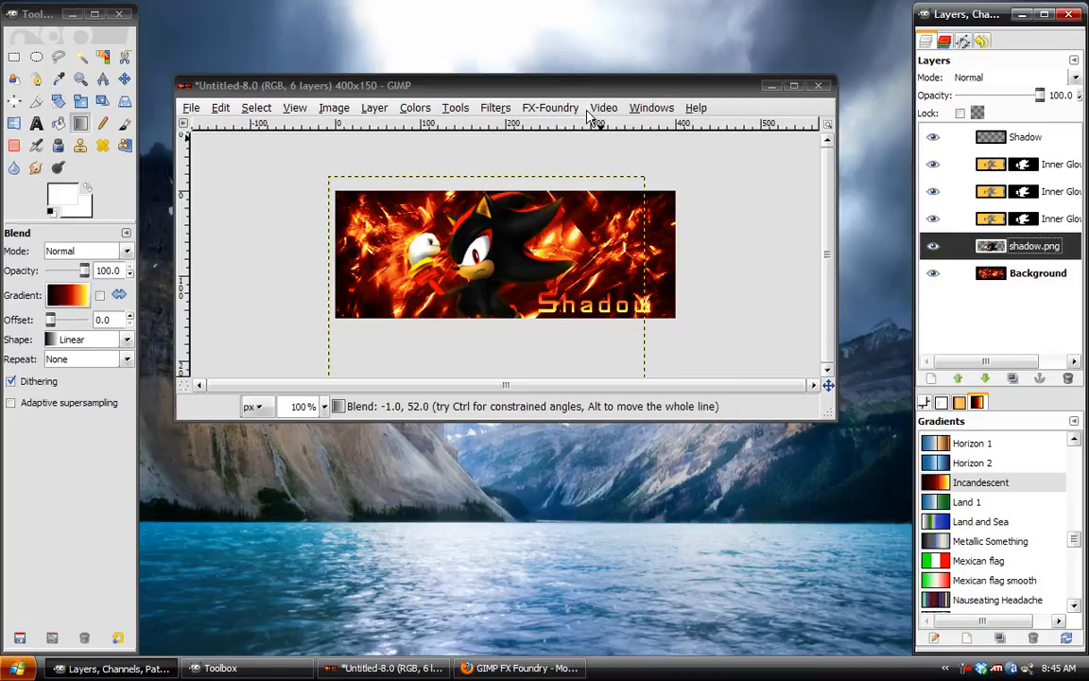
Repeat the Inner Glow filter on the shadow.png layer and bring up the layer actions menu.
left_click(495, 106)
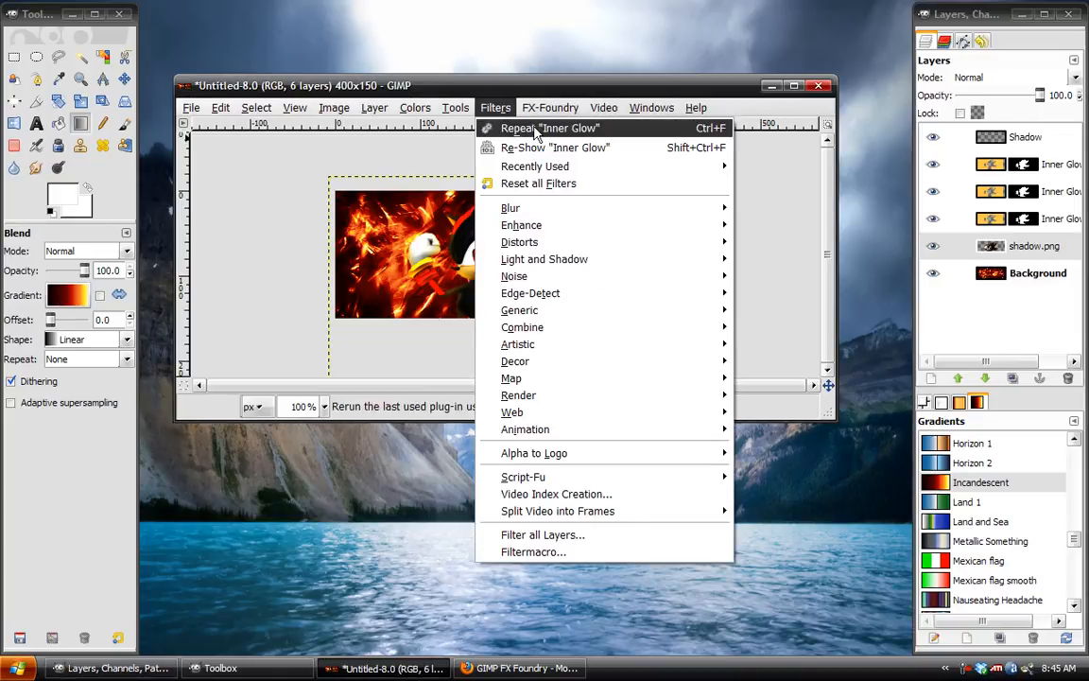
left_click(550, 129)
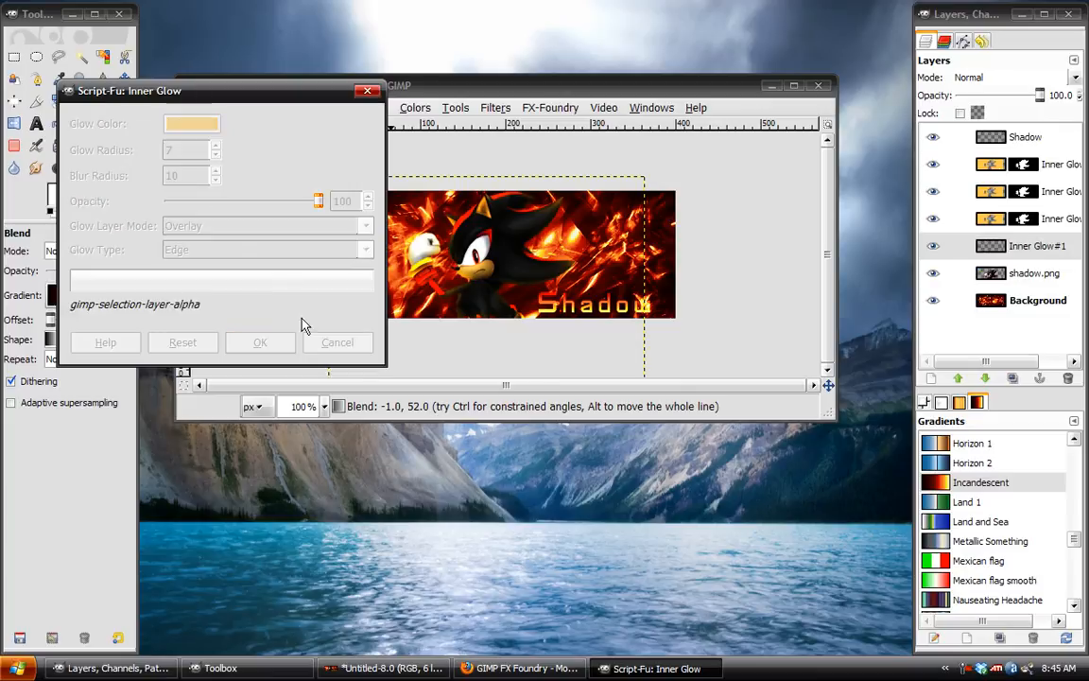
left_click(261, 342)
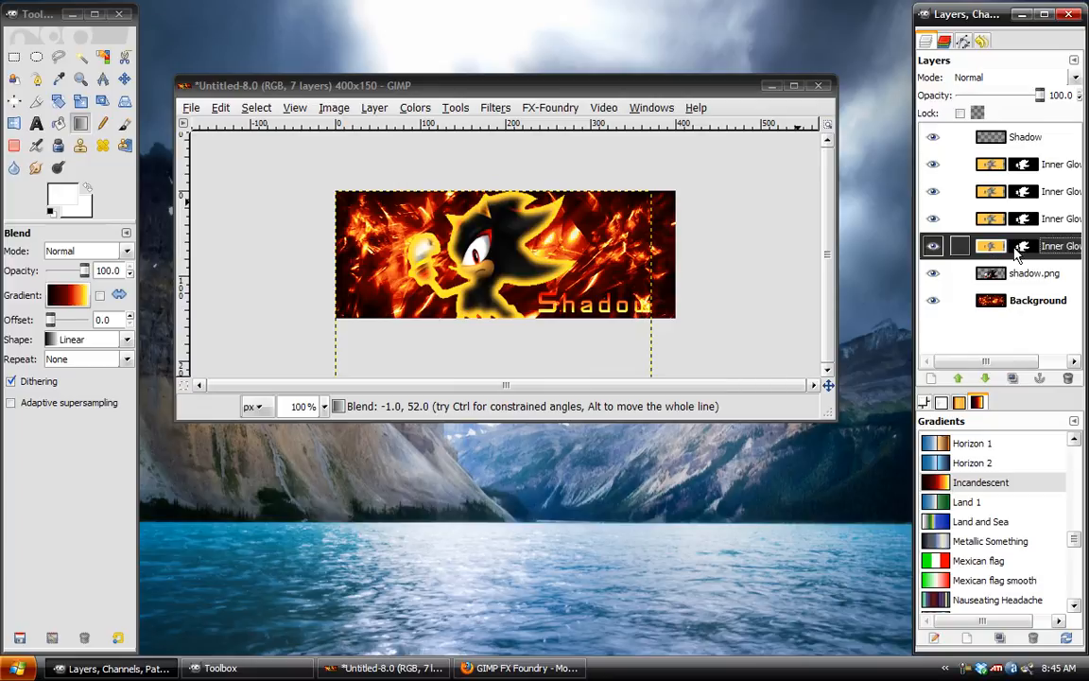
right_click(1017, 246)
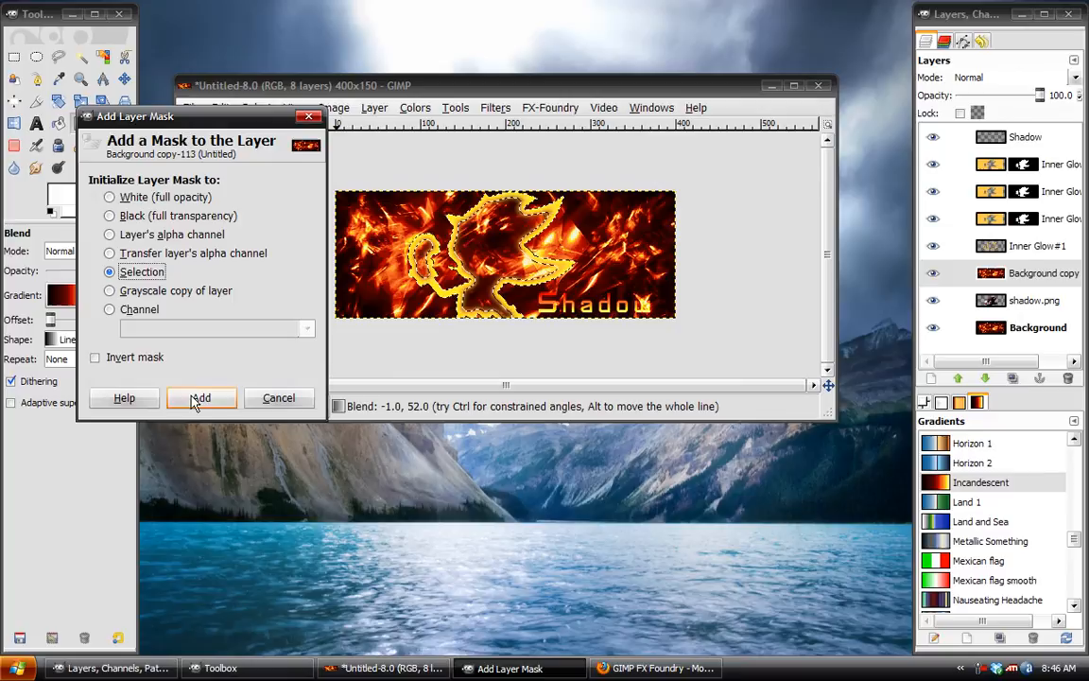
Add a layer mask from the selection to Background copy and preview it alone.
left_click(201, 397)
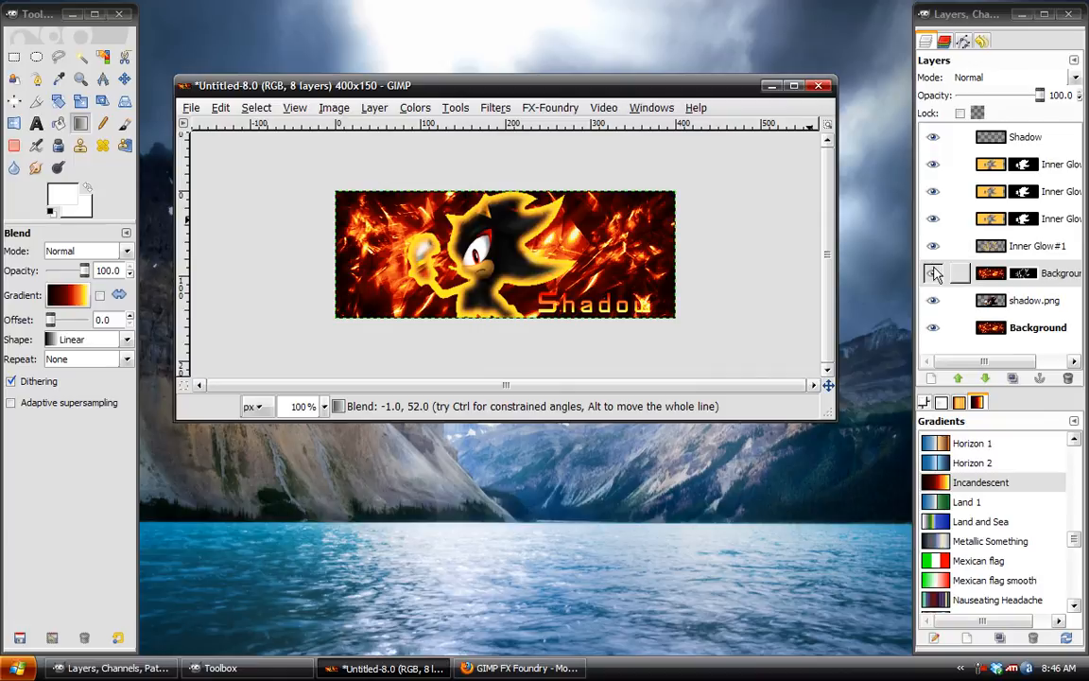
left_click(934, 272)
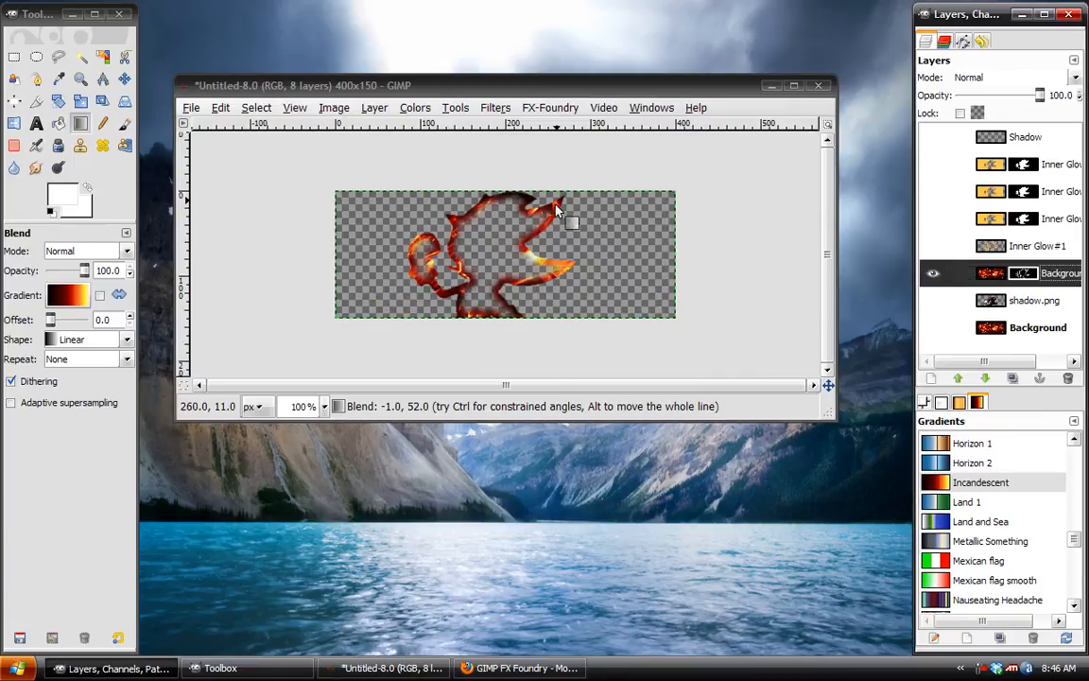
left_click(934, 327)
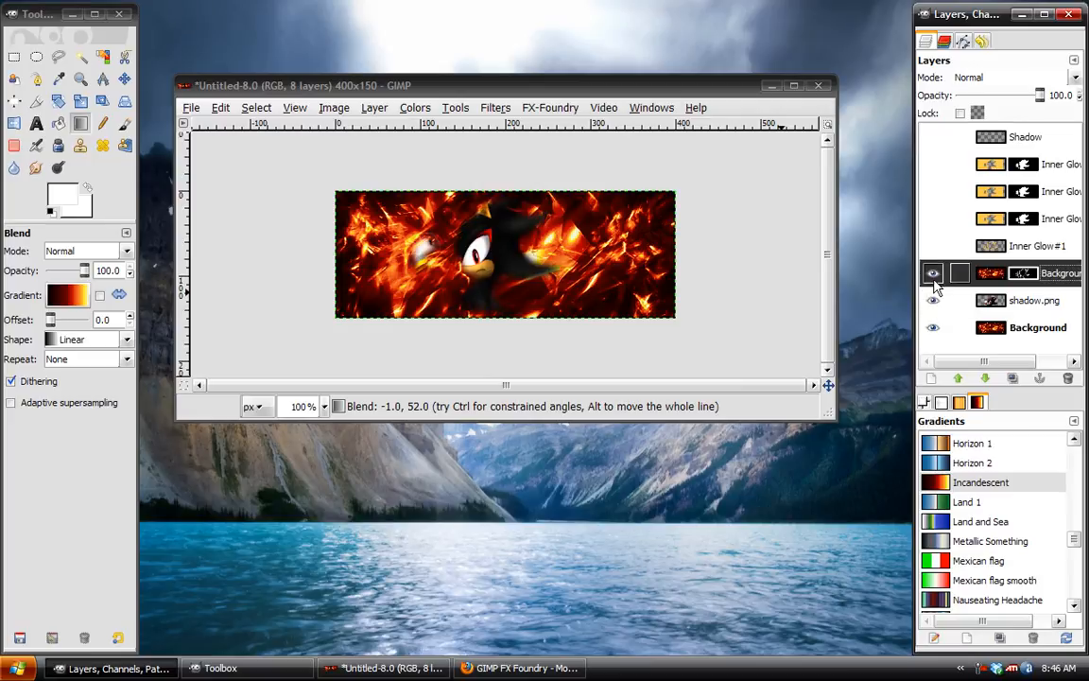
Set Background copy to Lighten only blending, then discard the test result.
left_click(1074, 75)
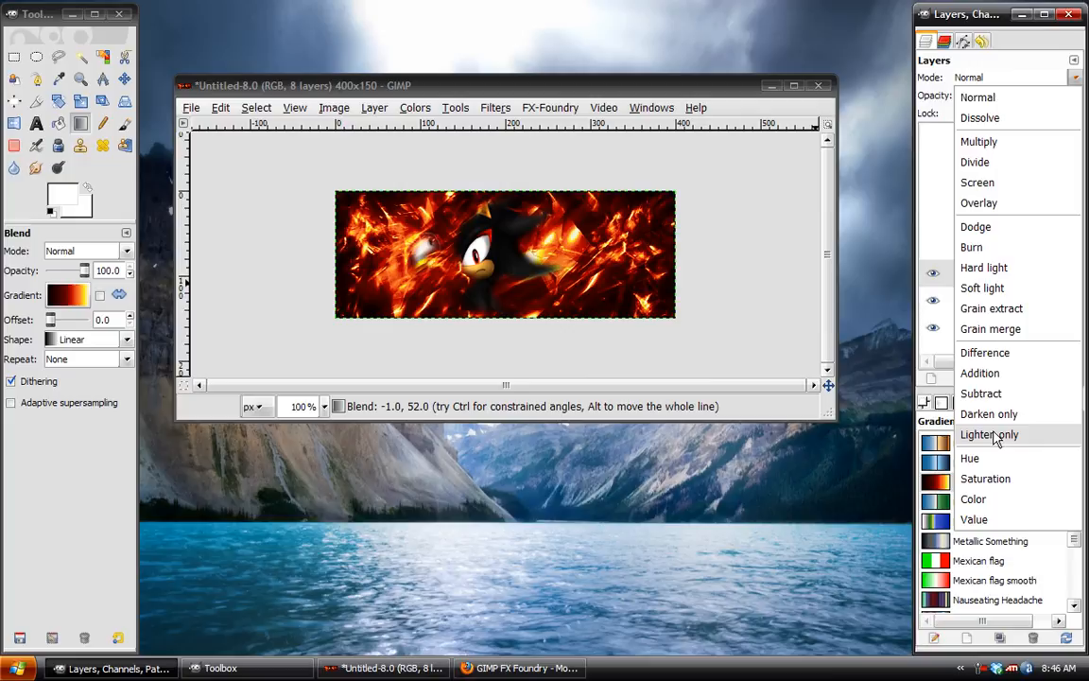
left_click(989, 433)
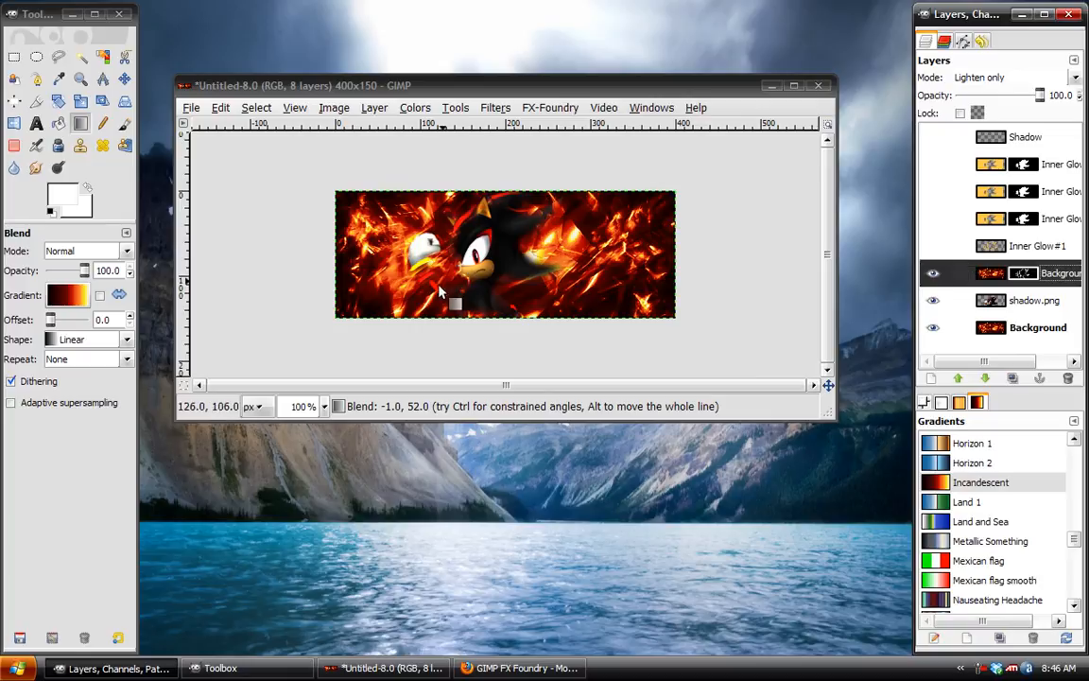
mouse_move(423, 312)
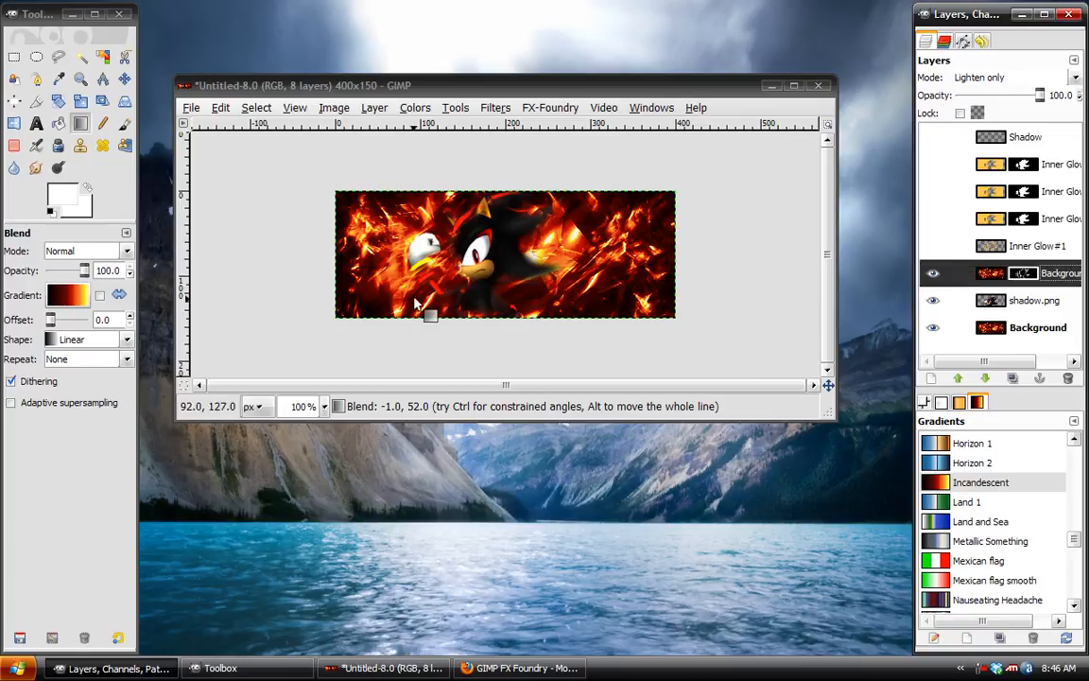
mouse_move(641, 302)
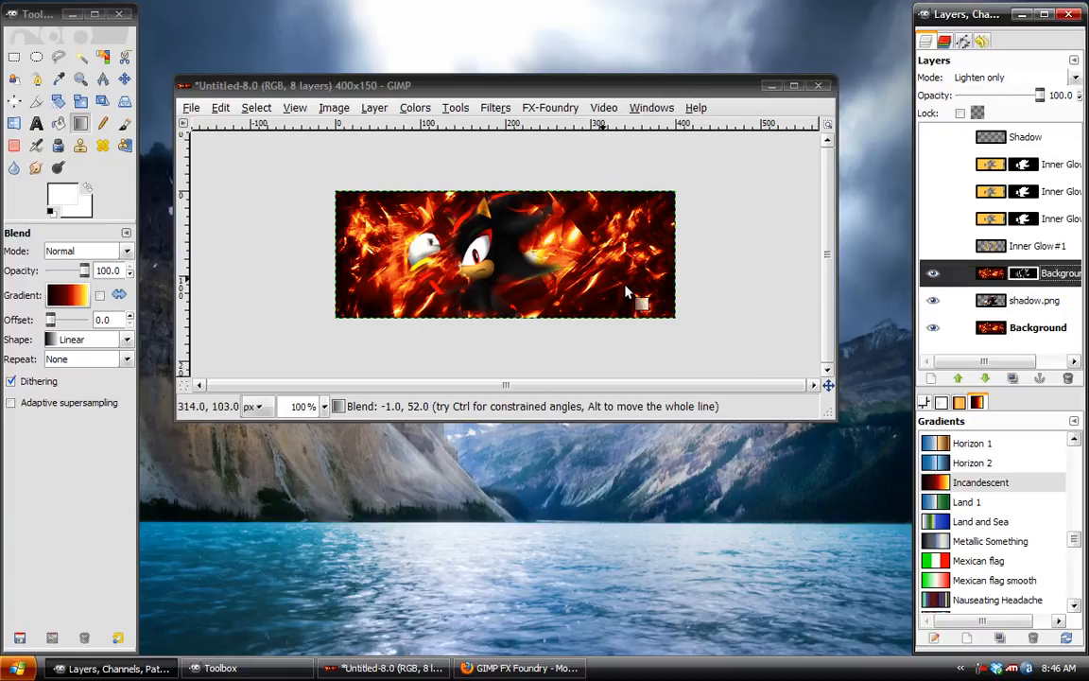
left_click(934, 136)
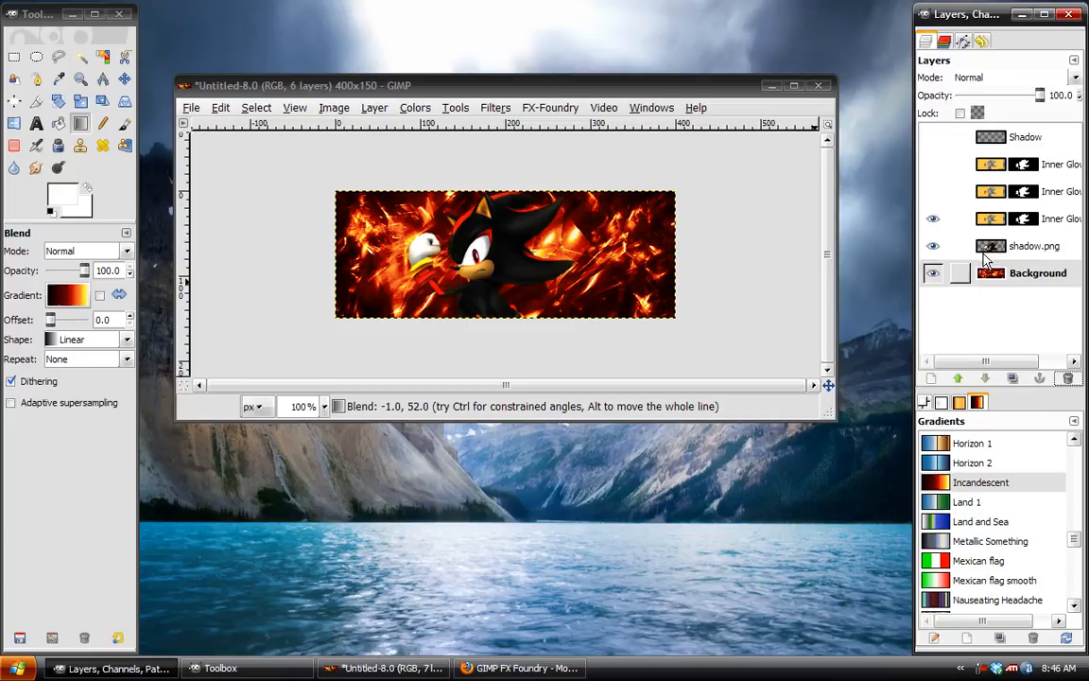
Show the Shadow text layer again and choose the Blue Flame gradient.
left_click(934, 136)
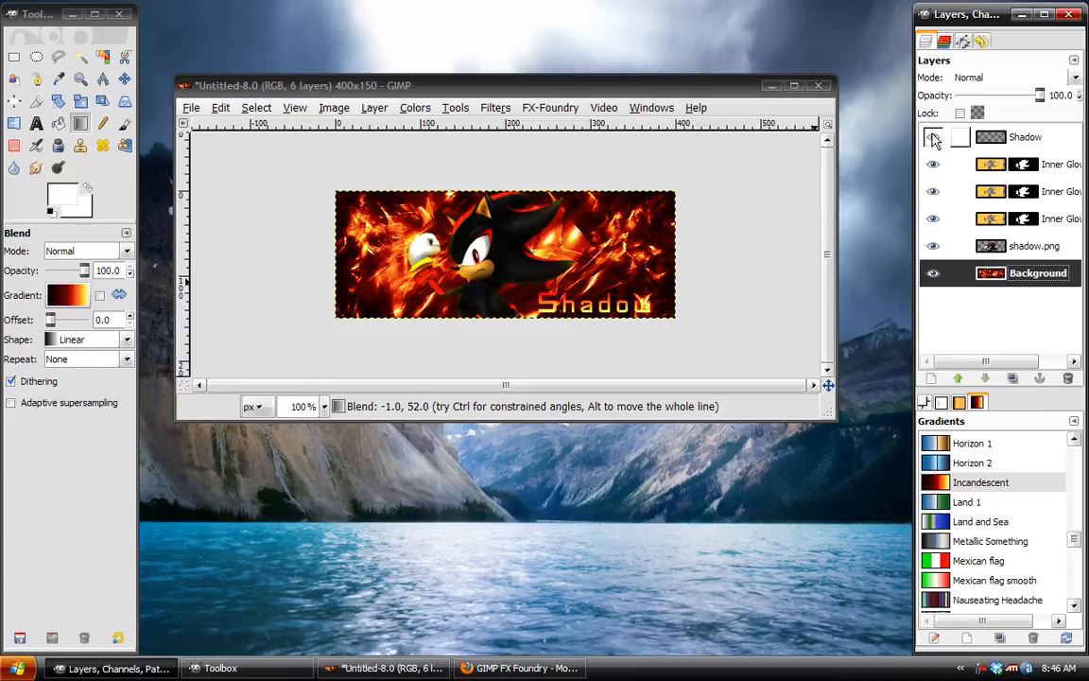
left_click(934, 136)
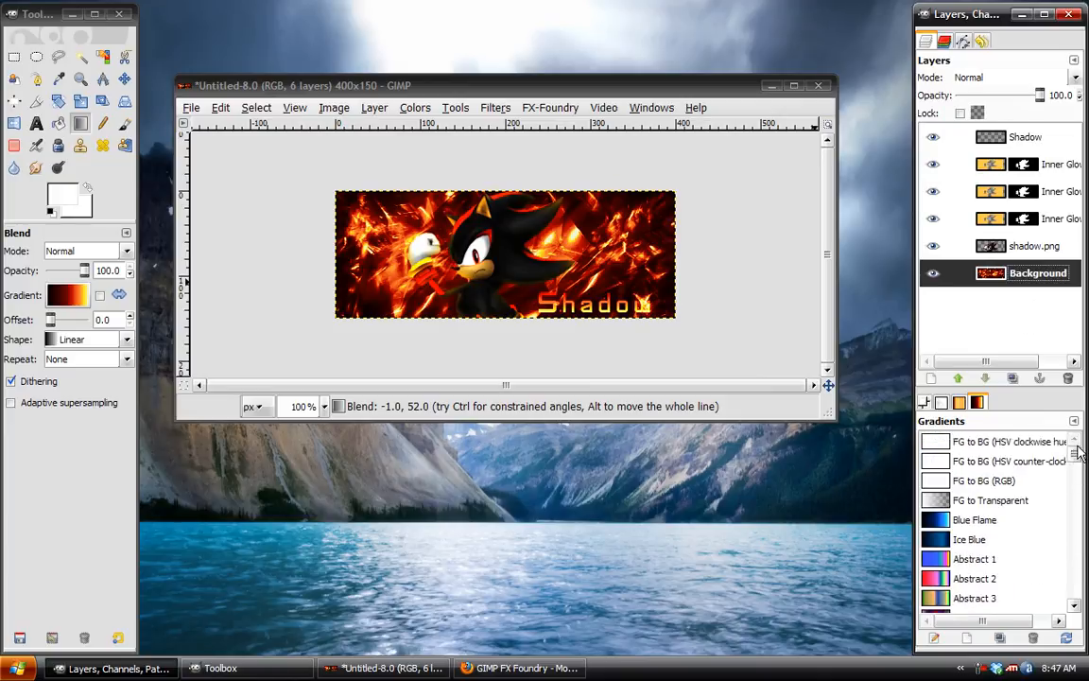
scroll("down", 3)
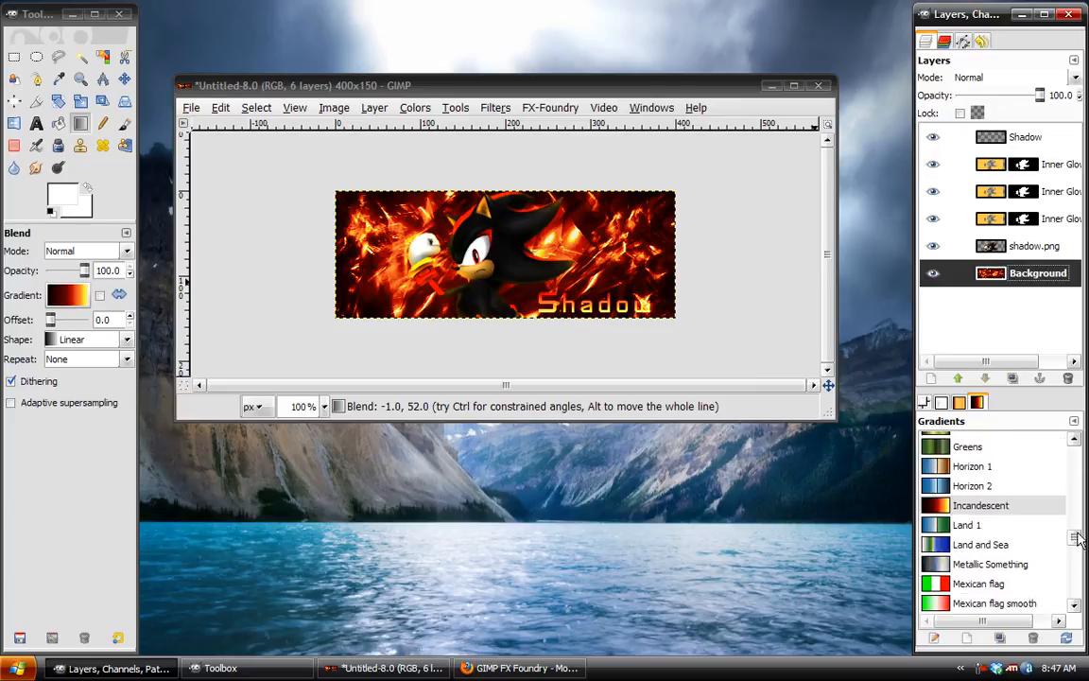
left_click(975, 520)
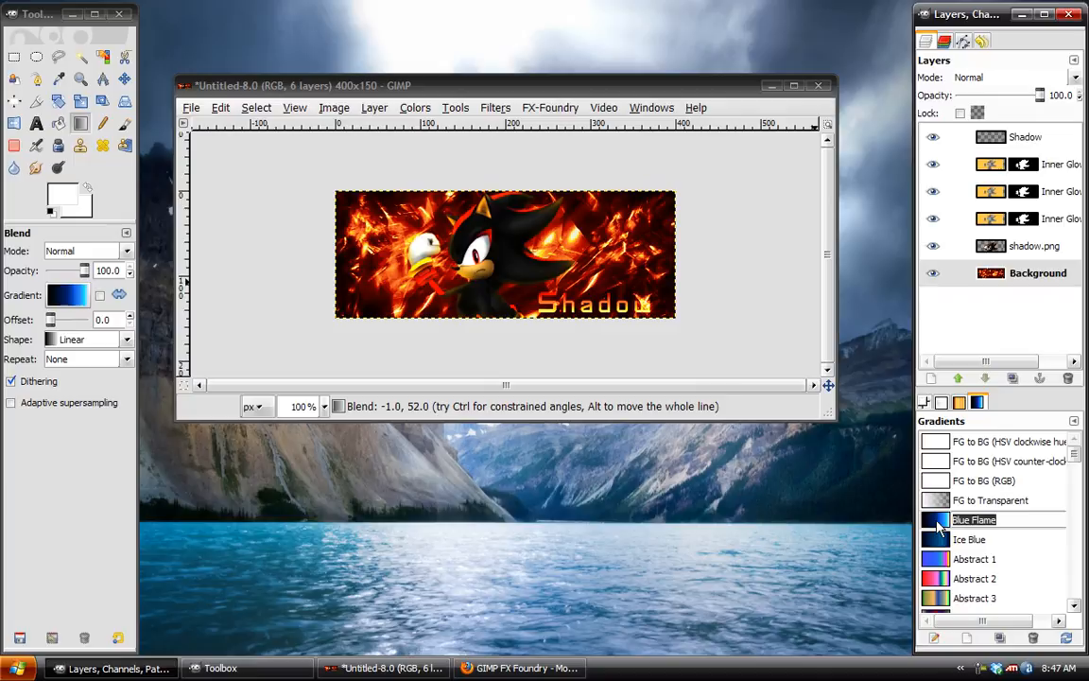
Open Blue Flame in the Gradient Editor and close it, leaving it active.
double_click(974, 518)
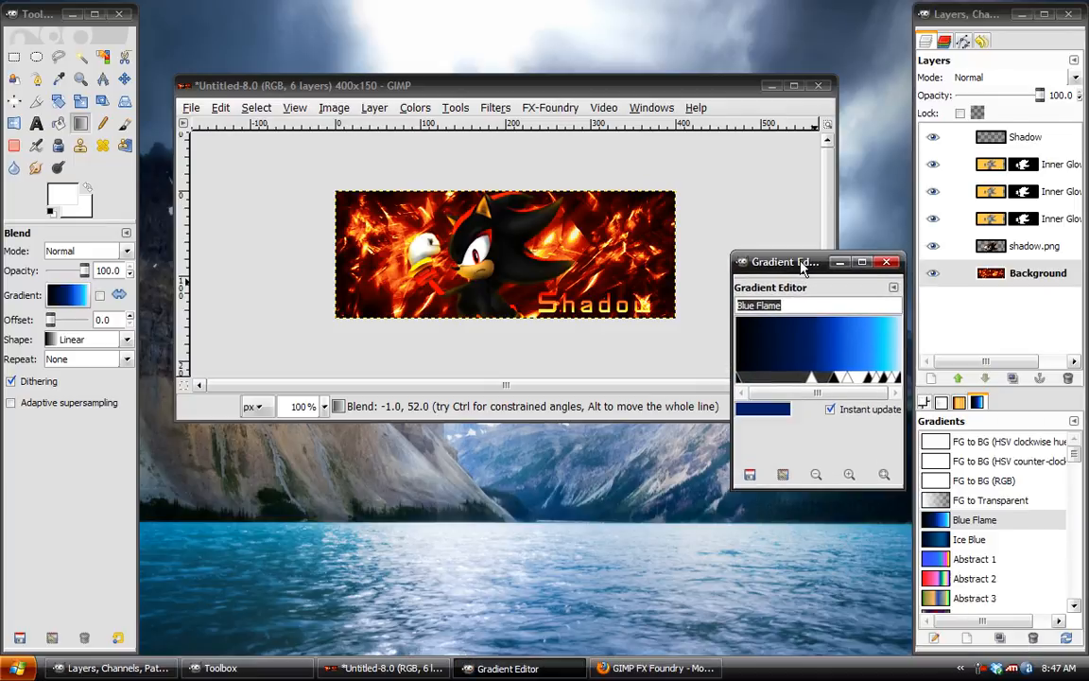
left_click(884, 261)
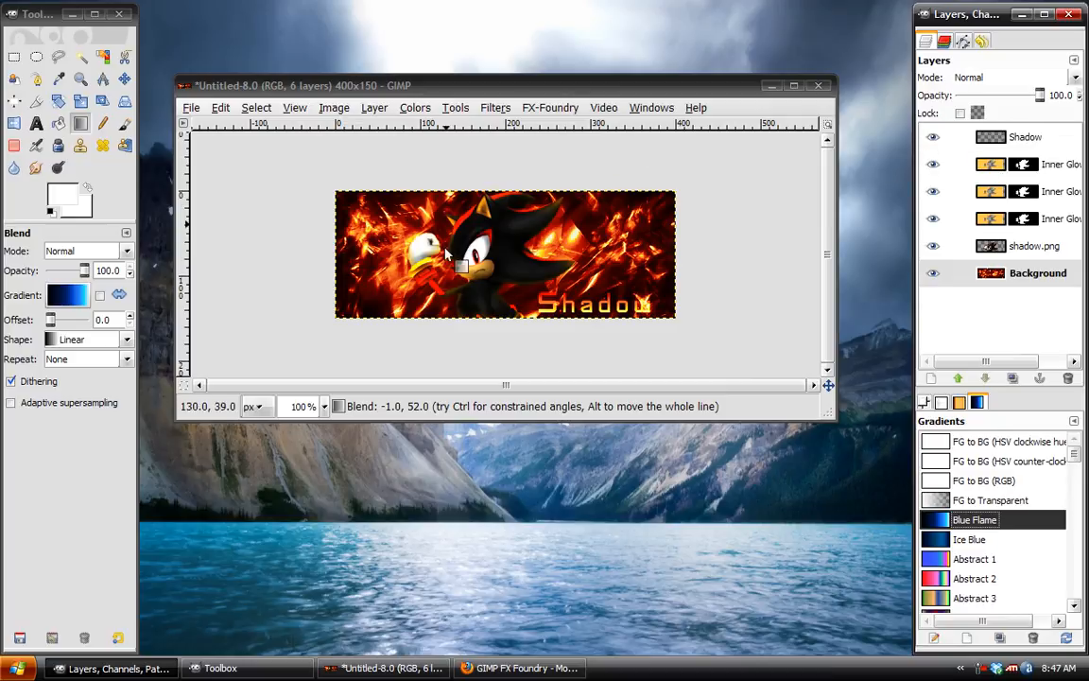
mouse_move(312, 117)
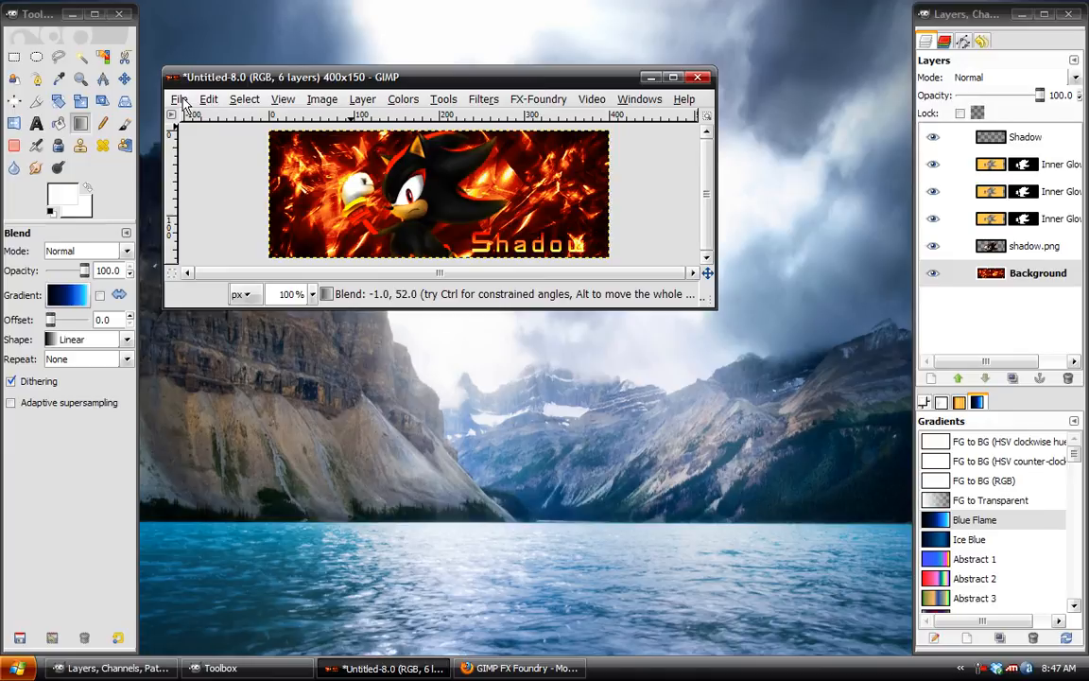
mouse_move(703, 179)
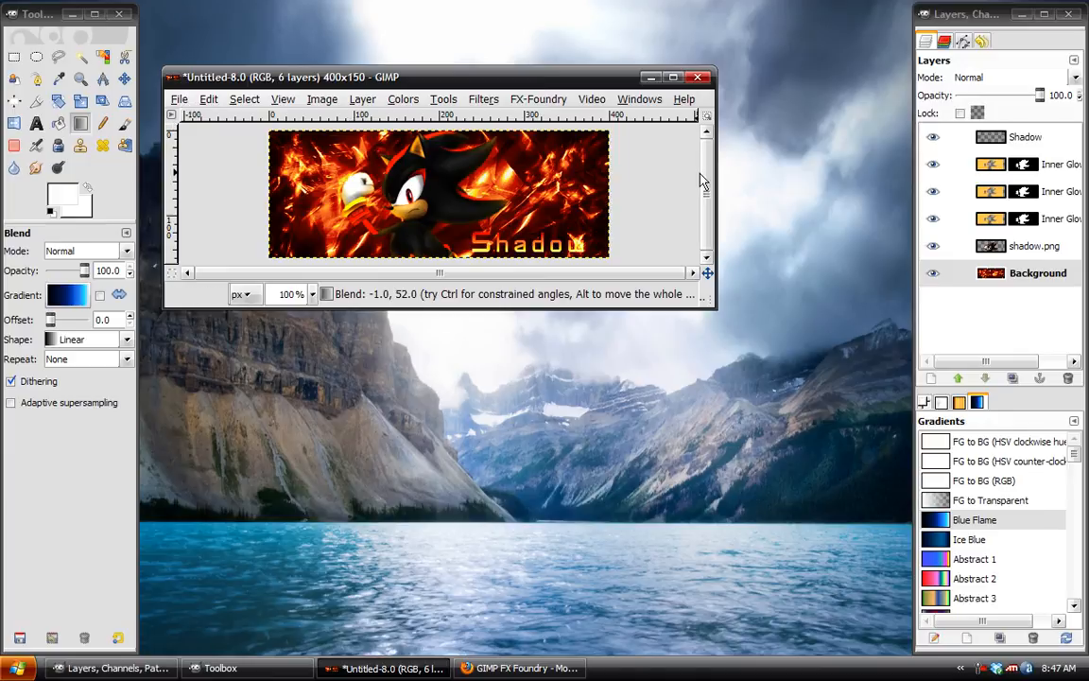